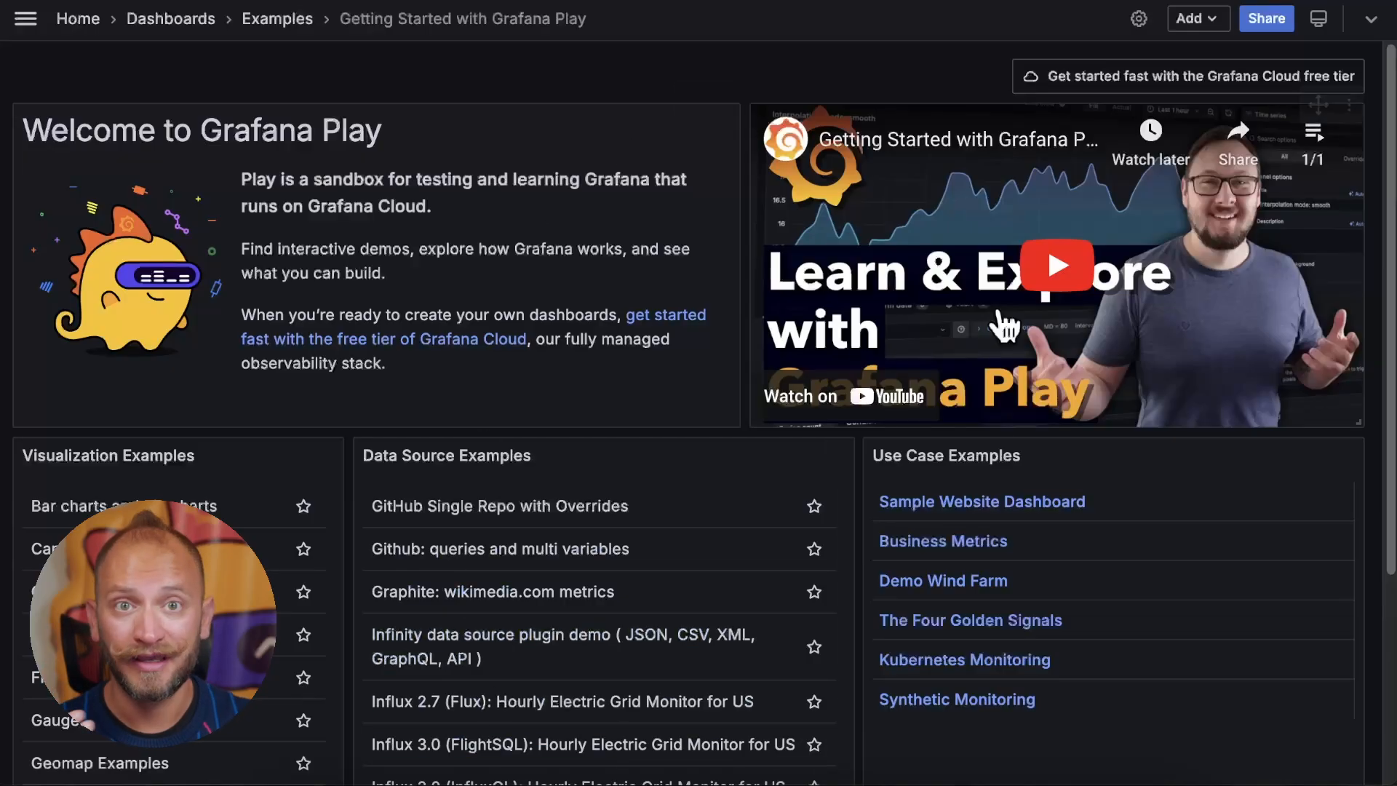
Add a new visualization to the Getting Started dashboard as a random-walk bar chart.
left_click(1193, 17)
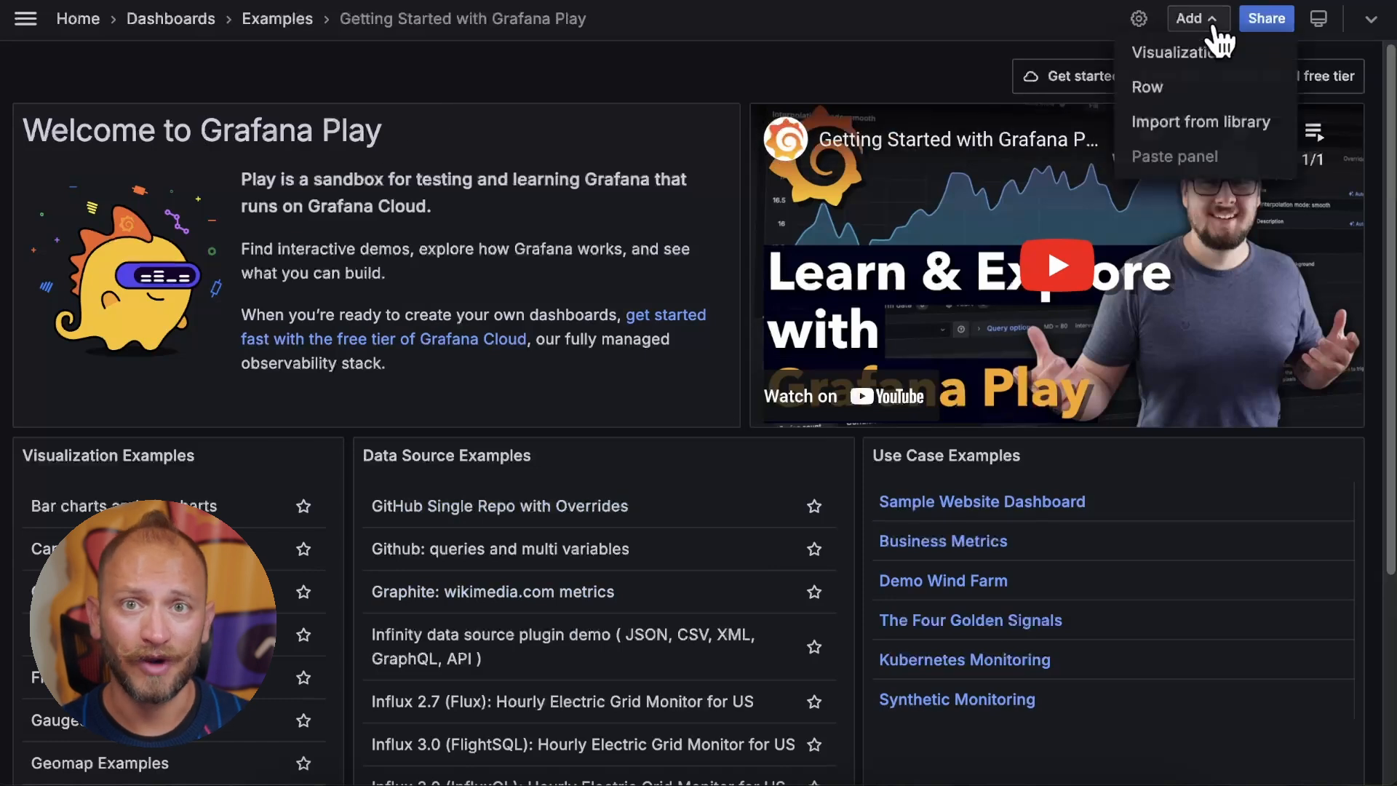
left_click(1174, 51)
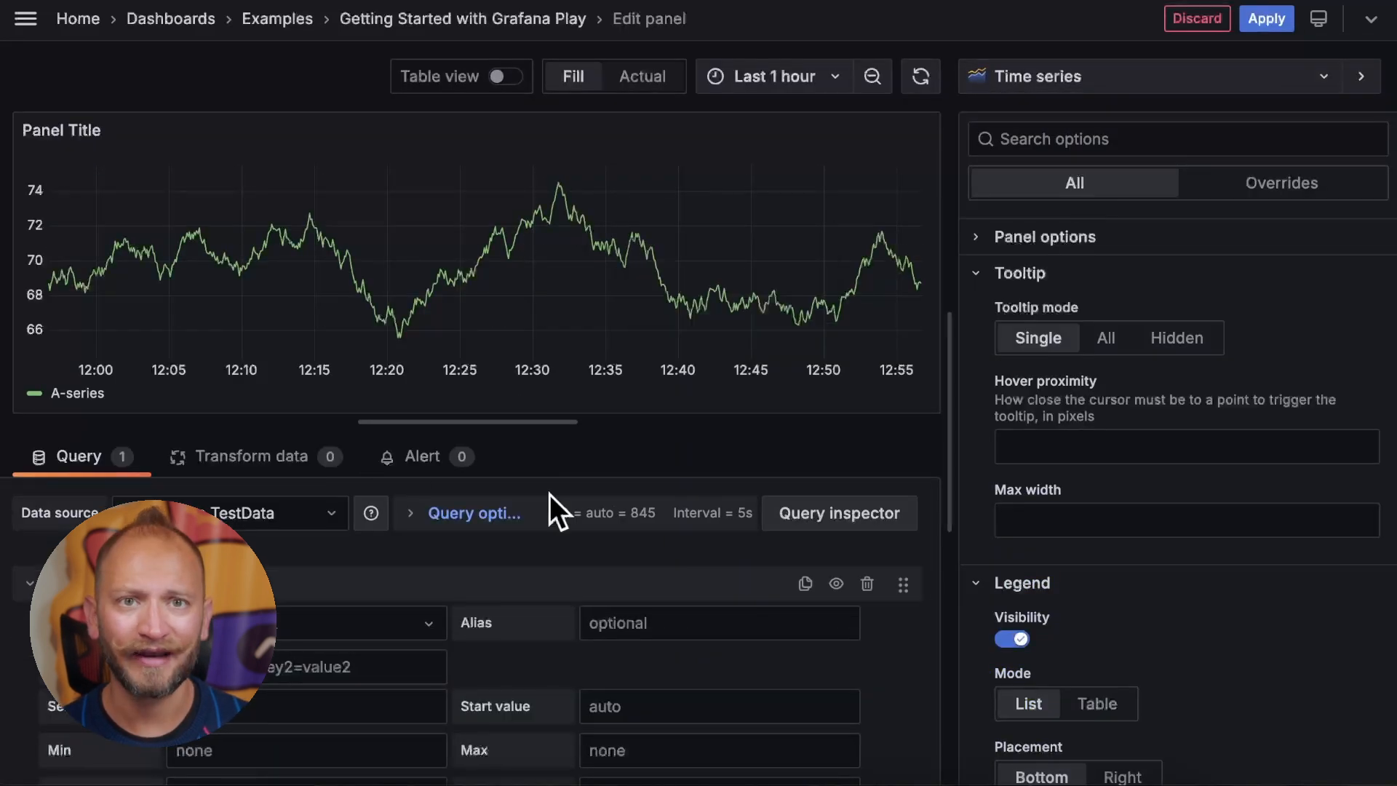
mouse_move(1105, 80)
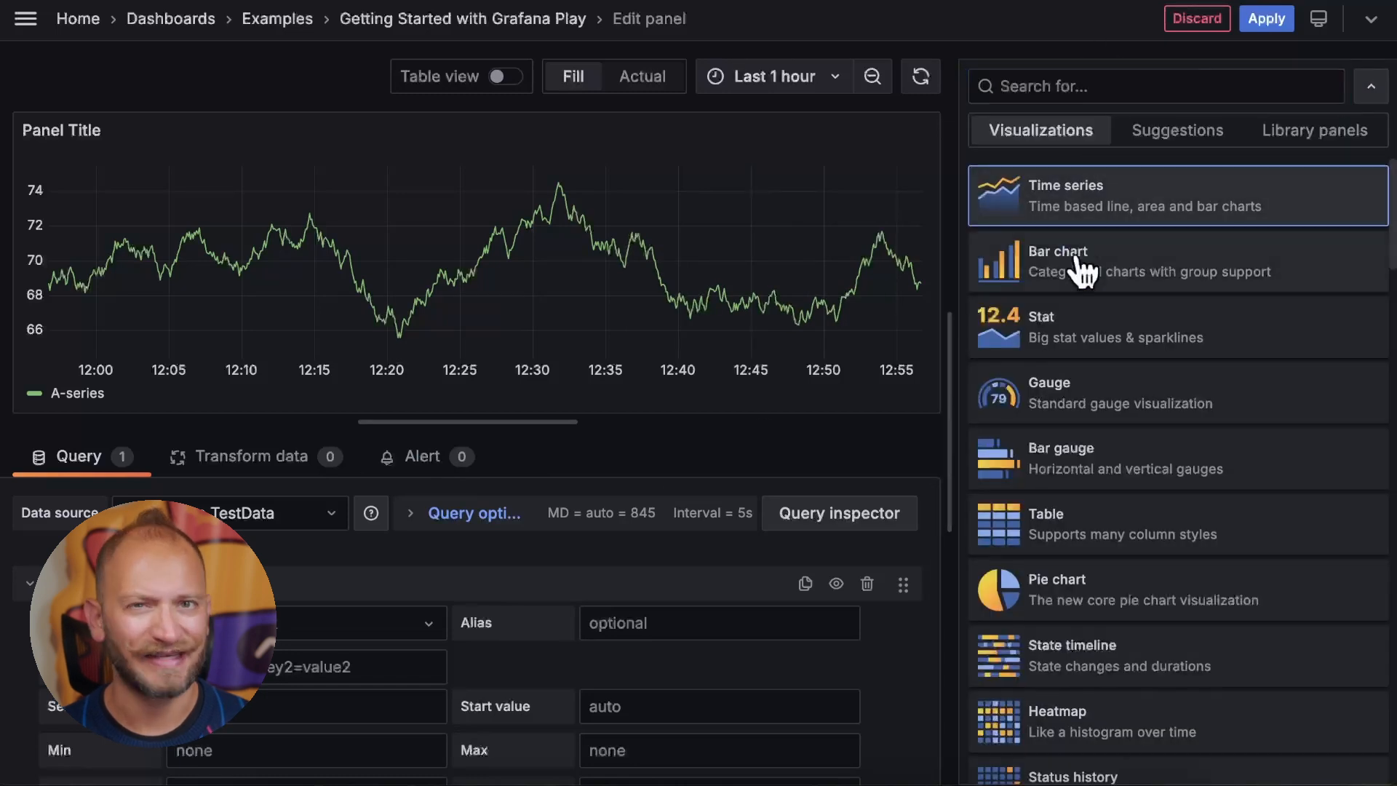
left_click(1057, 262)
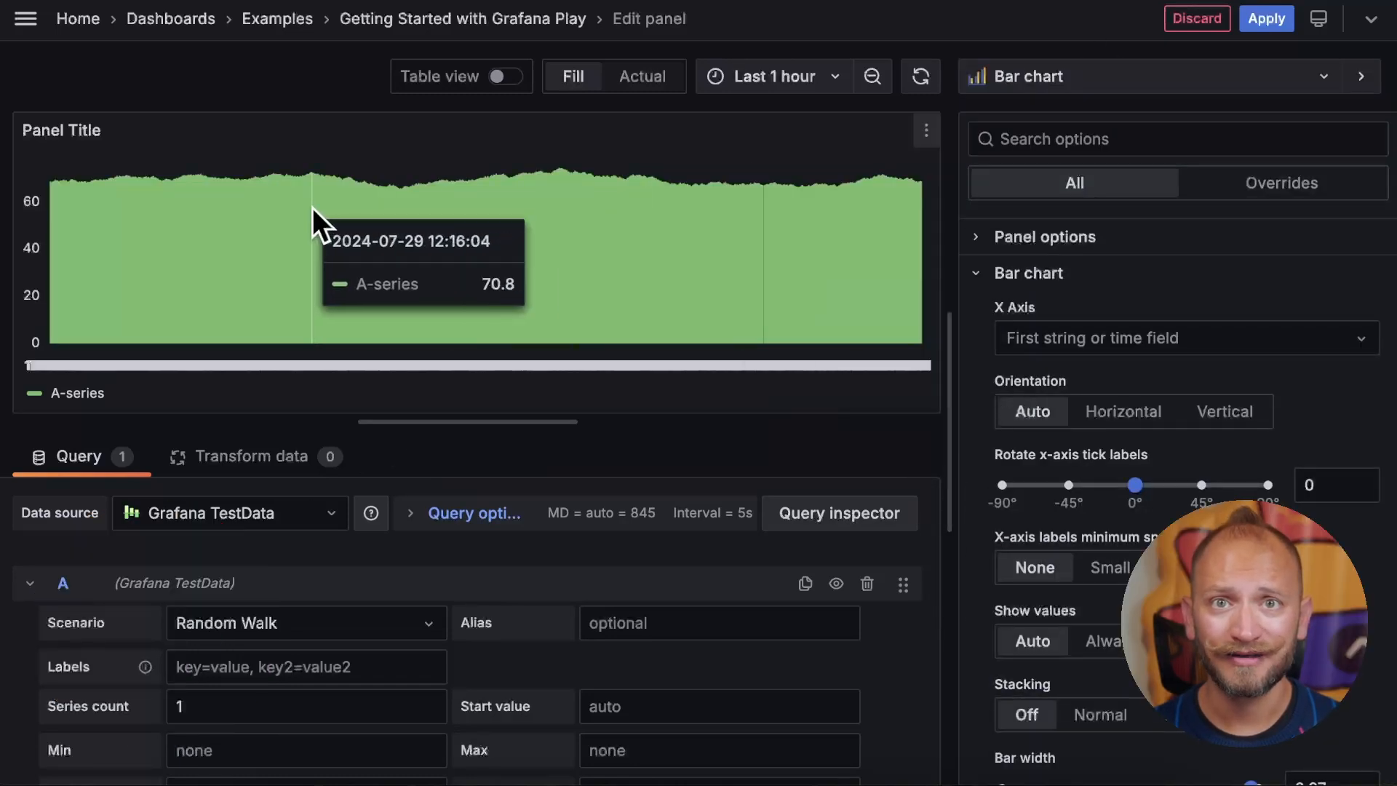
mouse_move(310, 283)
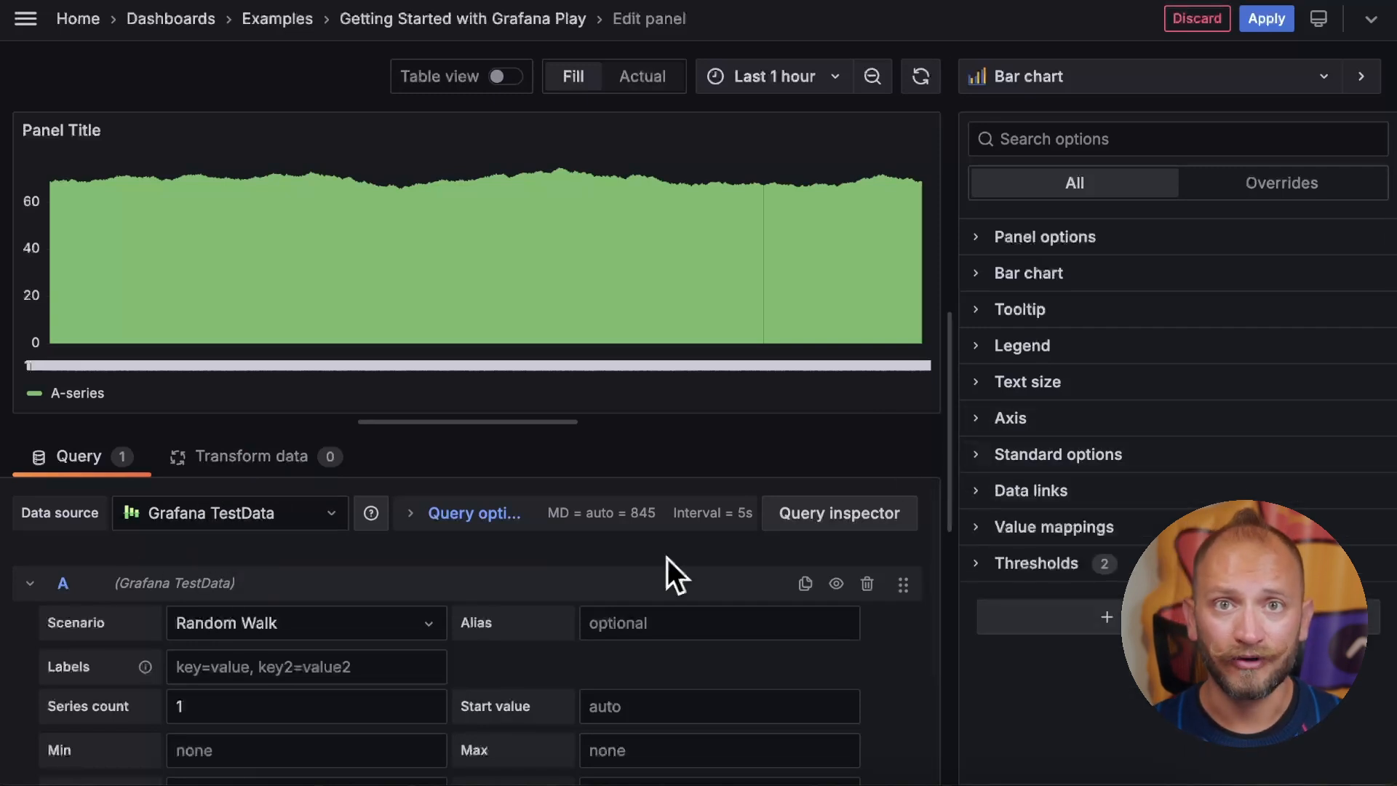
mouse_move(80, 703)
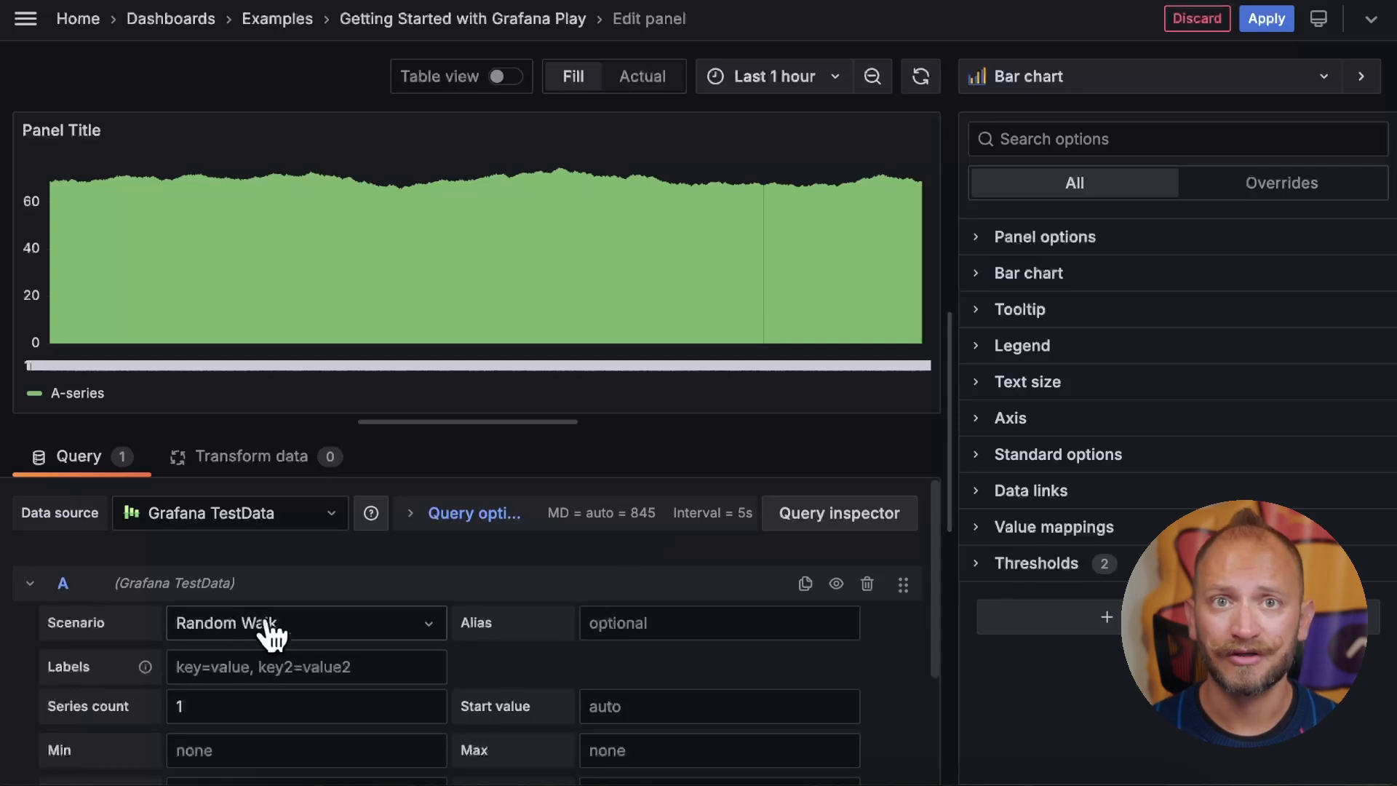
mouse_move(757, 258)
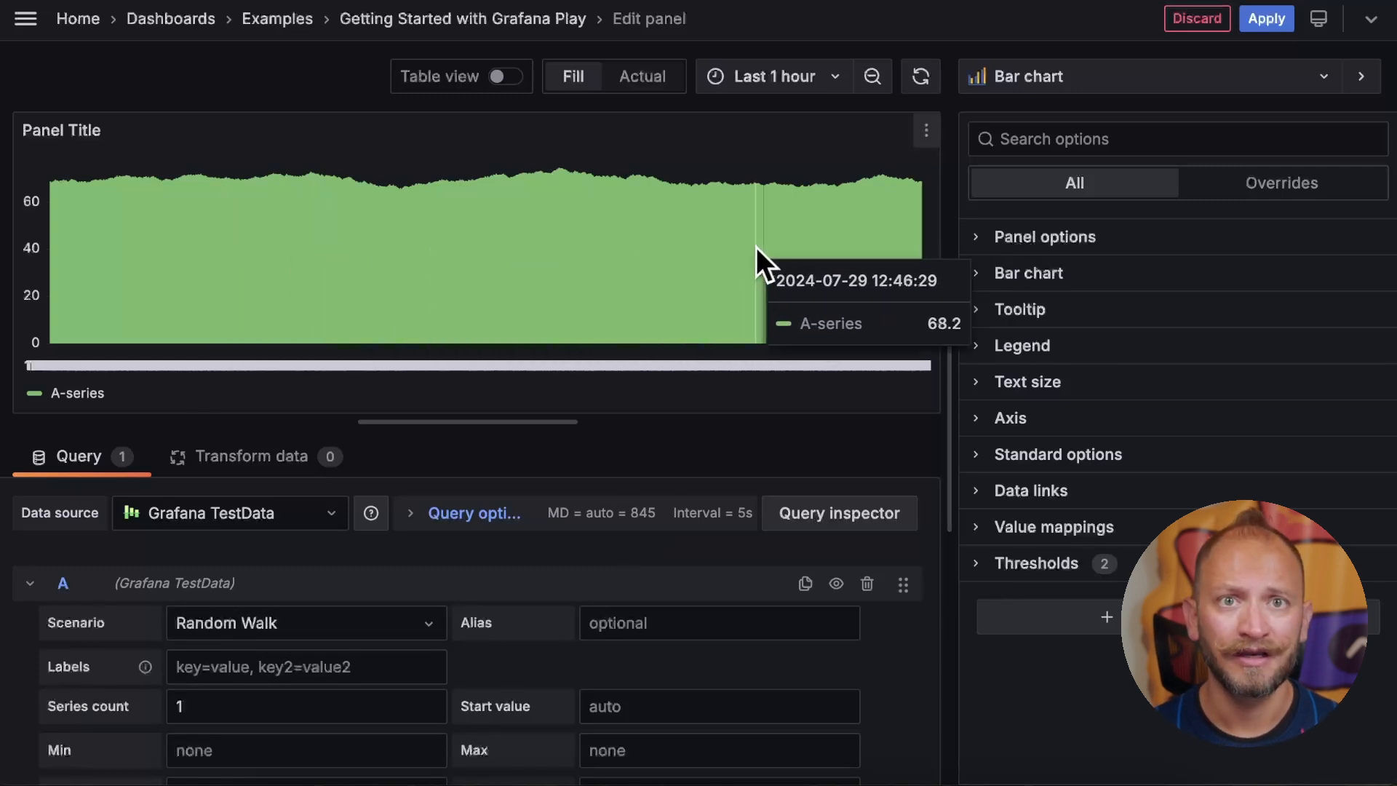
Switch the TestData scenario to CSV Content and edit the likes-per-video rows.
left_click(306, 622)
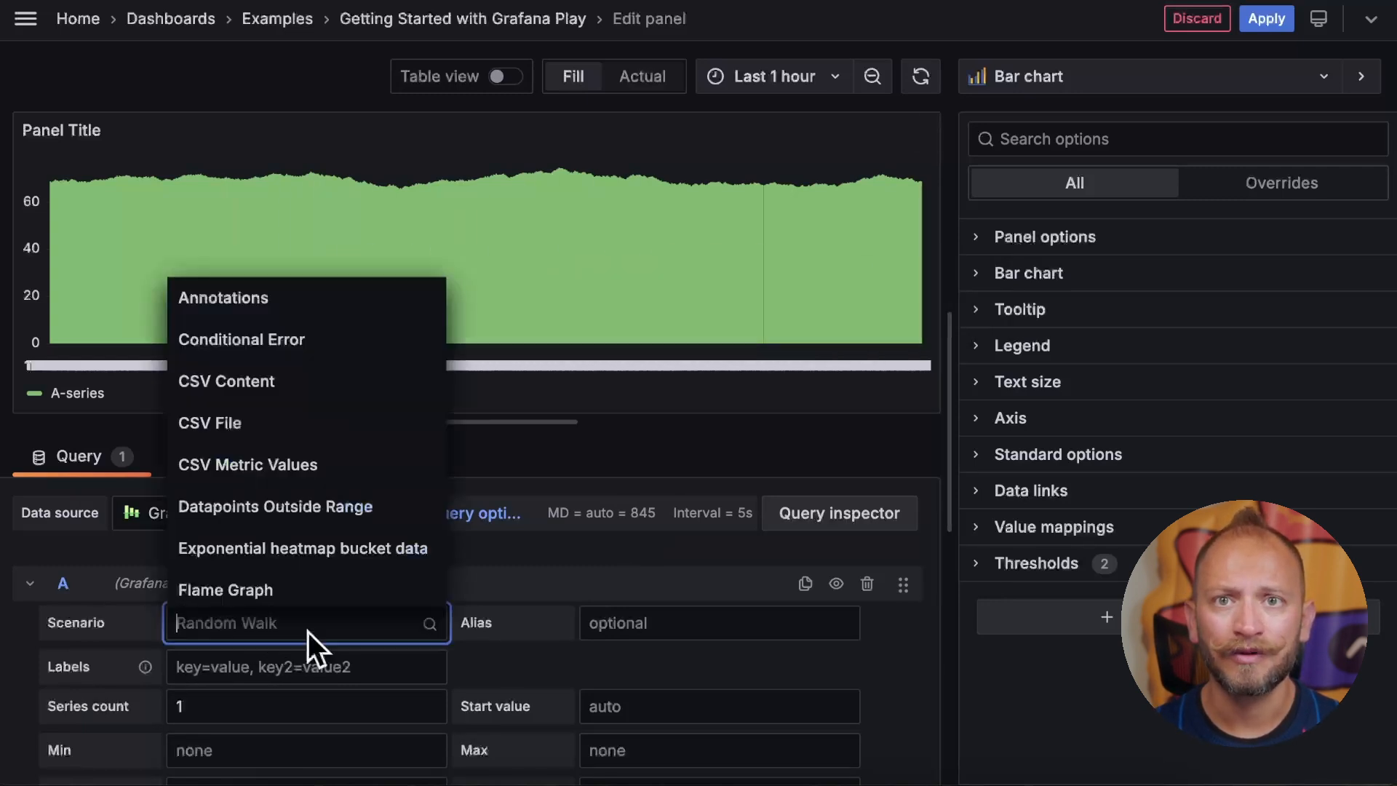
left_click(226, 381)
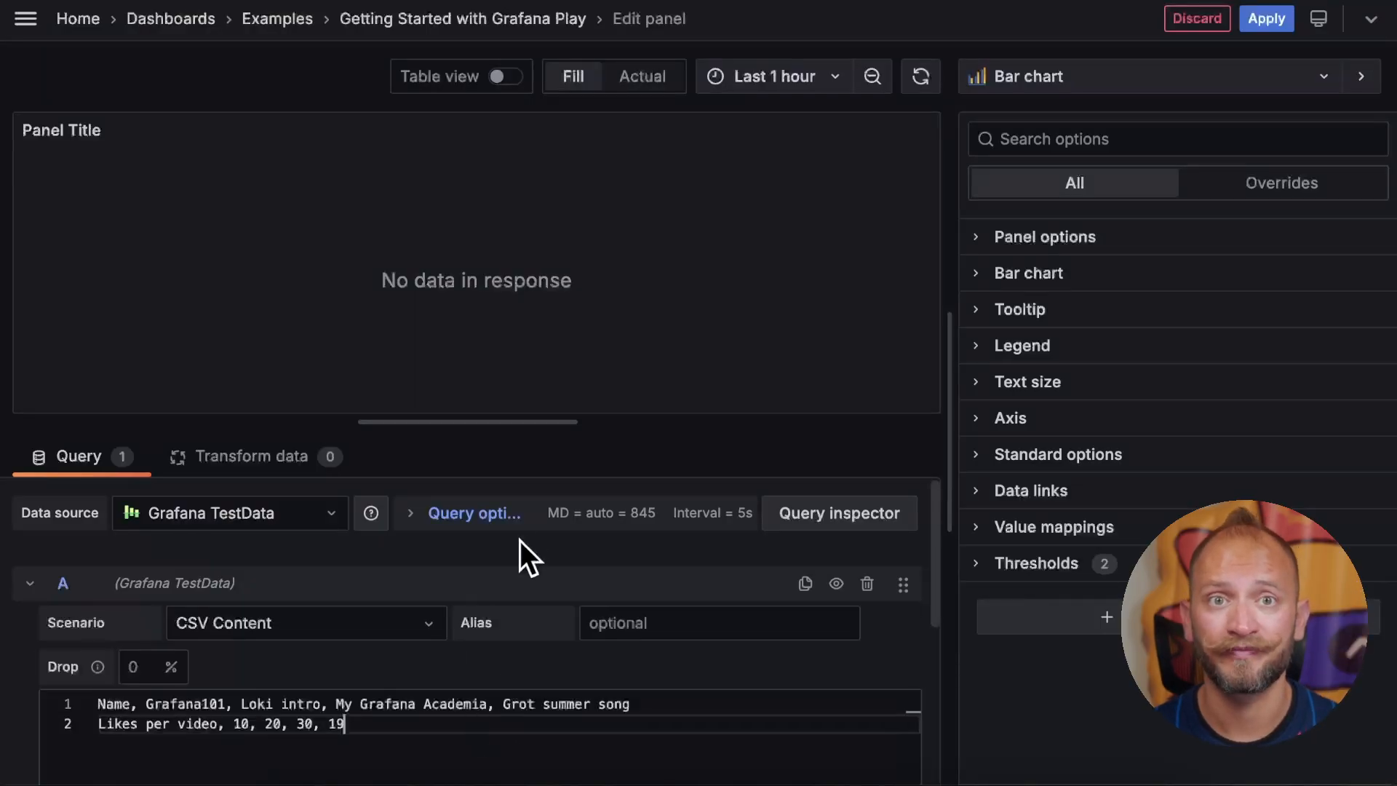
mouse_move(392, 241)
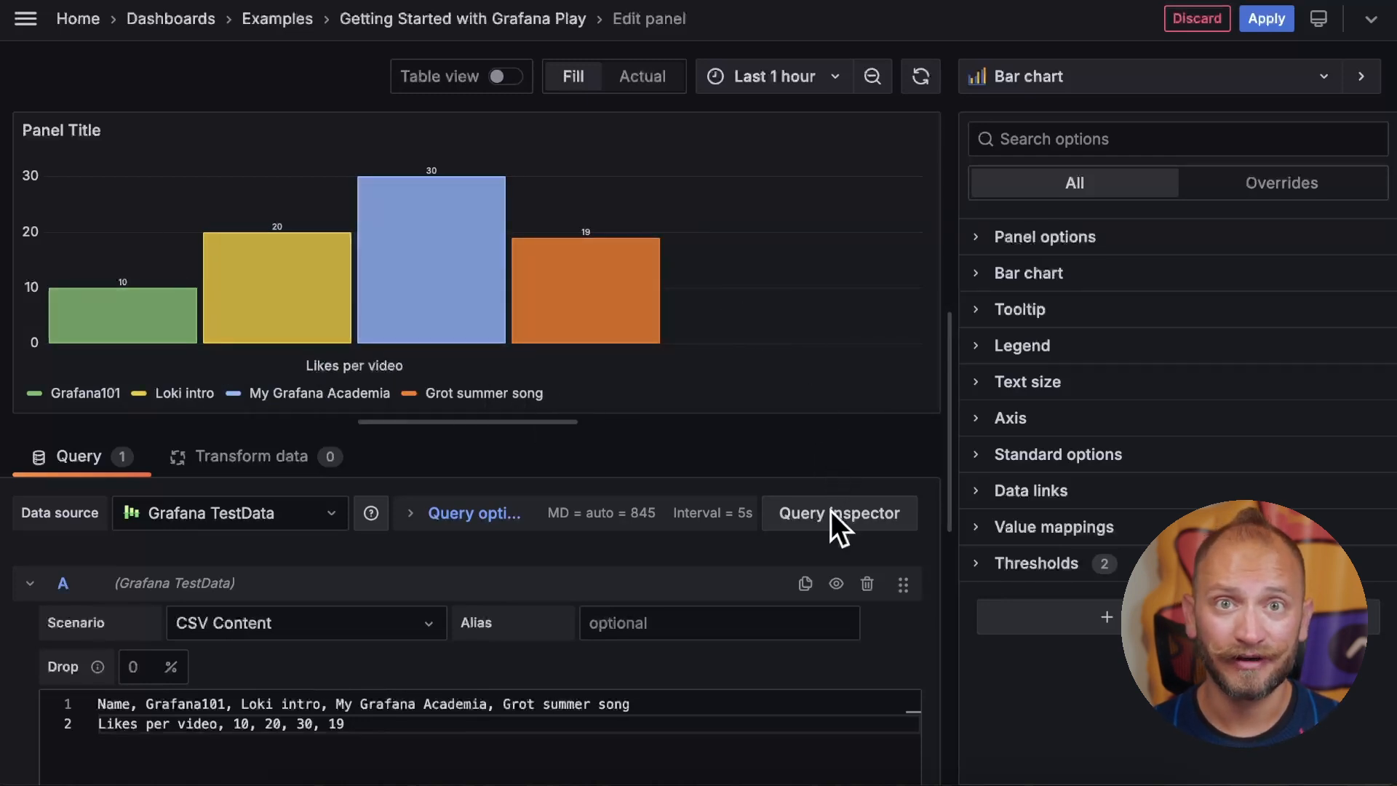
double_click(171, 704)
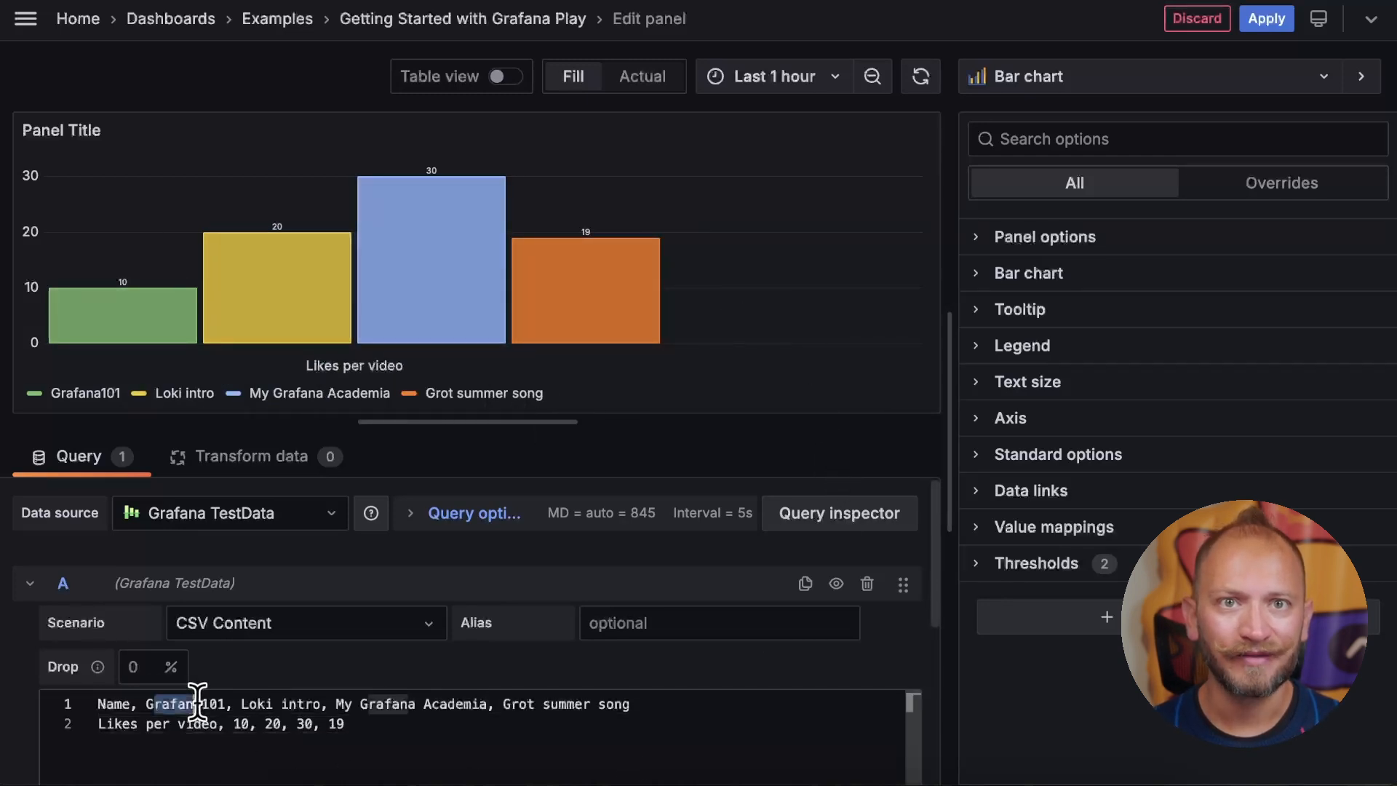
mouse_move(147, 330)
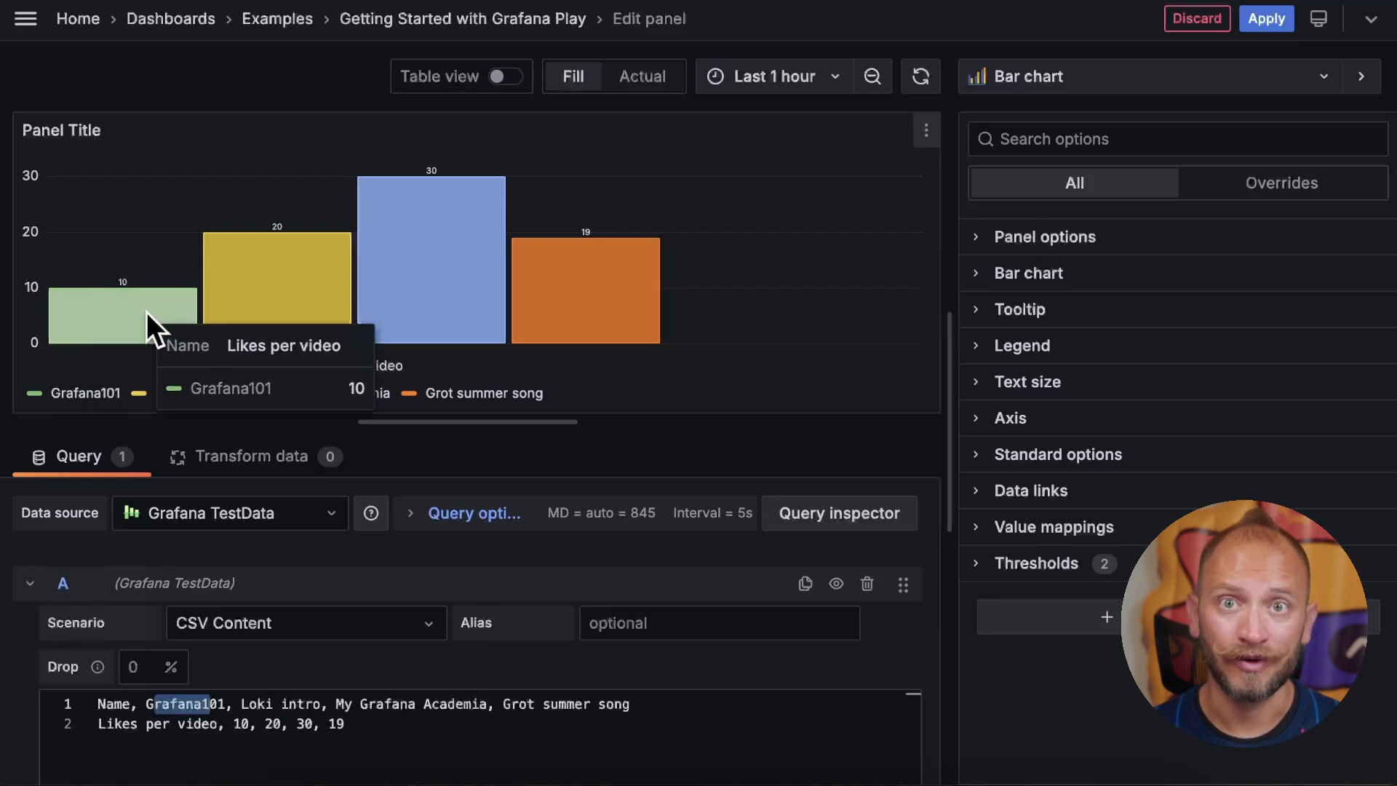
mouse_move(118, 722)
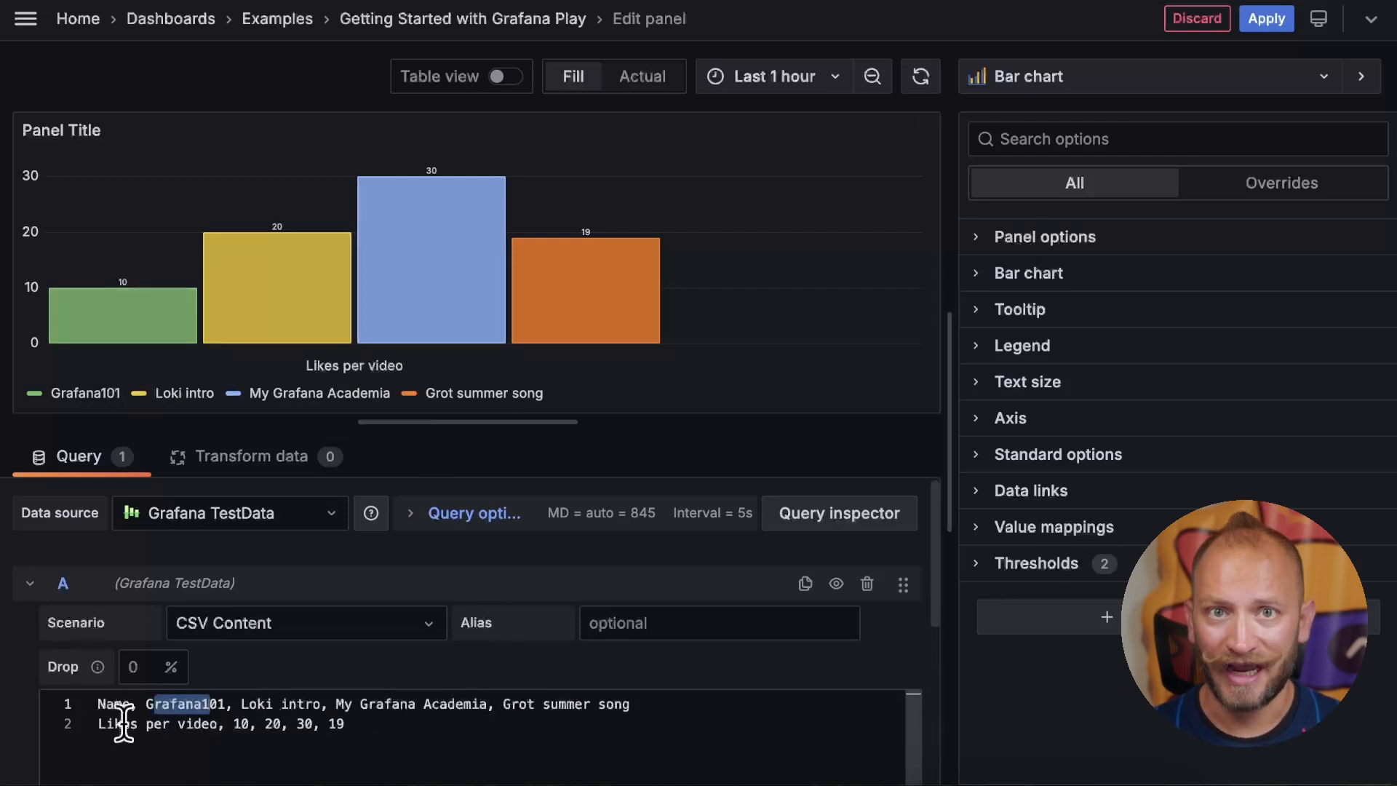
double_click(116, 723)
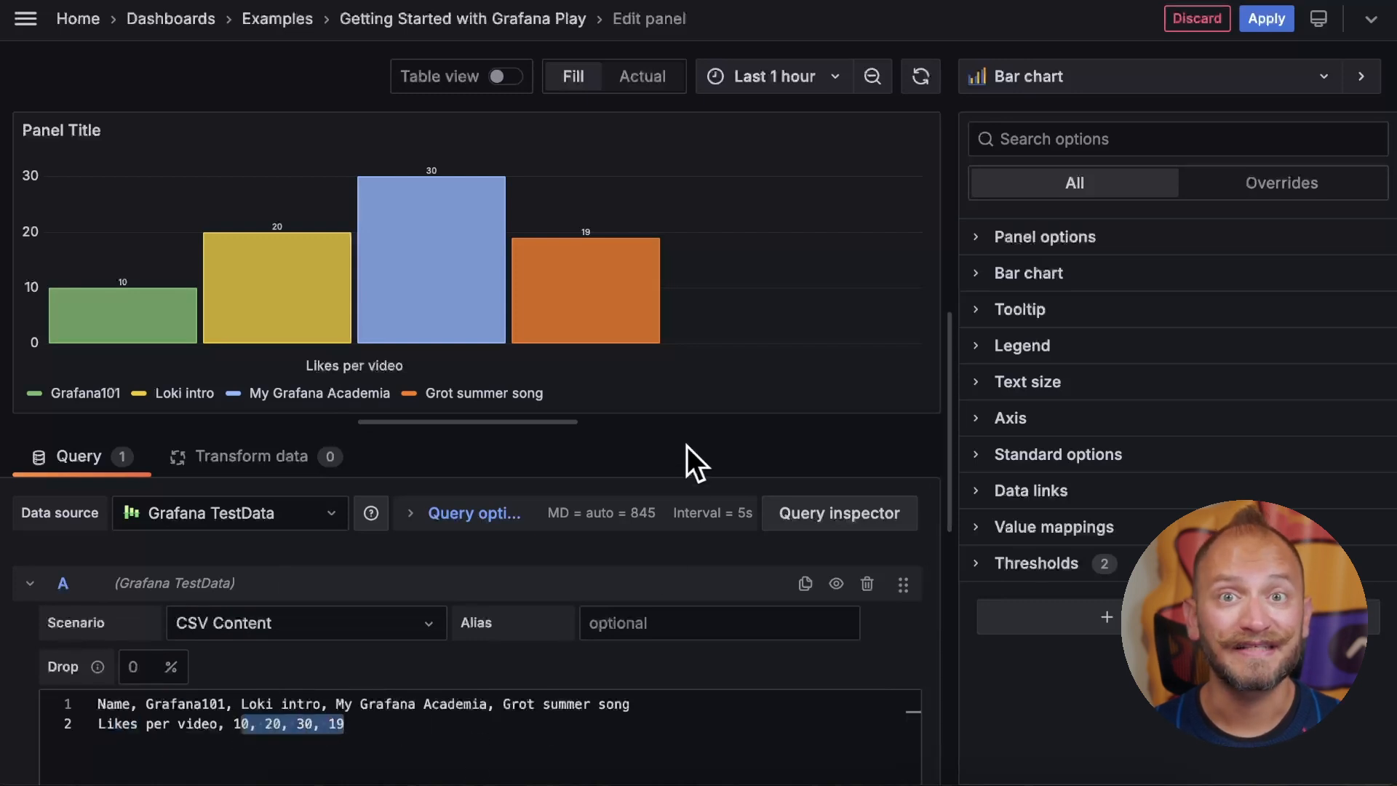
mouse_move(535, 545)
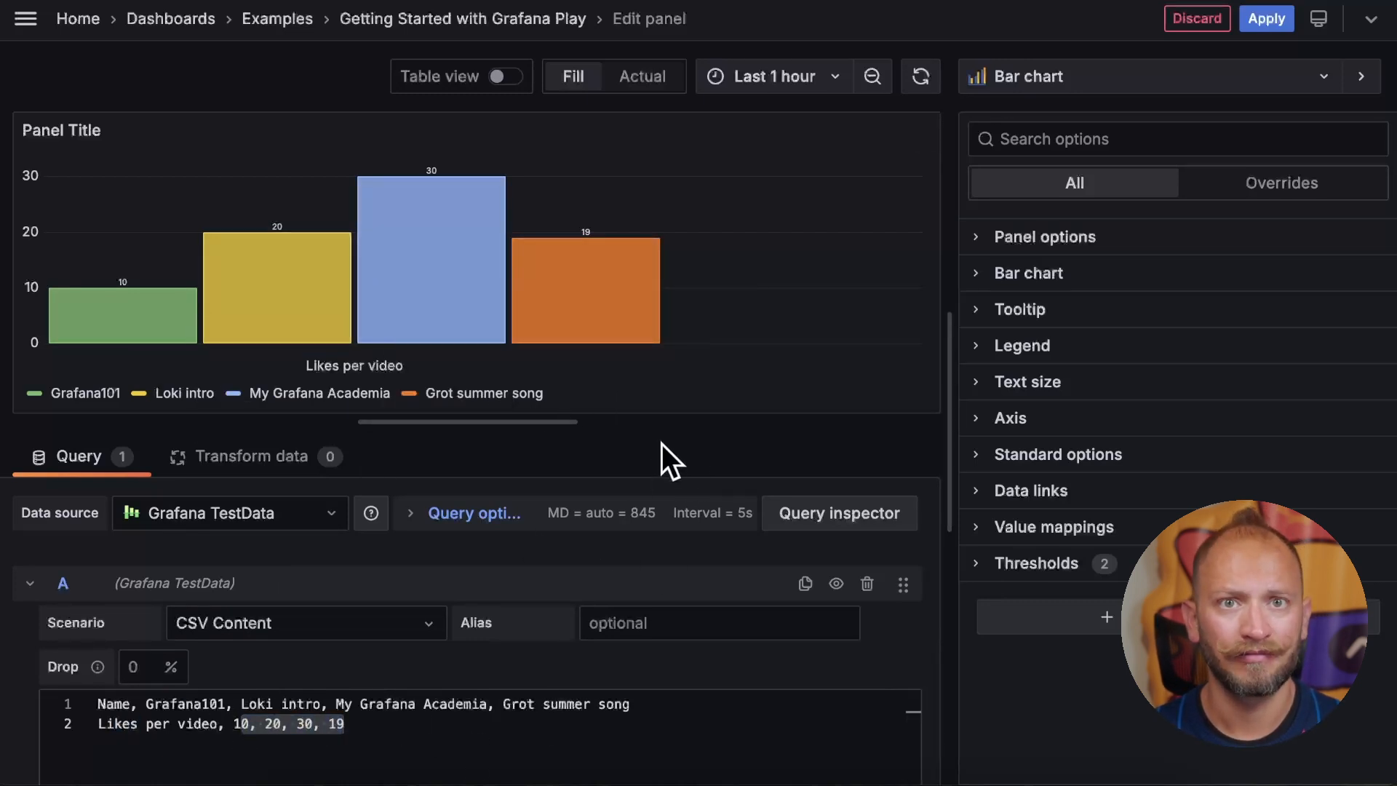
mouse_move(566, 472)
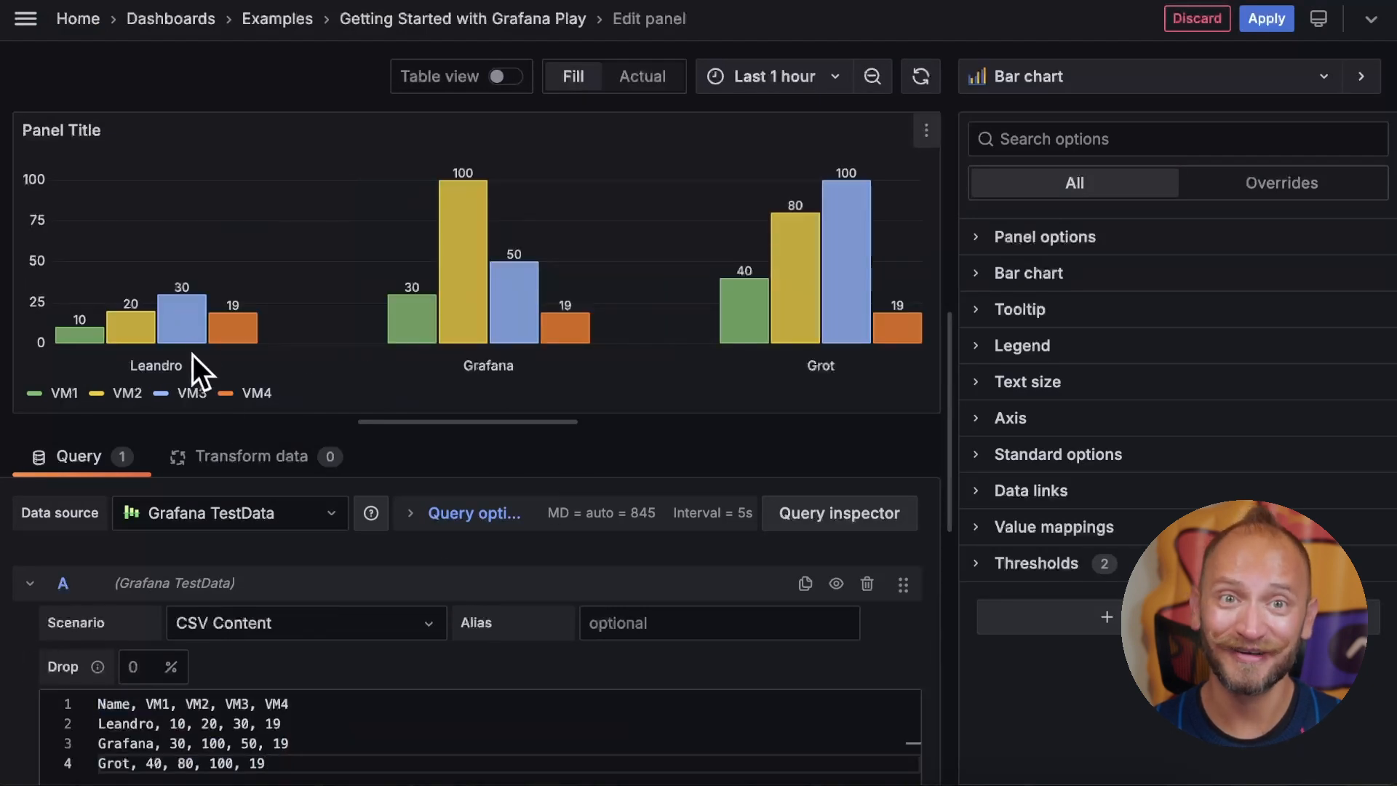
mouse_move(464, 312)
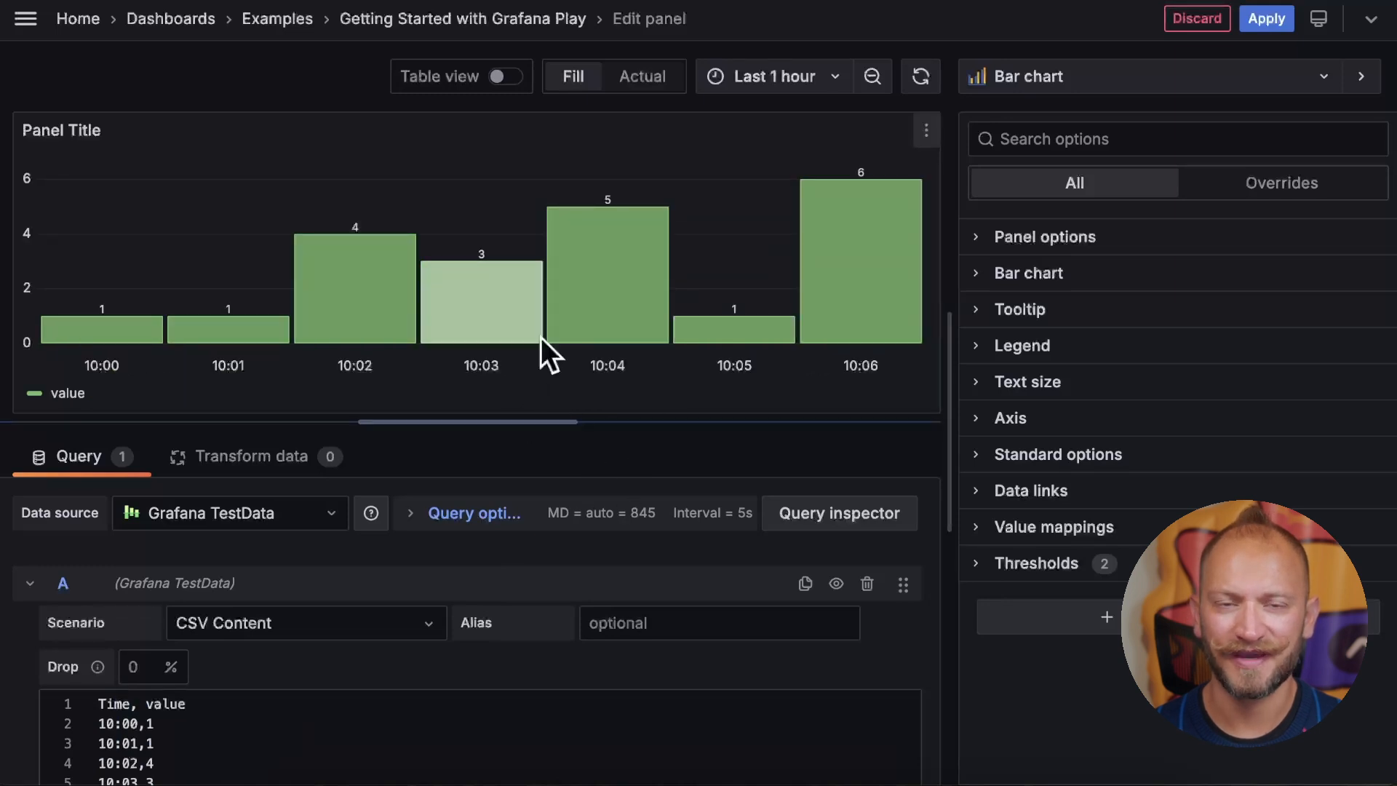
mouse_move(516, 298)
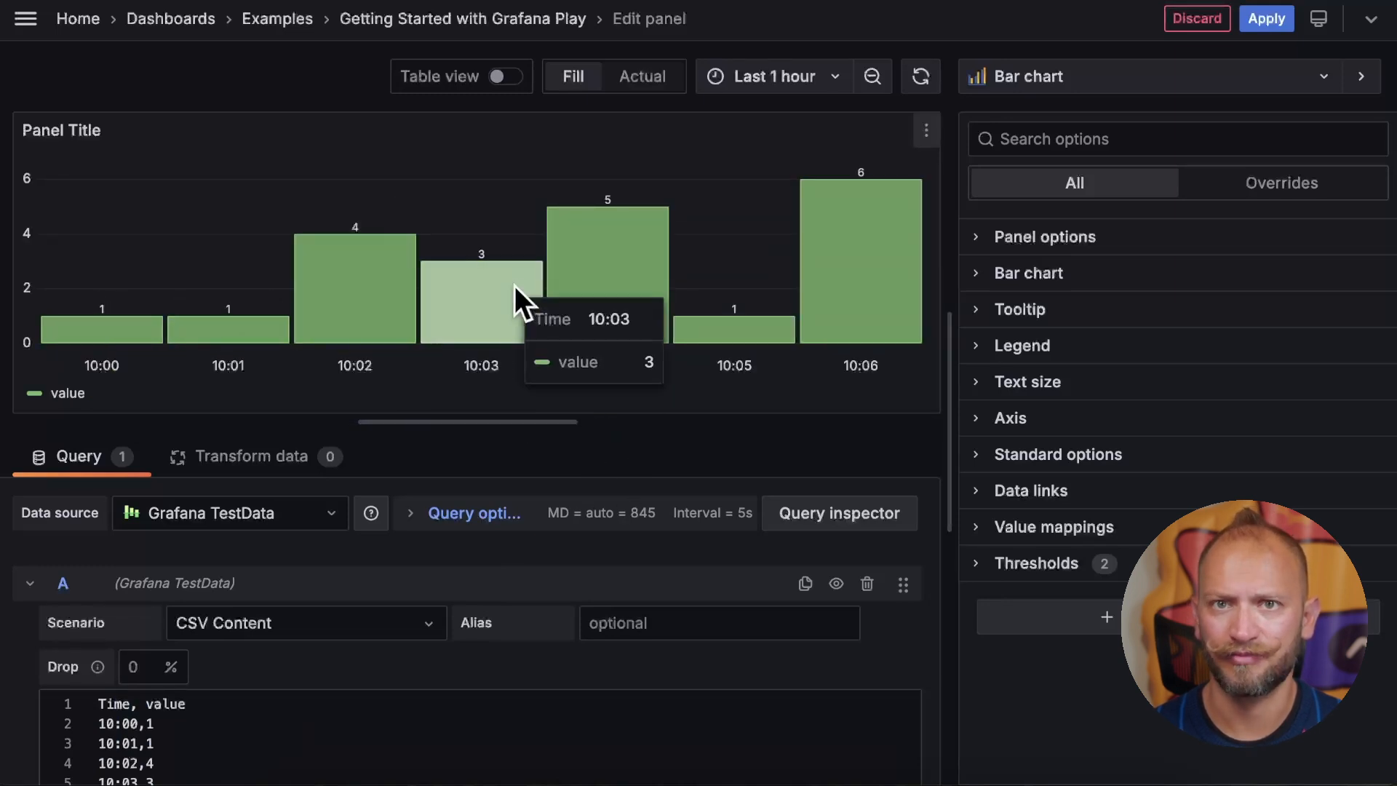
mouse_move(770, 317)
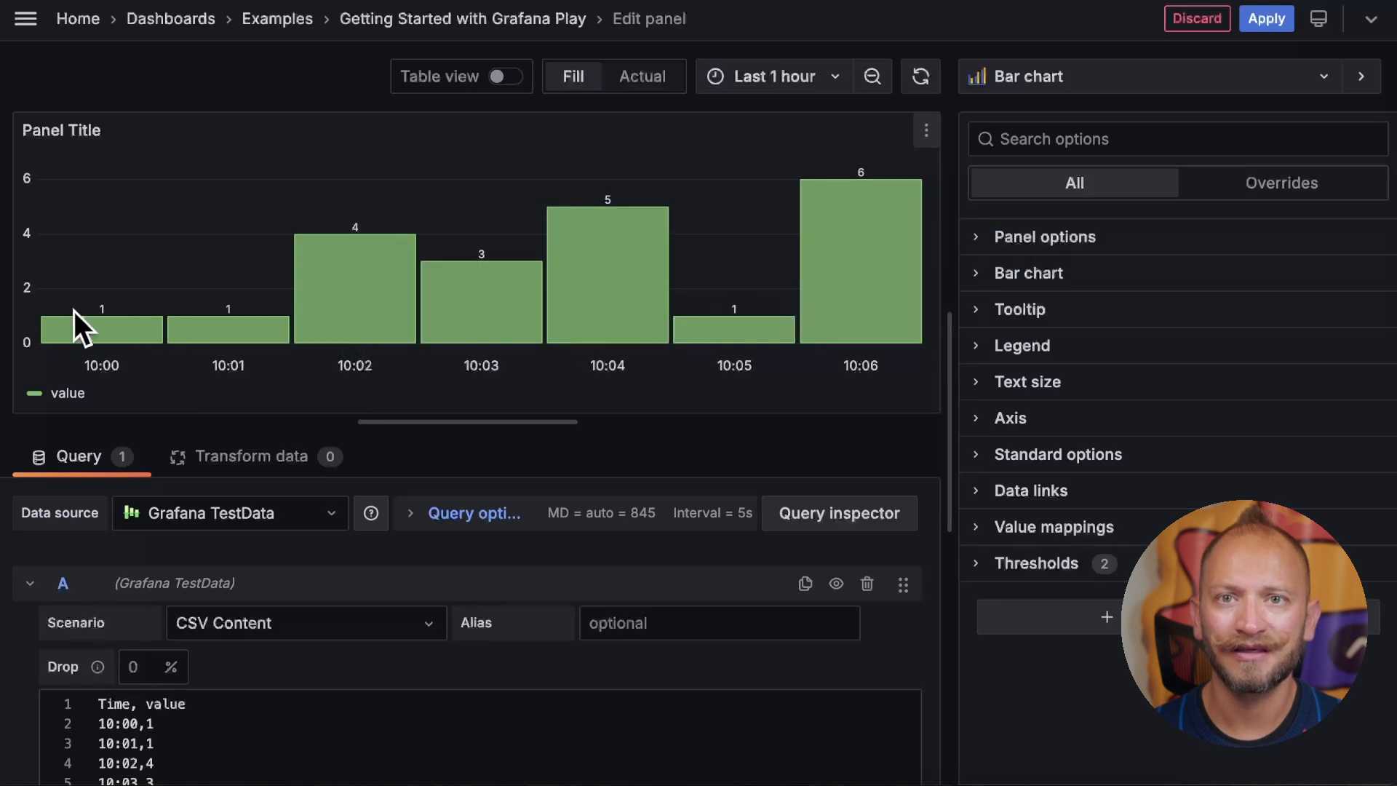
mouse_move(480, 303)
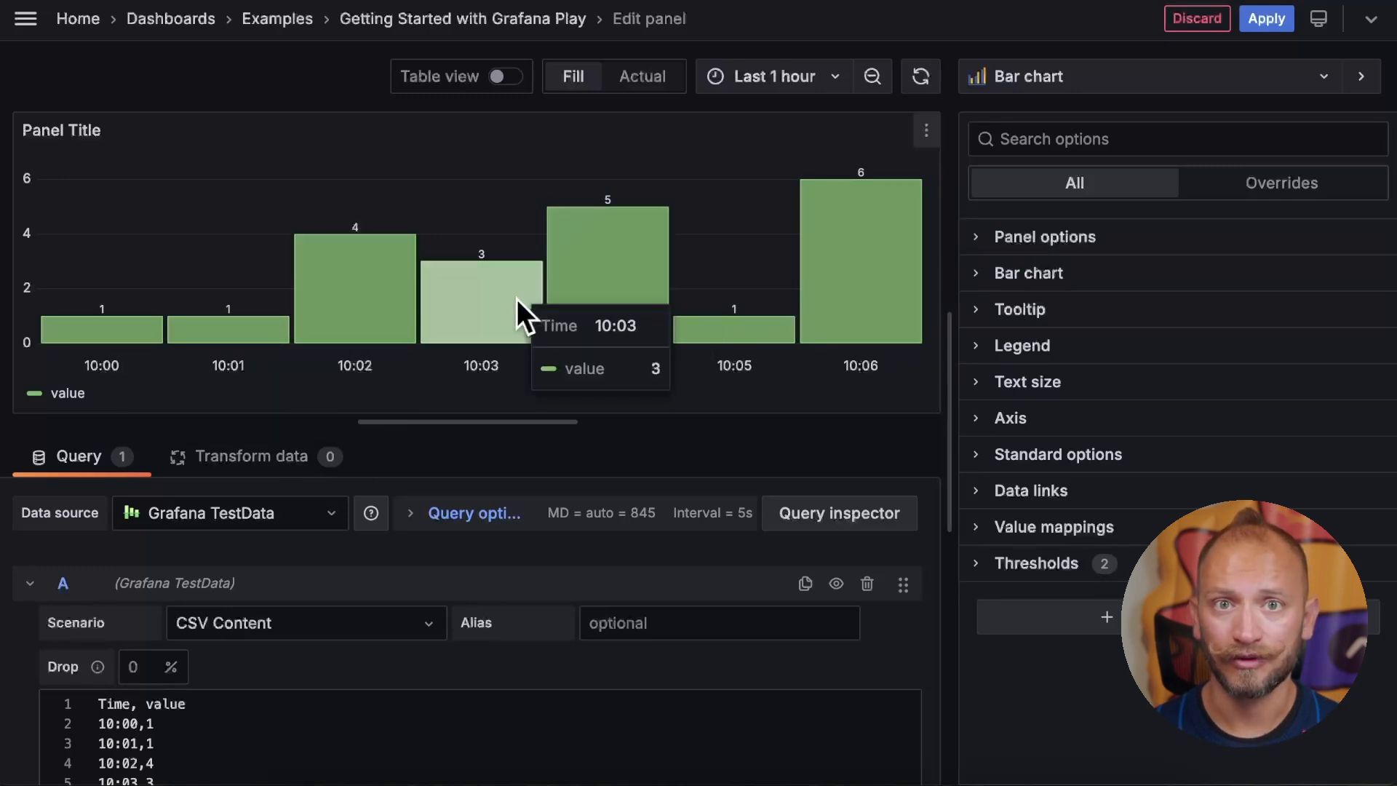
mouse_move(235, 551)
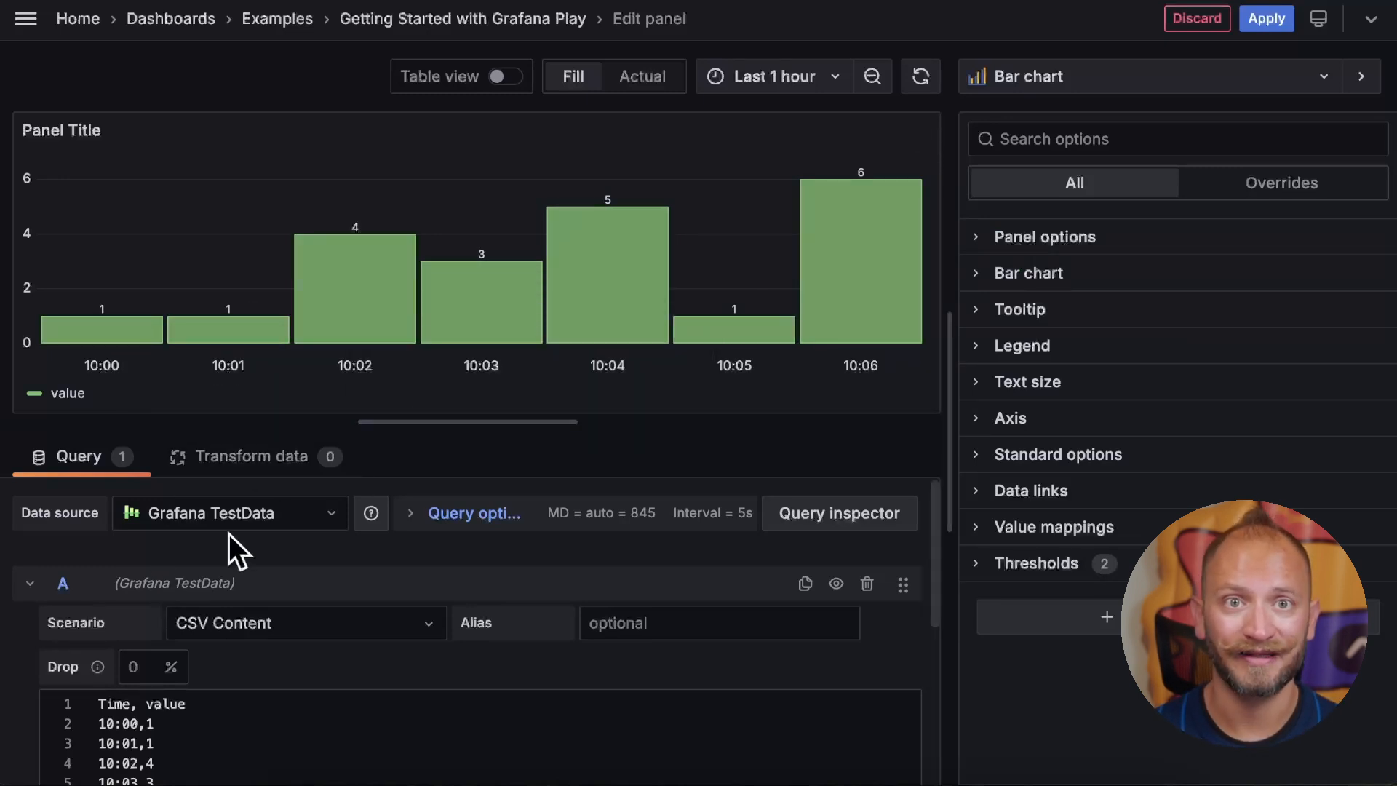
mouse_move(909, 240)
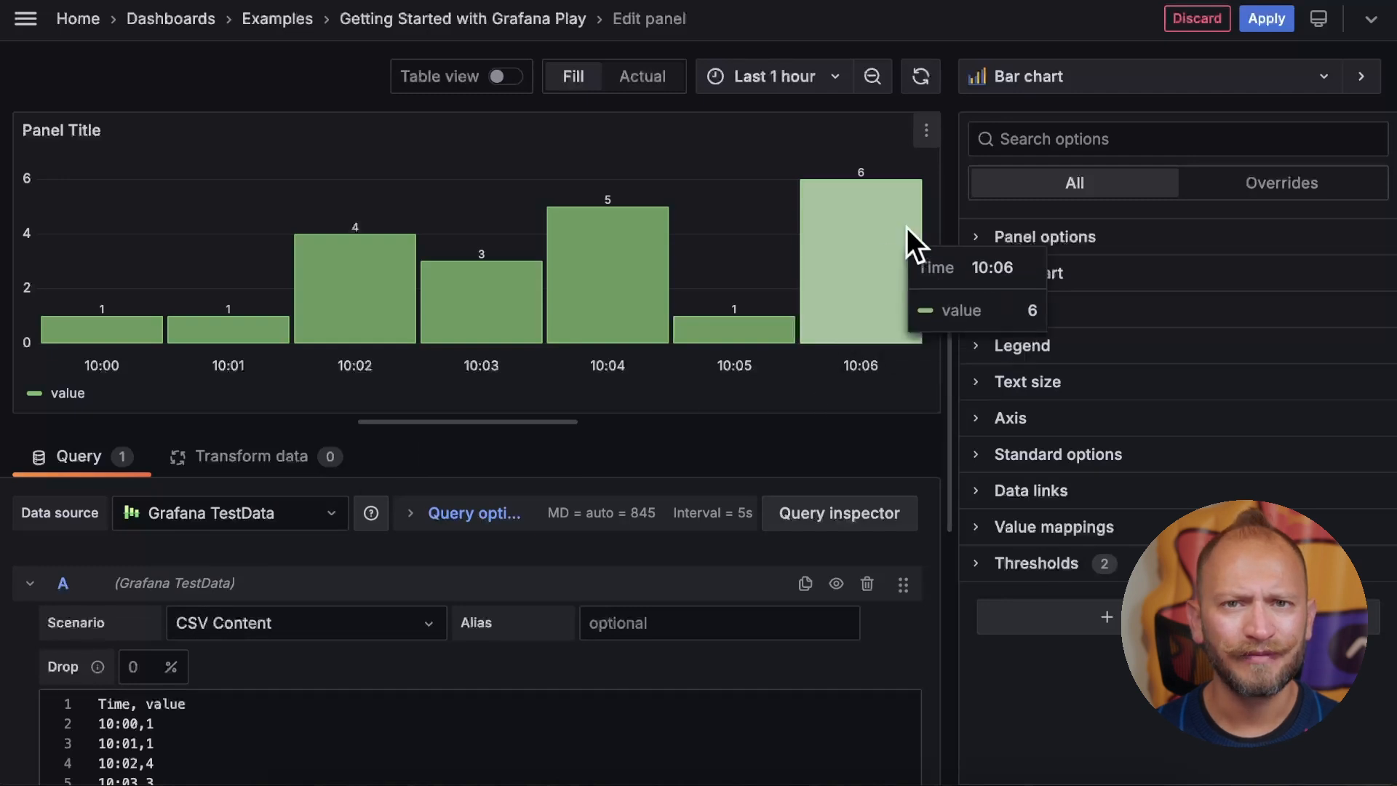
Replace the CSV content with Time,value rows from 10:00 to 10:06.
left_click(1149, 76)
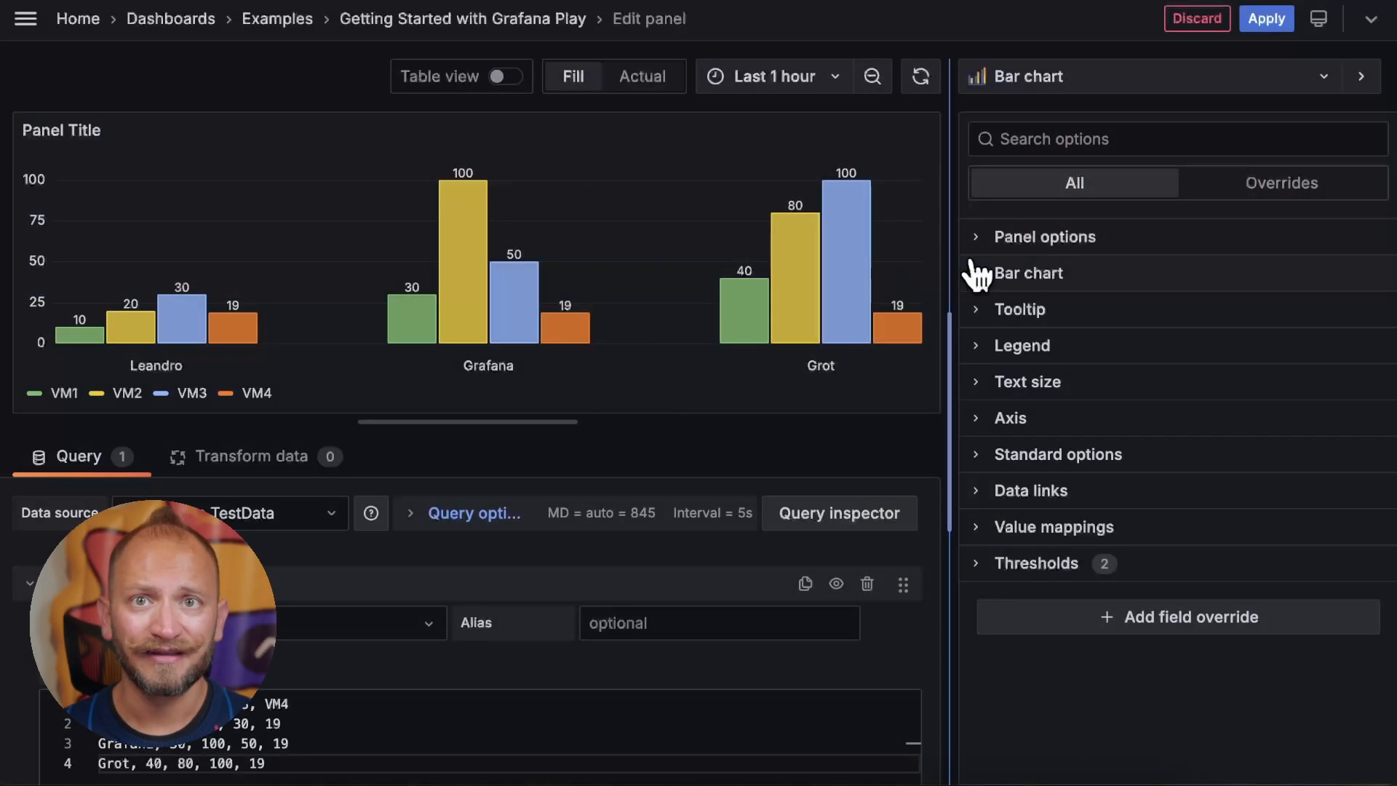
Replace the default panel title with 'Happy hou…' under Panel options.
left_click(1045, 236)
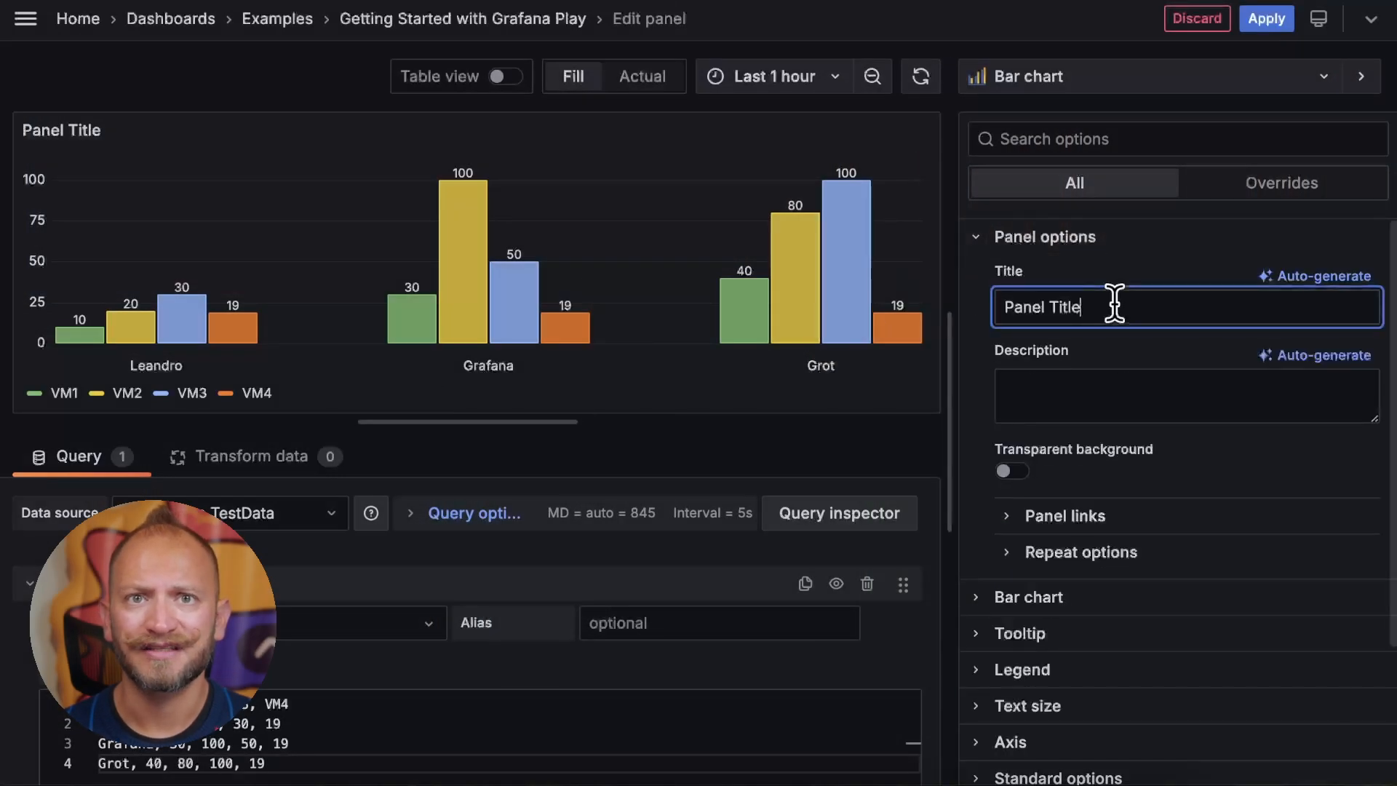
double_click(1041, 306)
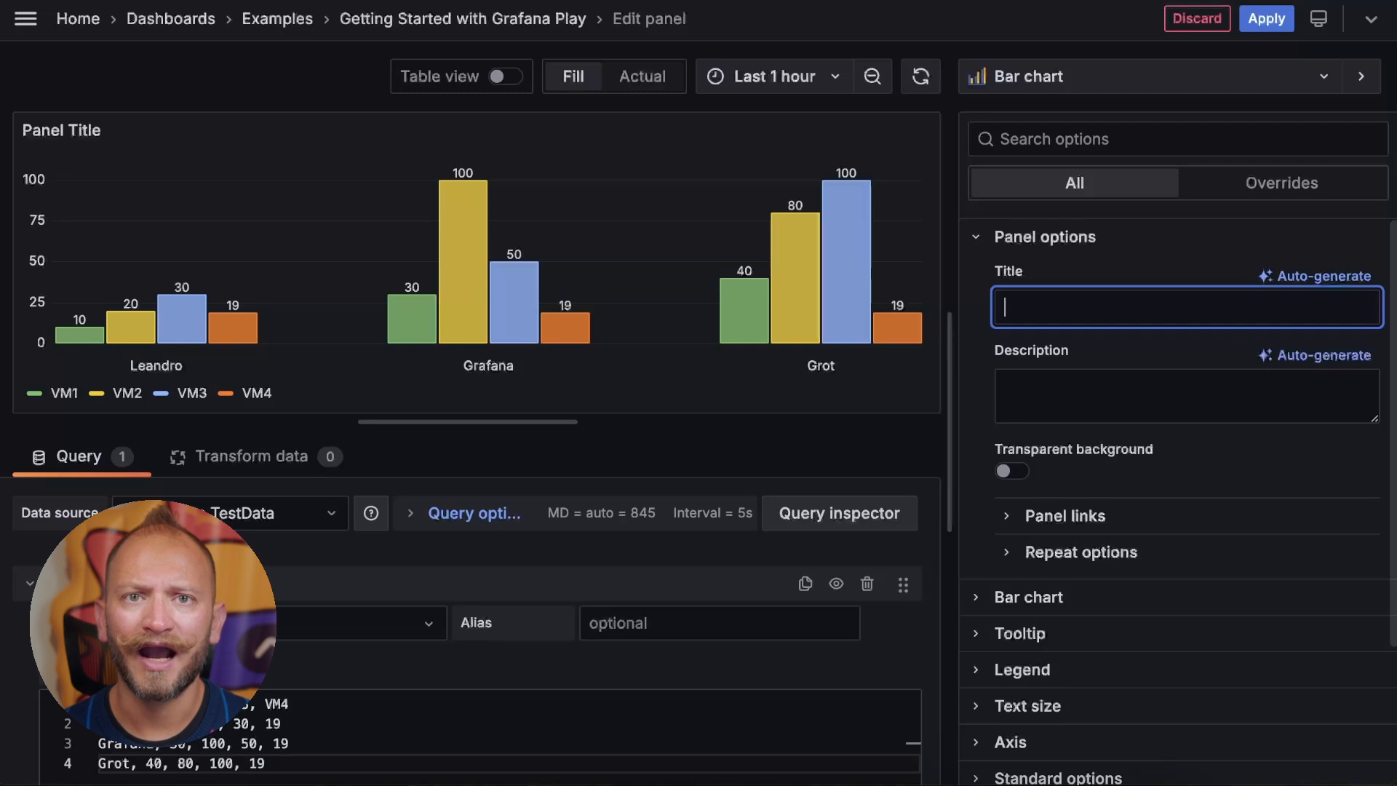
type("Happy hou")
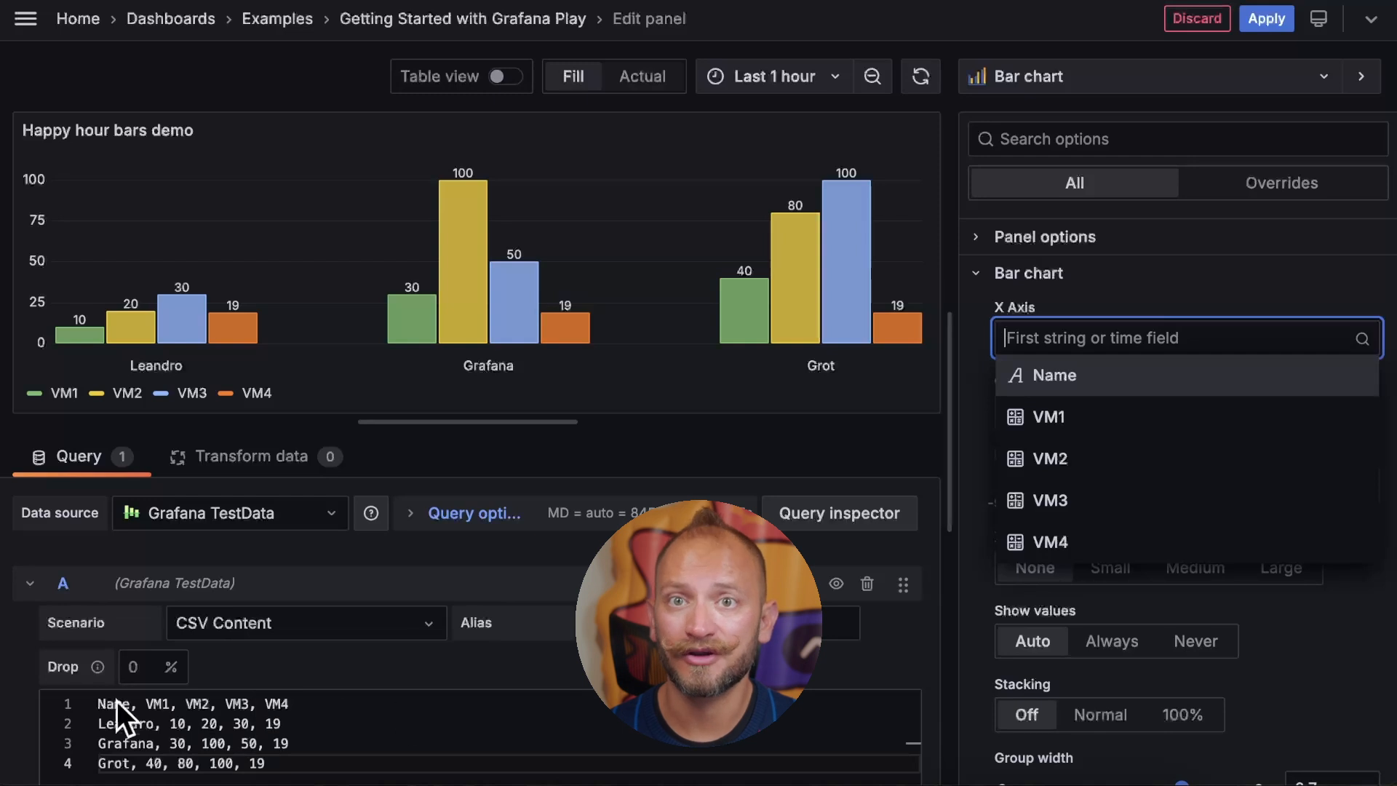
mouse_move(1095, 439)
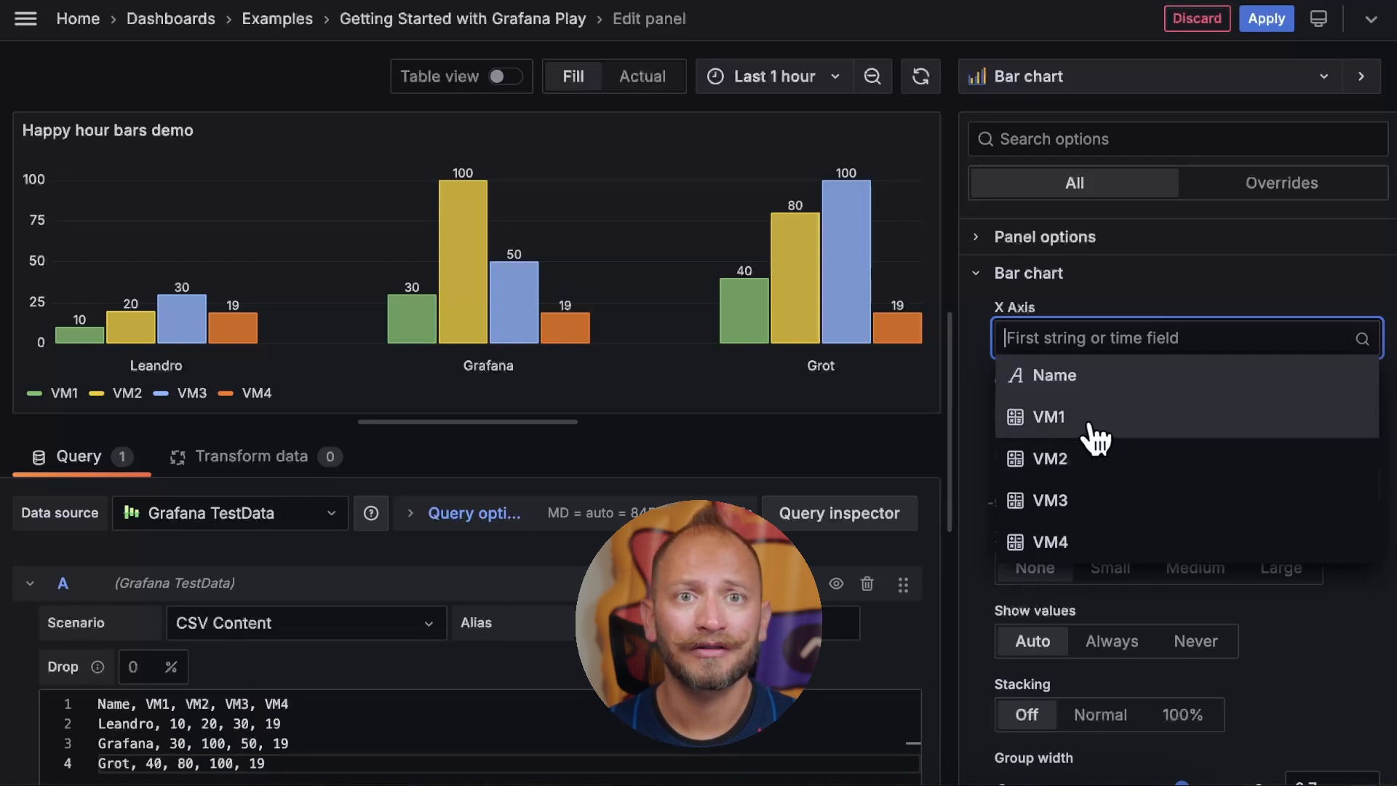
Try VM1 and VM2 as the bar chart X axis, then reset it to default.
left_click(1047, 416)
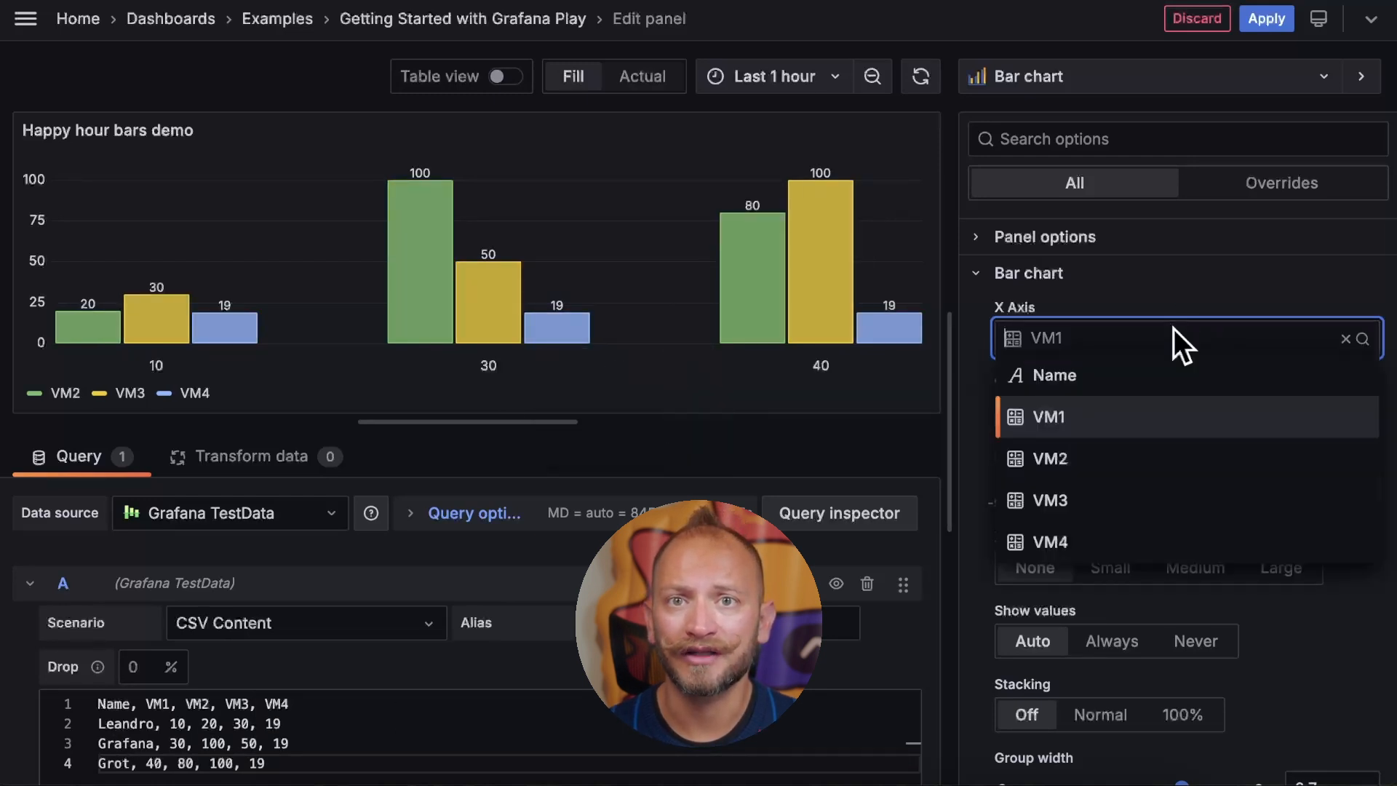
left_click(1047, 458)
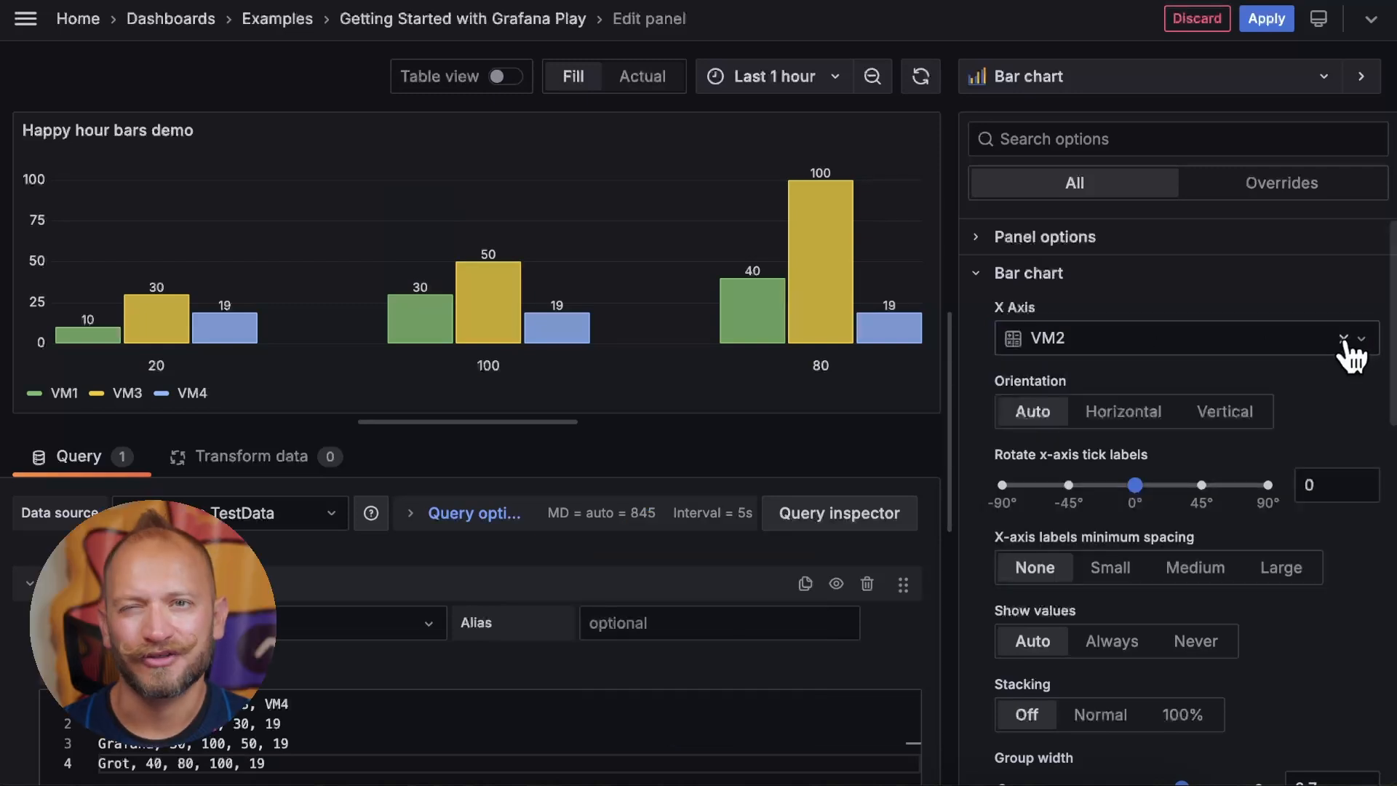
left_click(1344, 337)
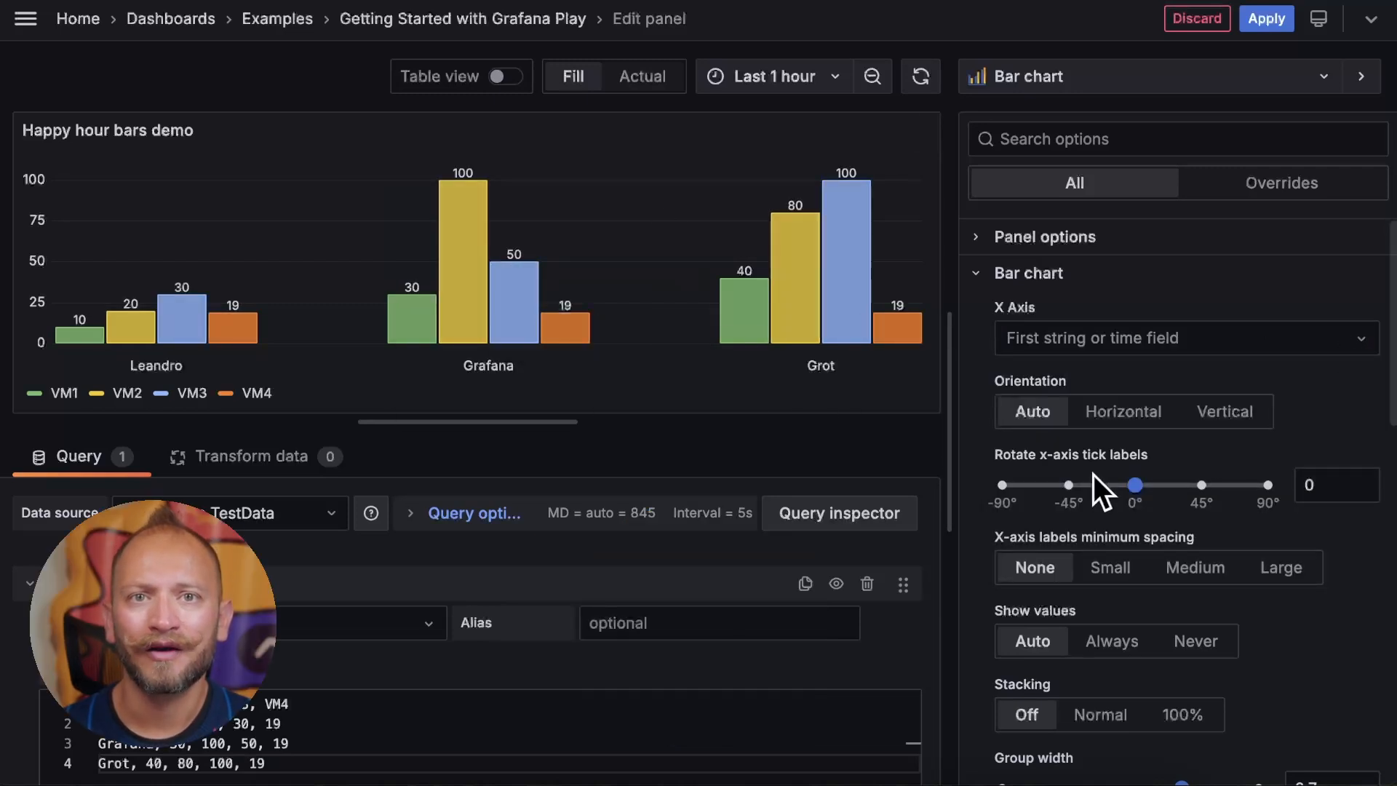
Try bar orientations and label rotation, then set medium label spacing and always show values.
left_click(1224, 410)
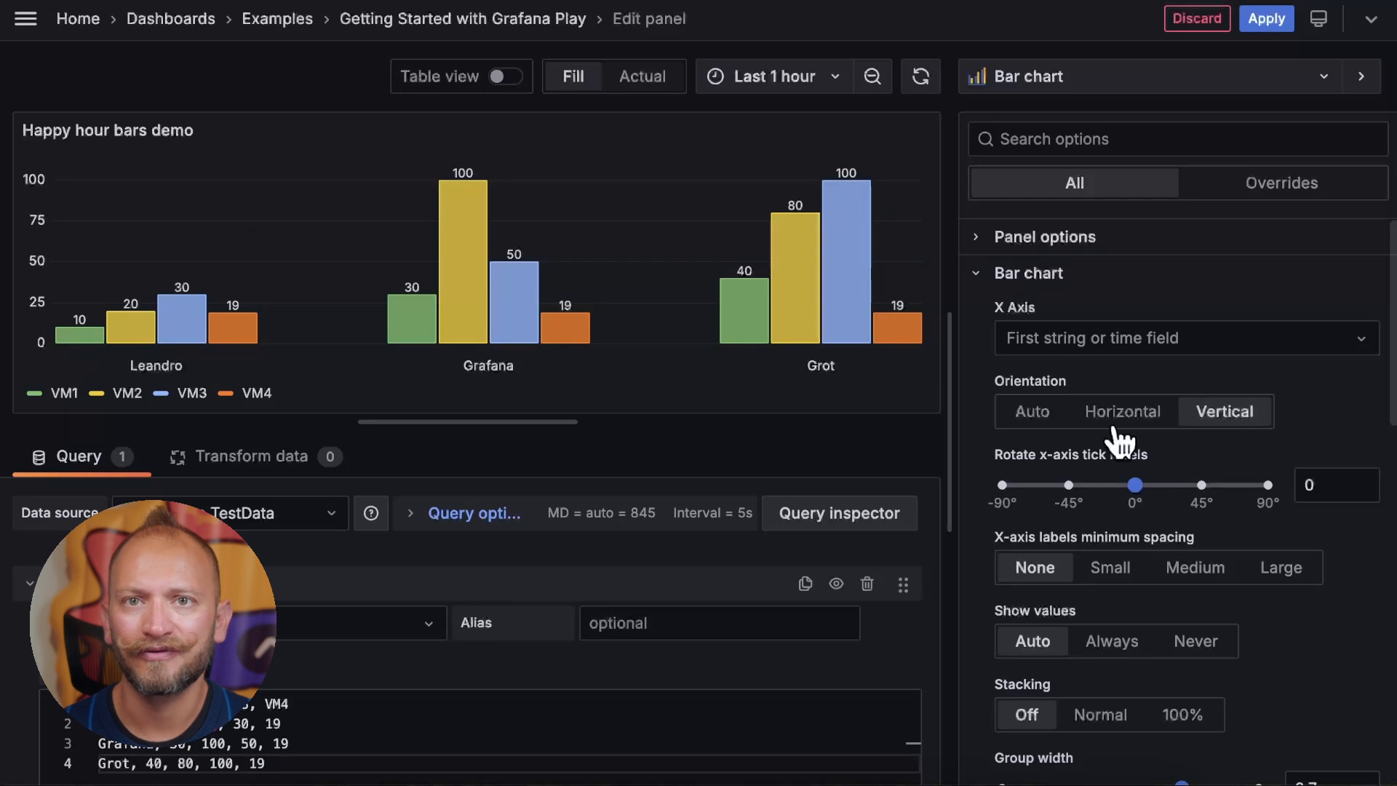
left_click(1032, 410)
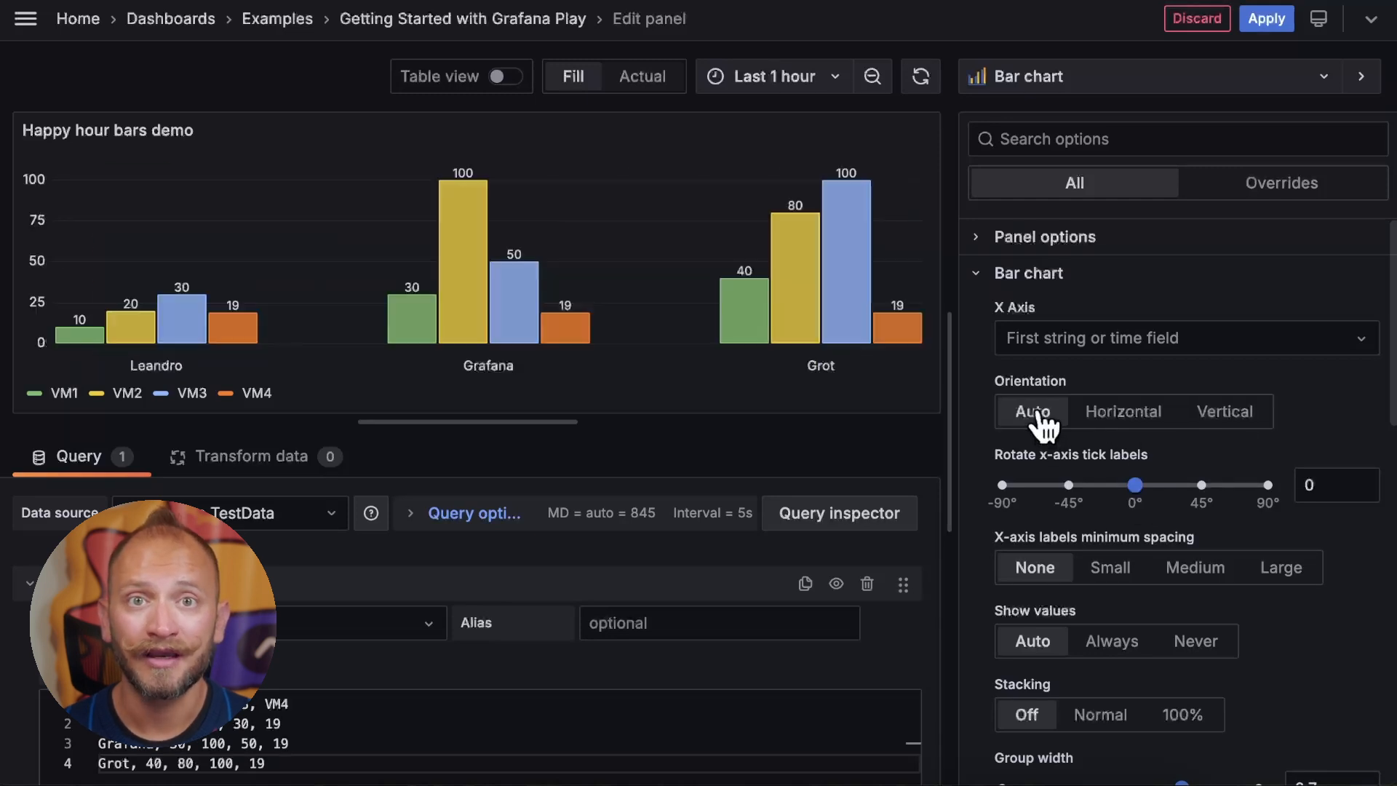
mouse_move(949, 281)
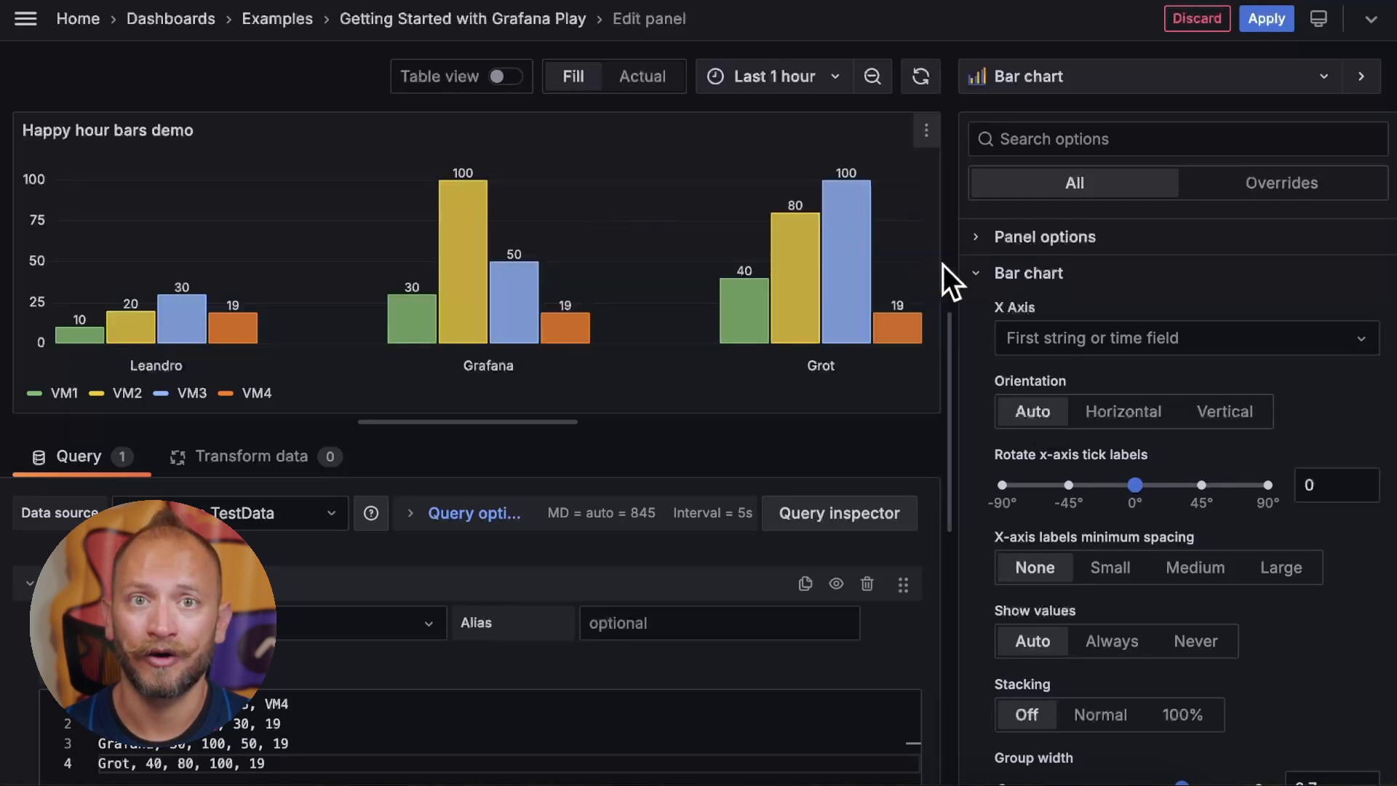
left_click(1122, 410)
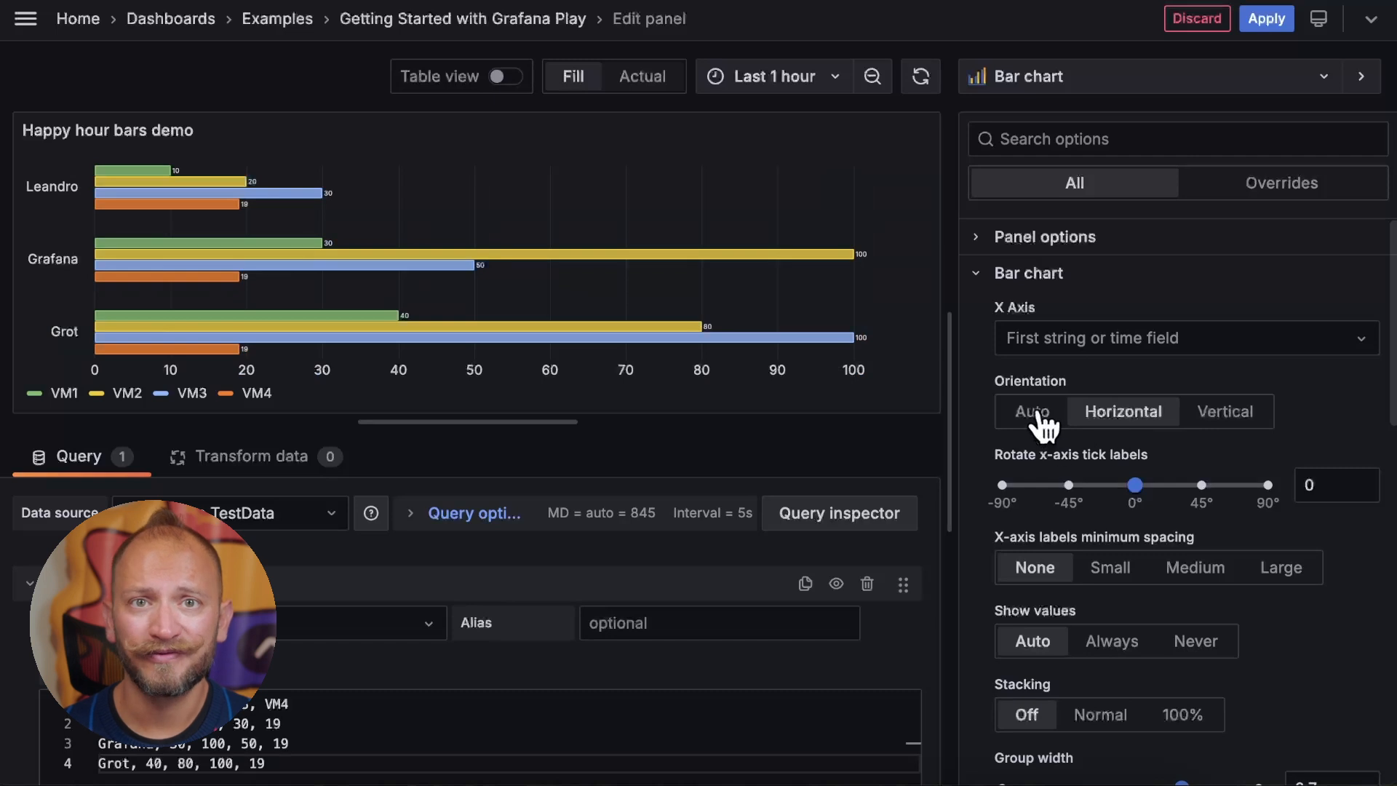
left_click(1031, 410)
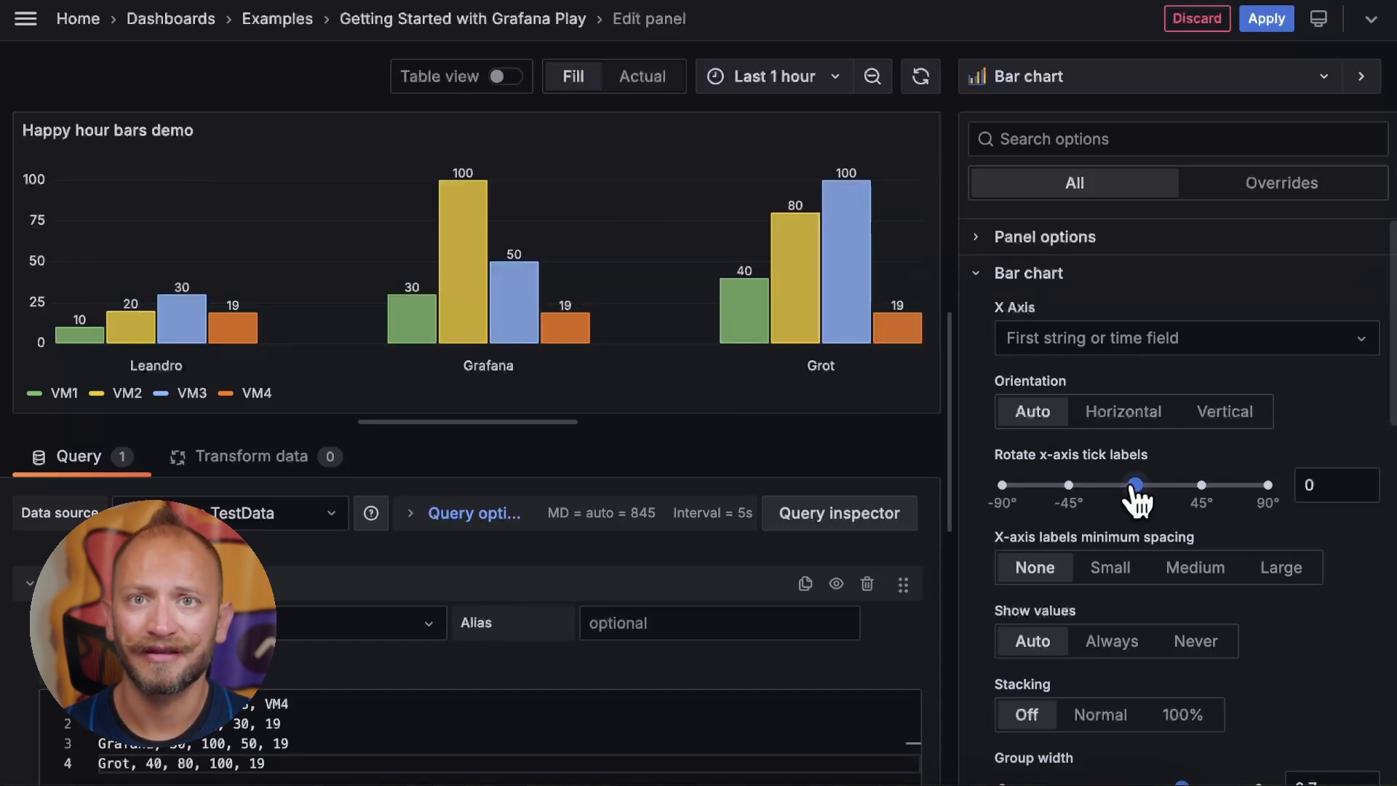
left_click_drag(1135, 484, 1157, 485)
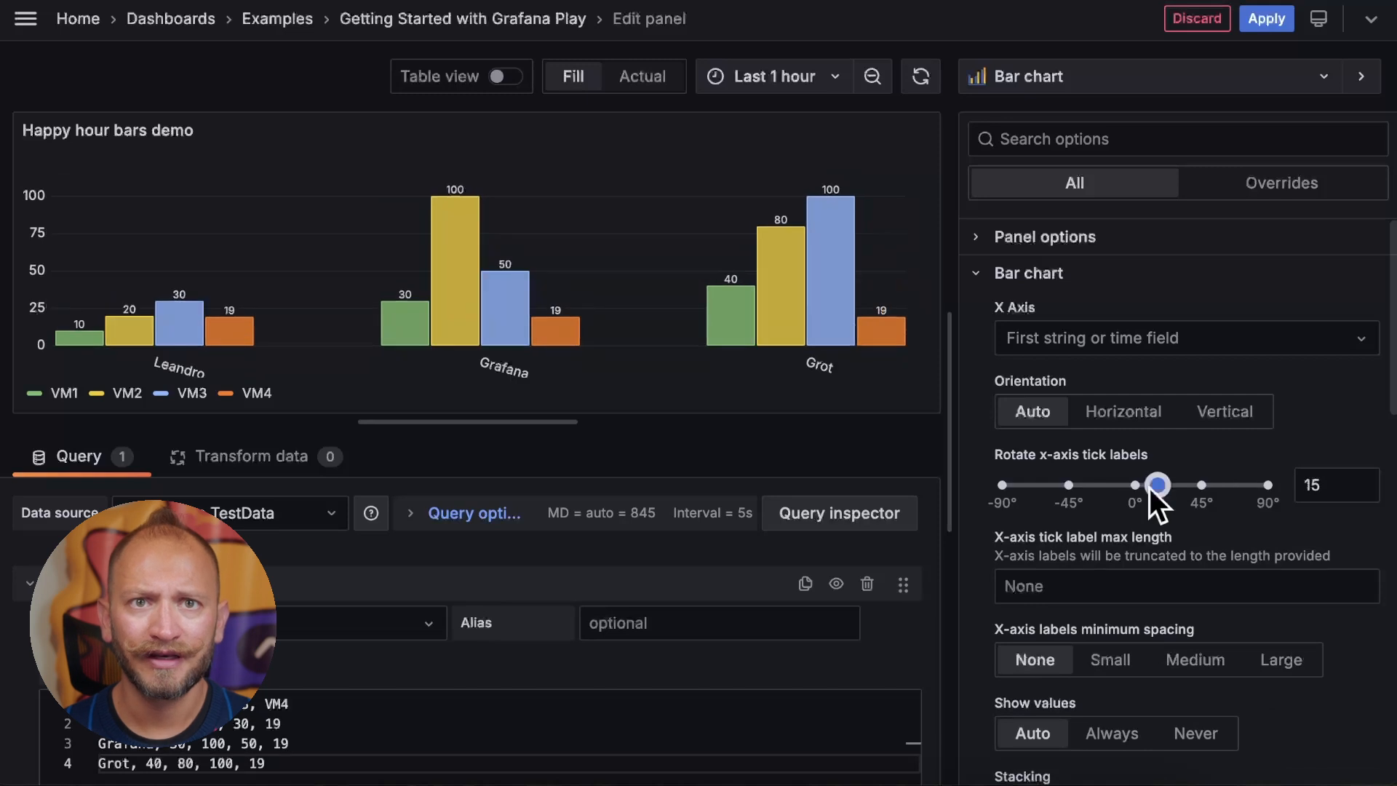
left_click_drag(1158, 484, 1136, 484)
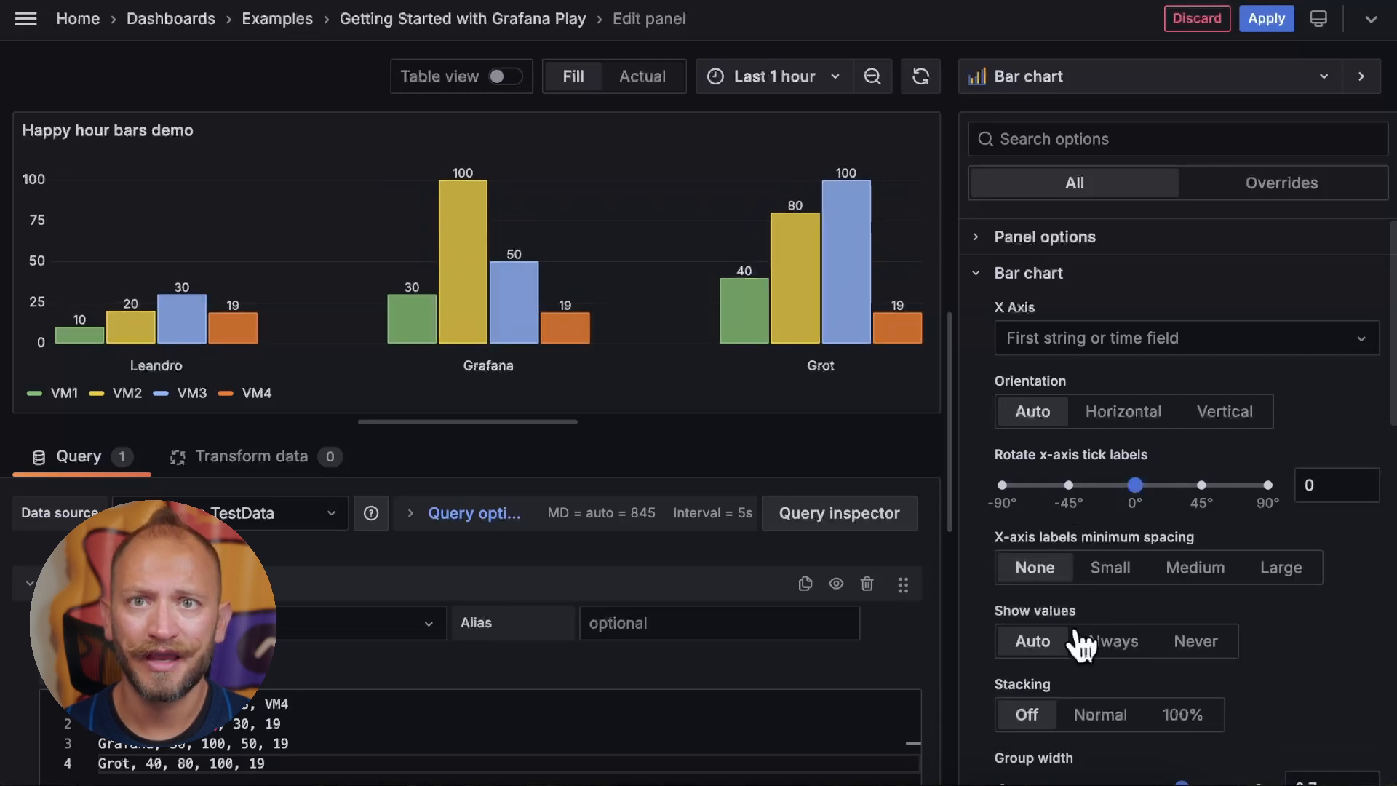
left_click(1194, 568)
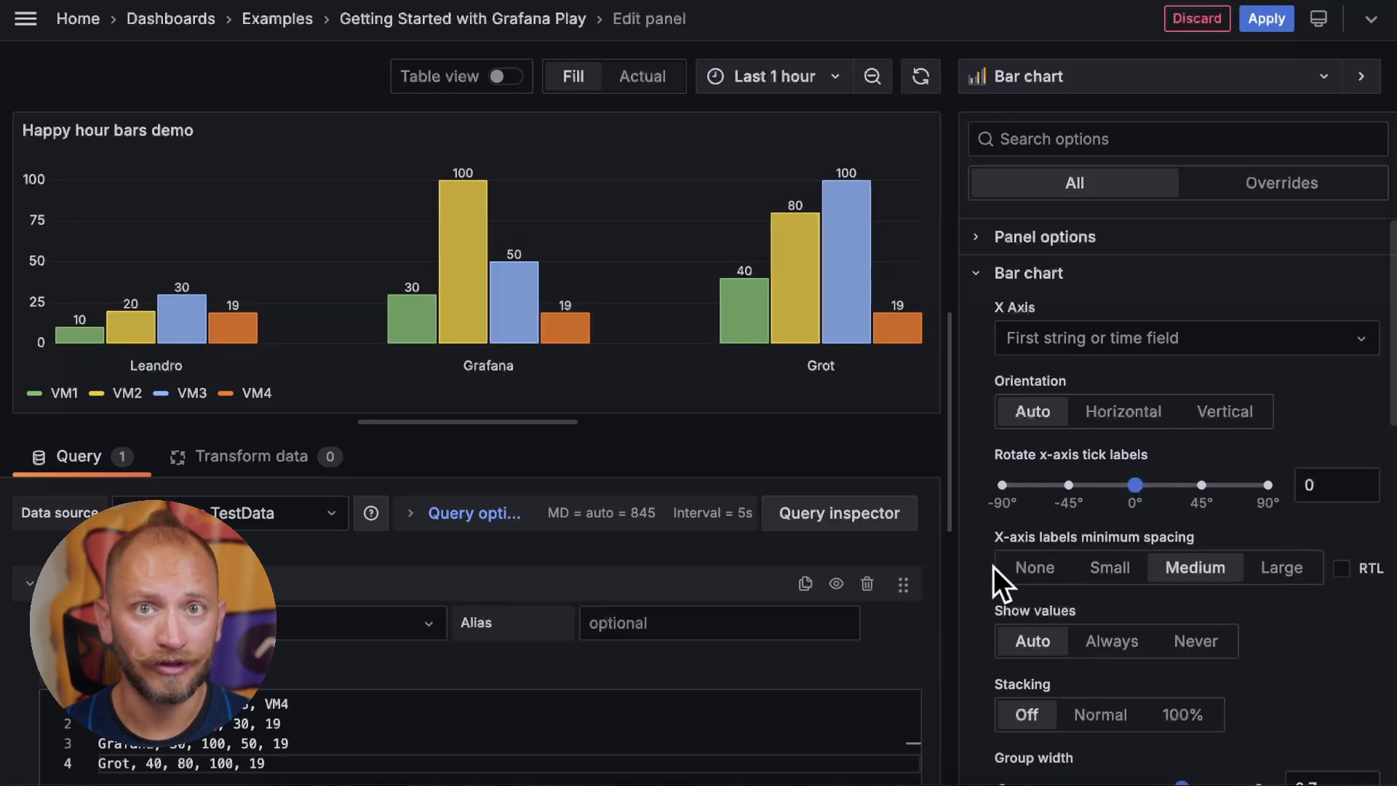
left_click(1111, 640)
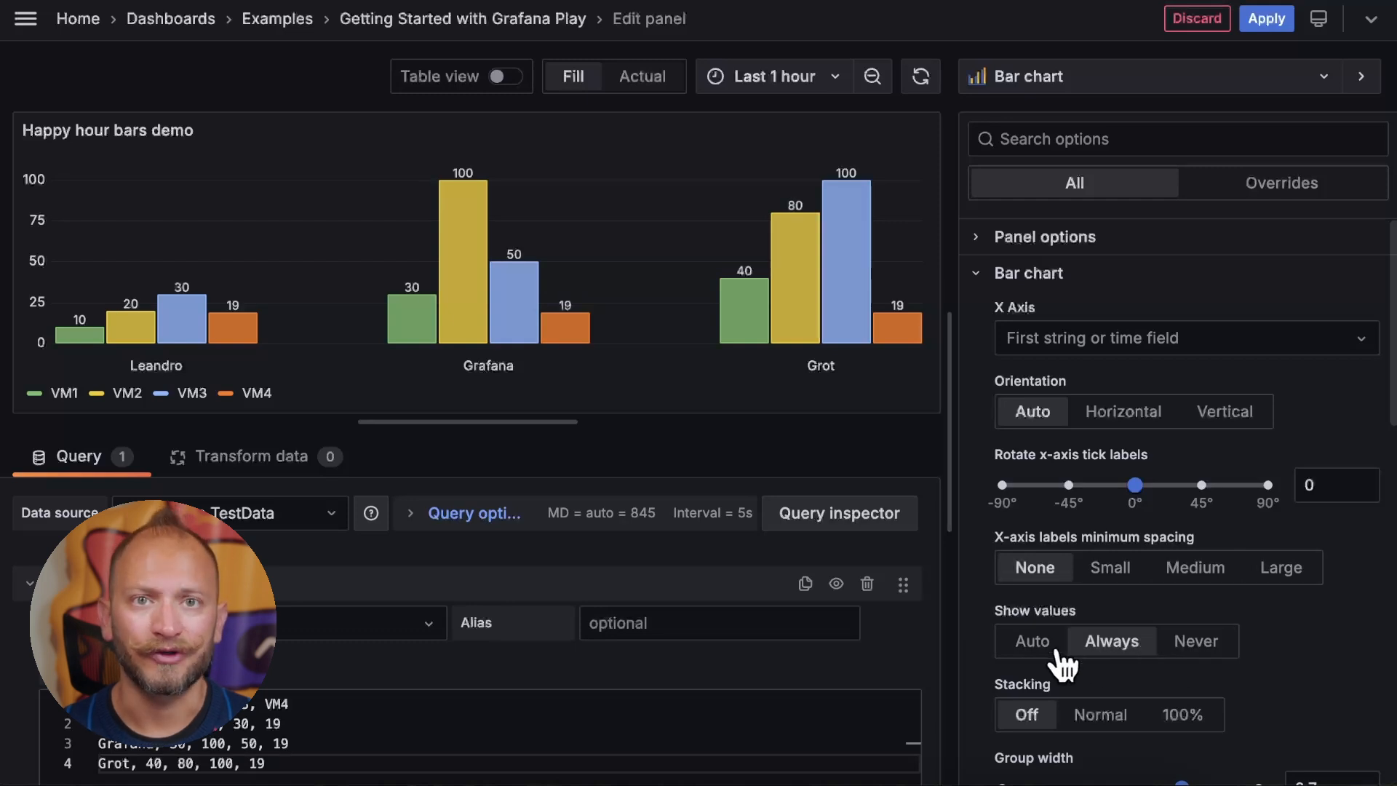
Try Normal and 100% stacking, then turn stacking off.
left_click(1101, 714)
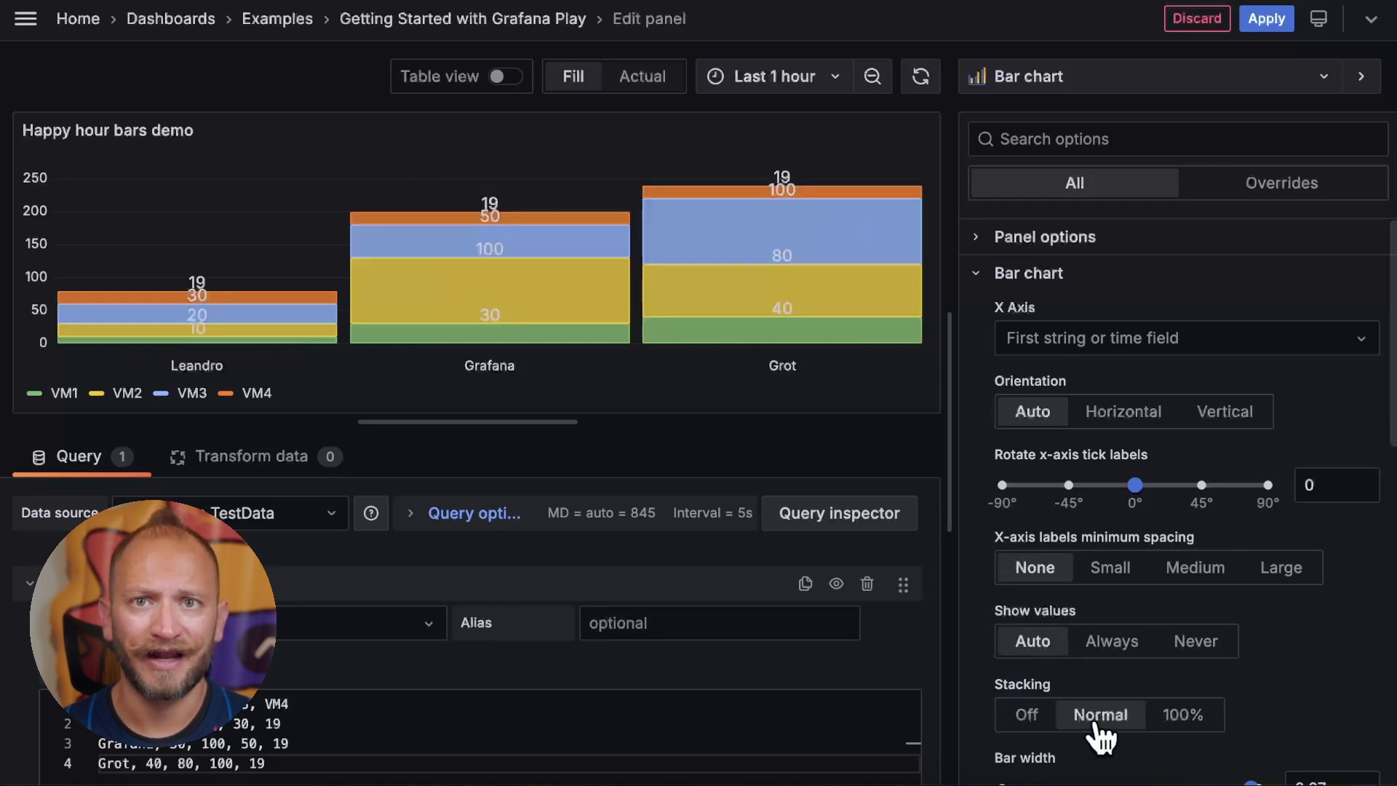
mouse_move(1174, 731)
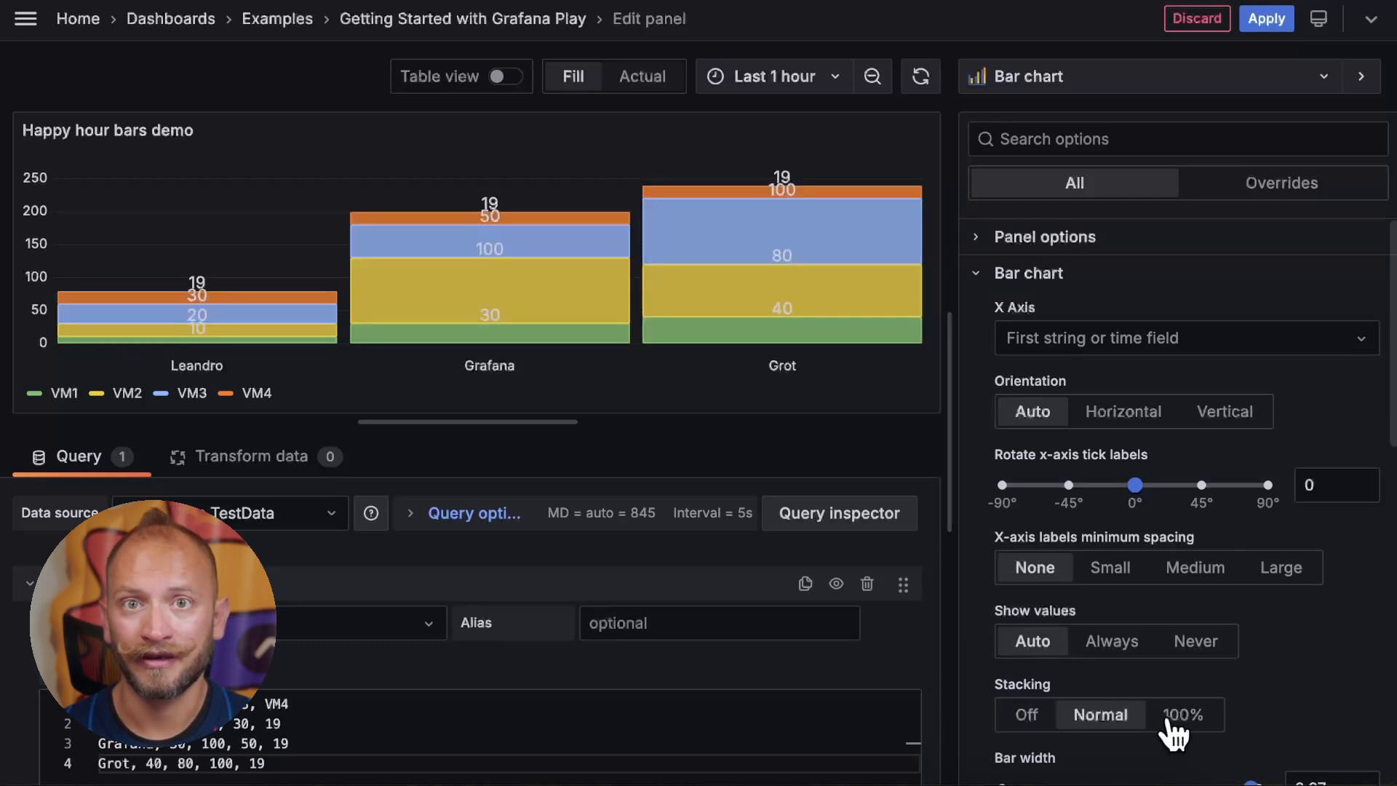
left_click(1182, 714)
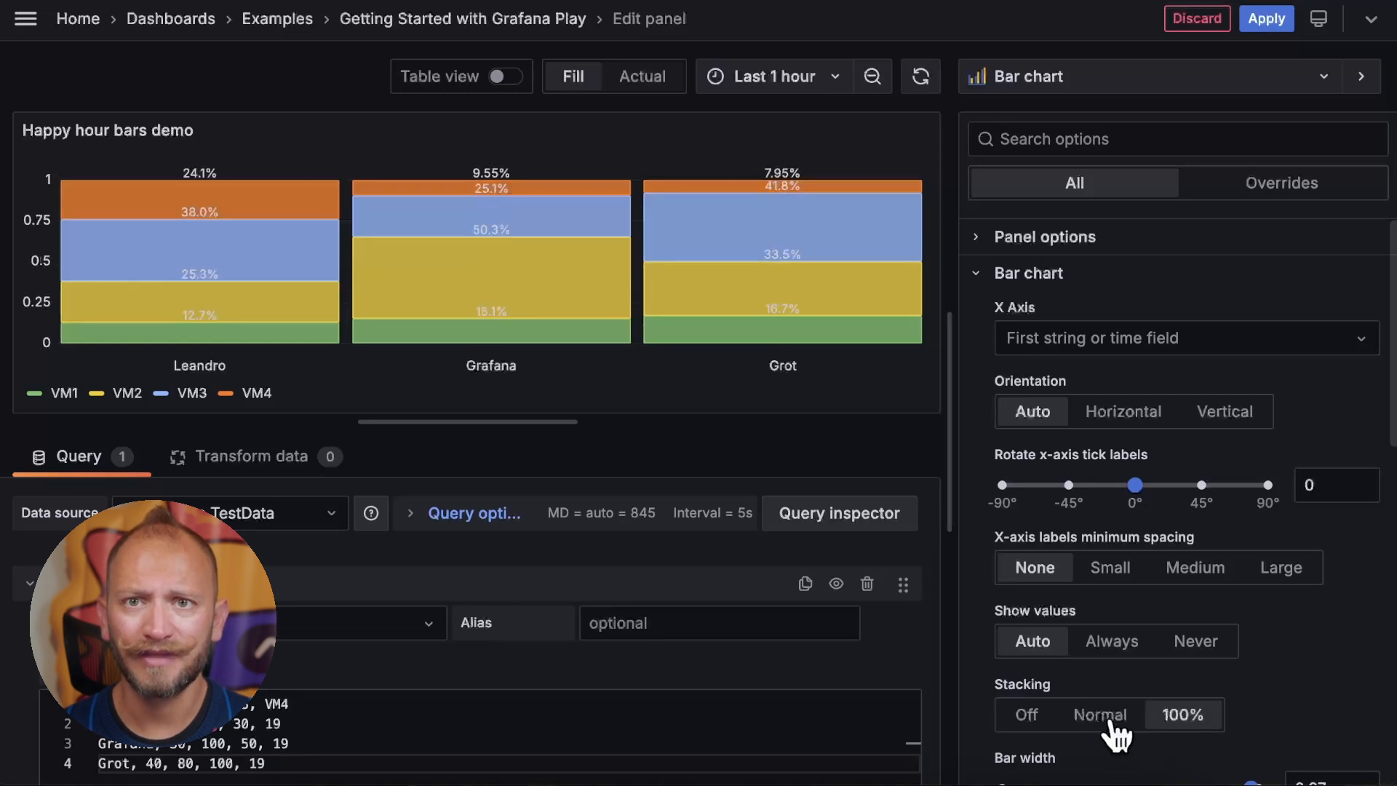
left_click(1100, 713)
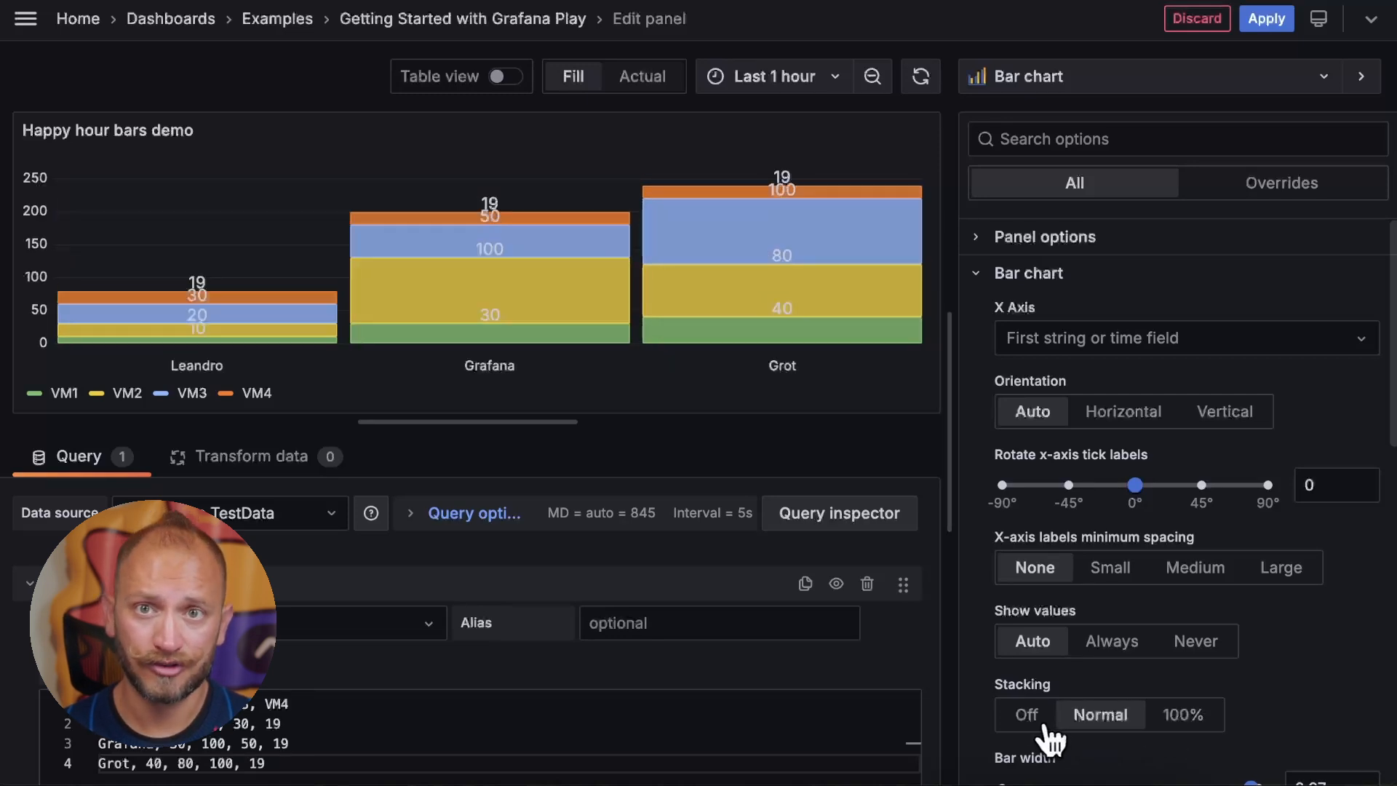
scroll("down", 3)
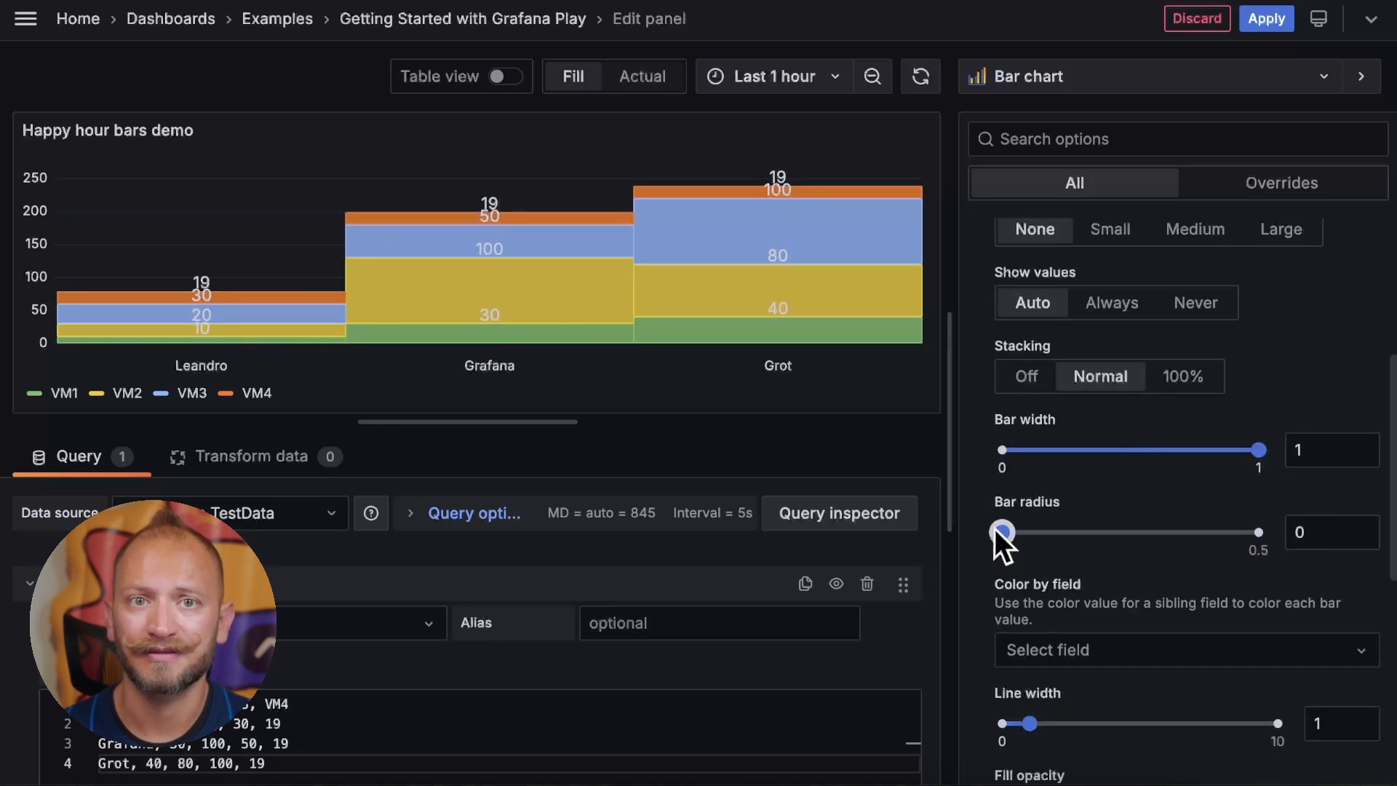
left_click(1025, 375)
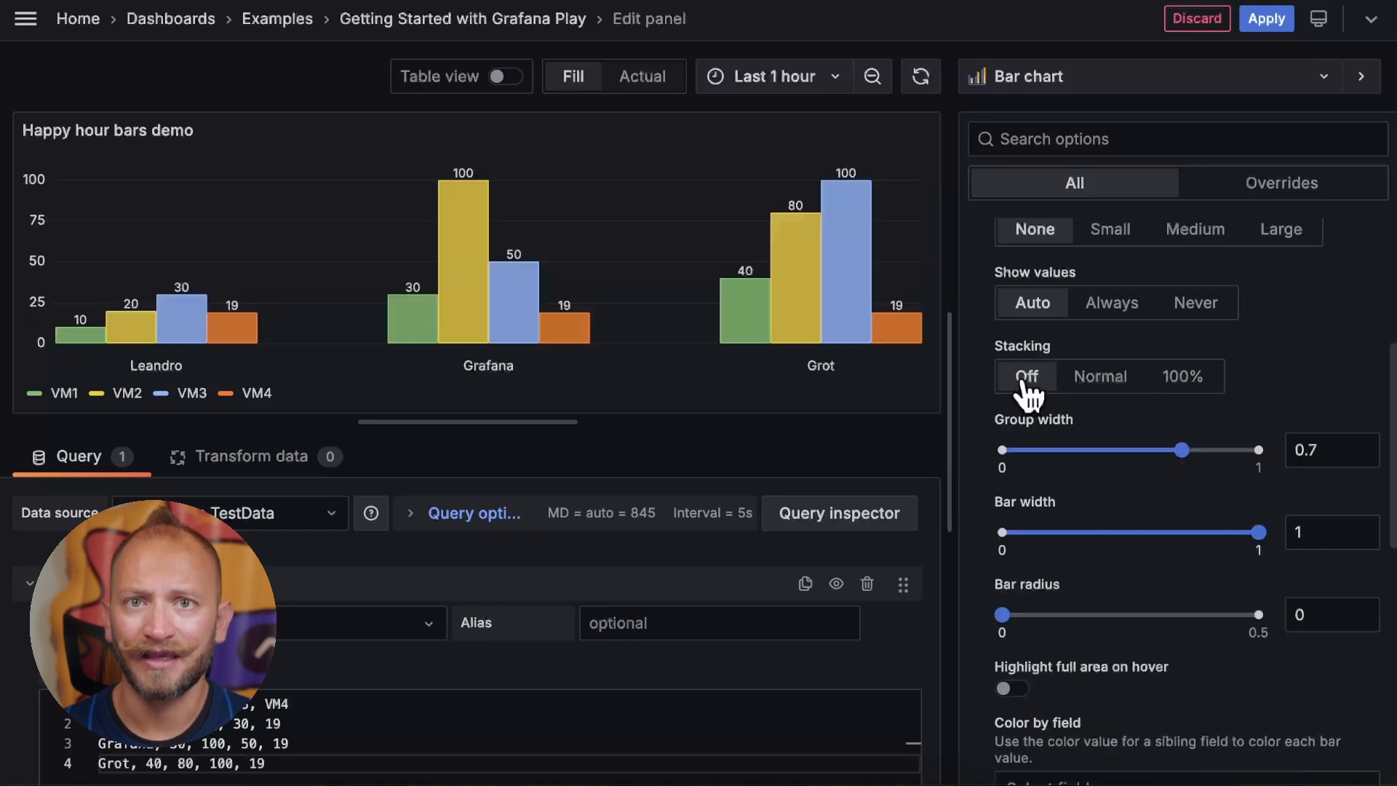
Set group width 0.81 and bar width 0.82, trying corner radius, hover highlight and color-by-field.
left_click_drag(1183, 450, 1172, 449)
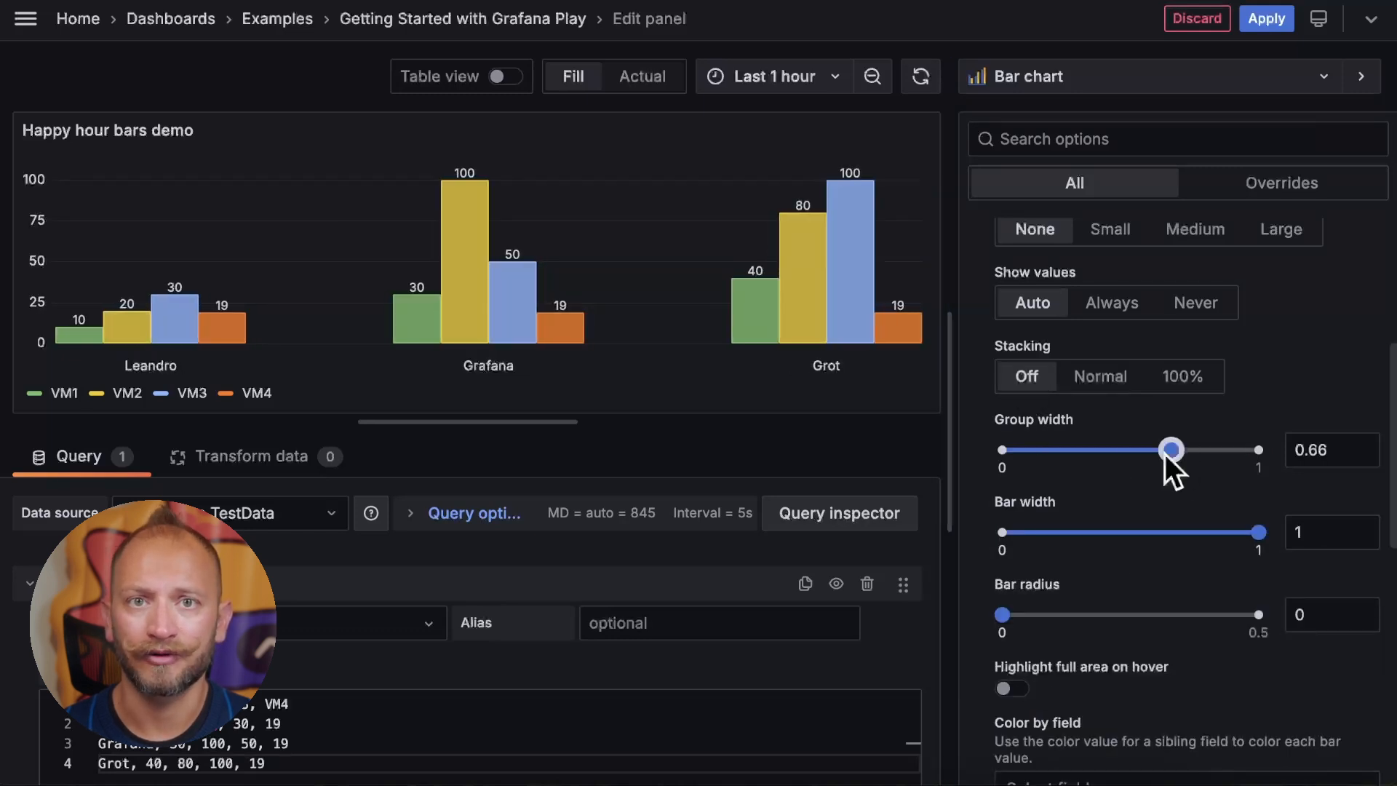
left_click_drag(1258, 532, 1092, 532)
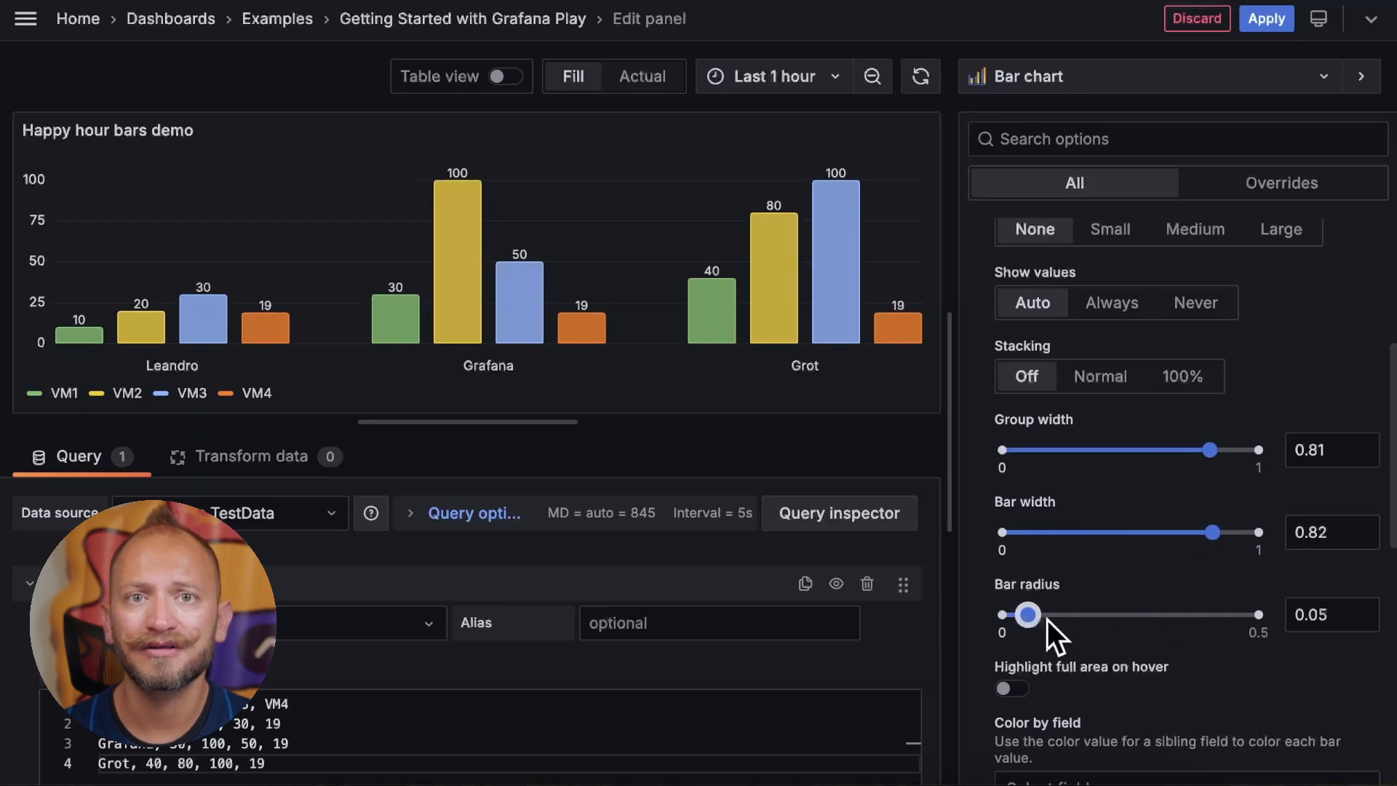
left_click(1012, 687)
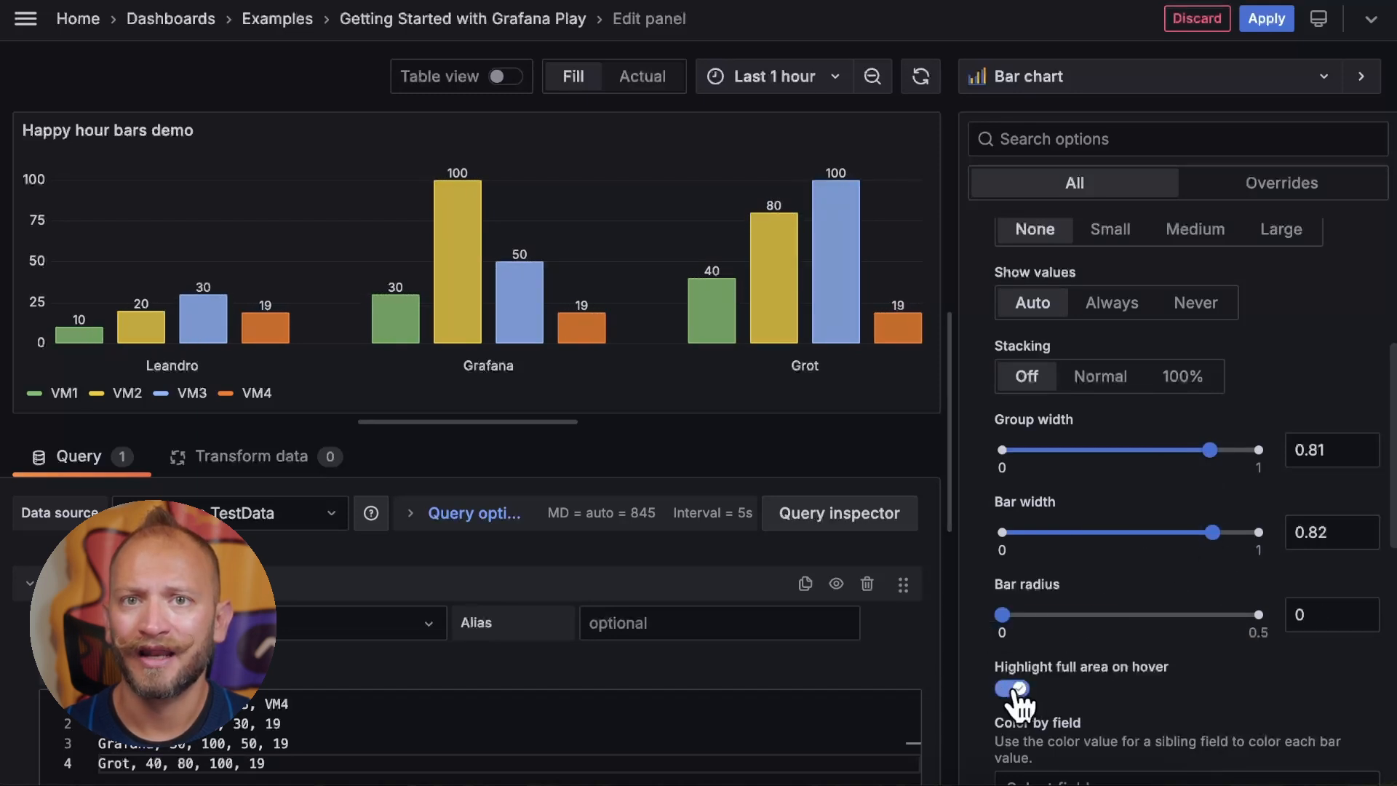
left_click(1013, 688)
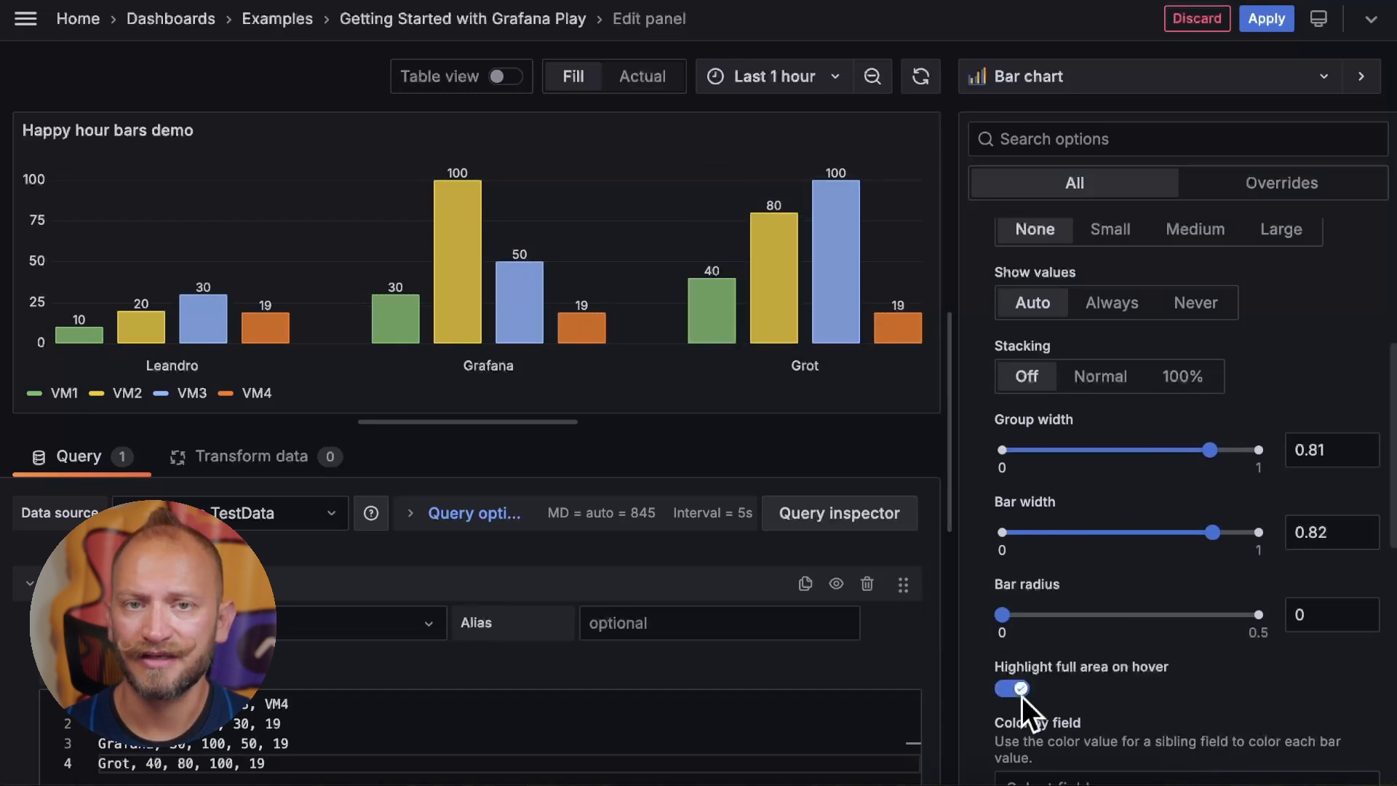
left_click(1012, 687)
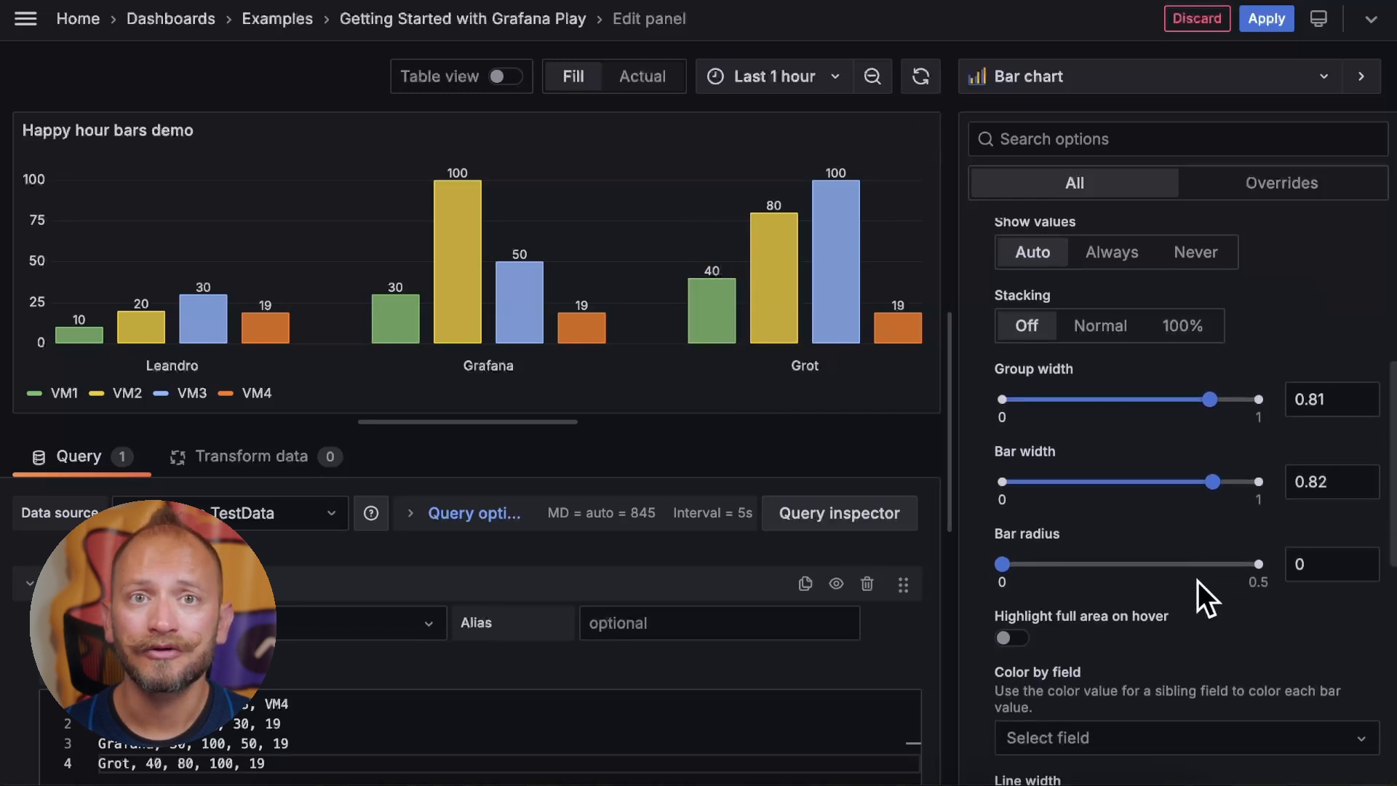
left_click(1176, 346)
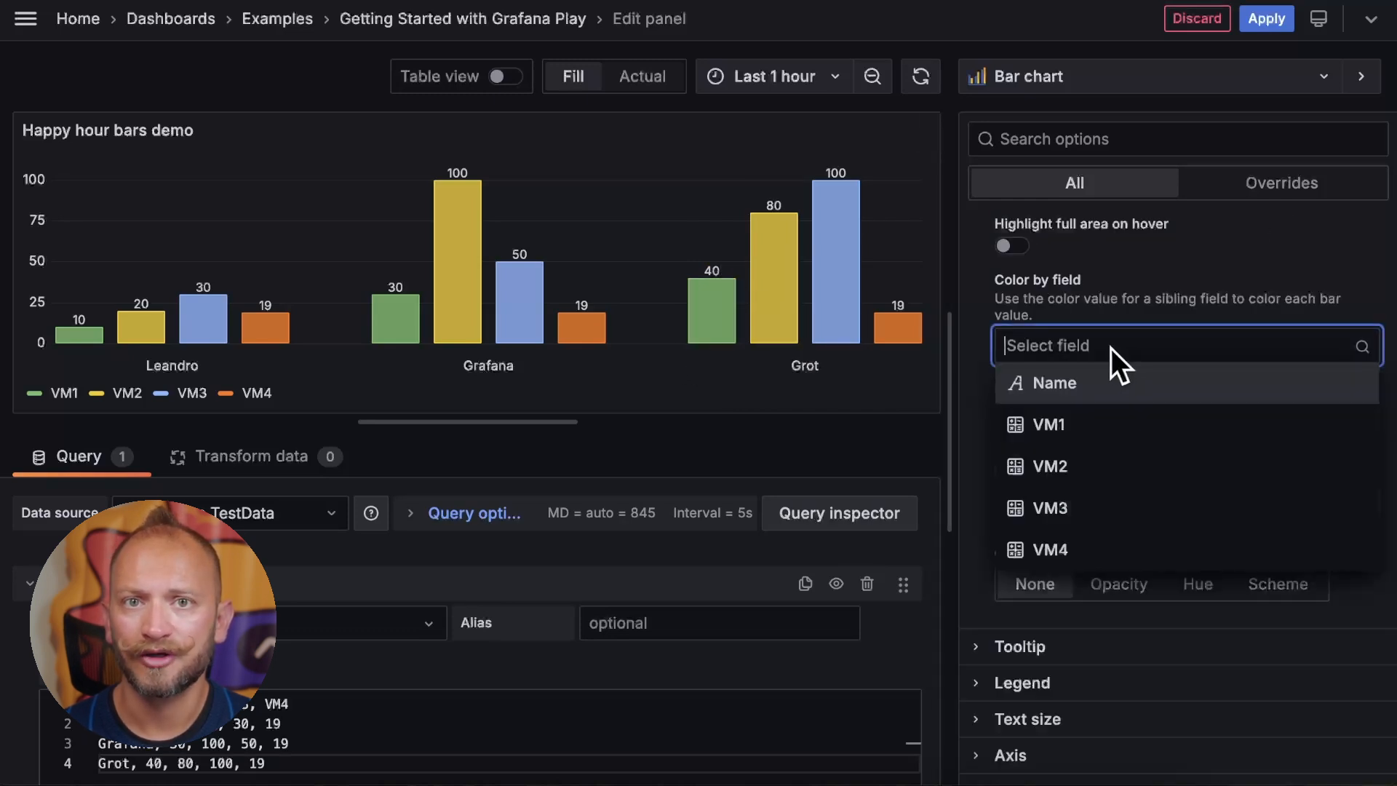
left_click(1044, 465)
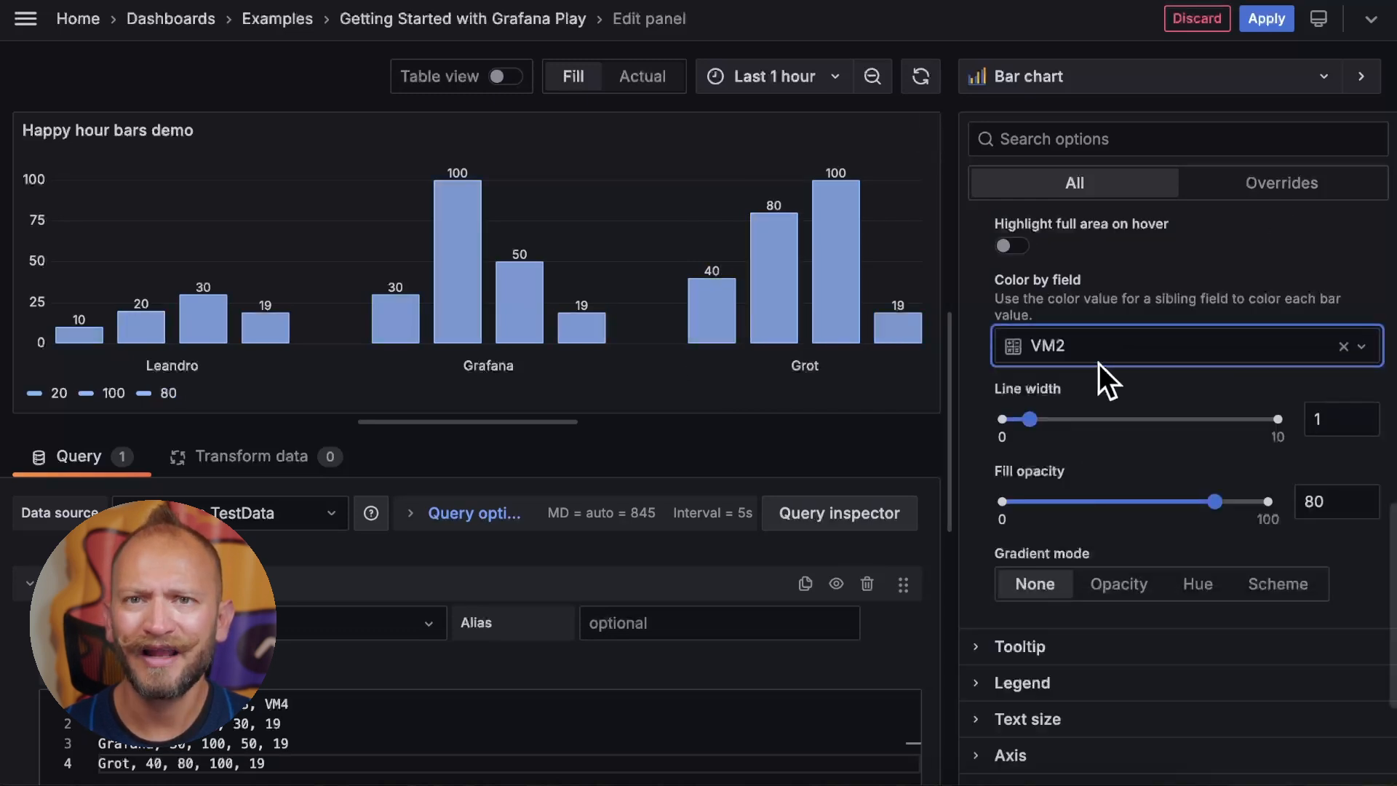
left_click(1345, 346)
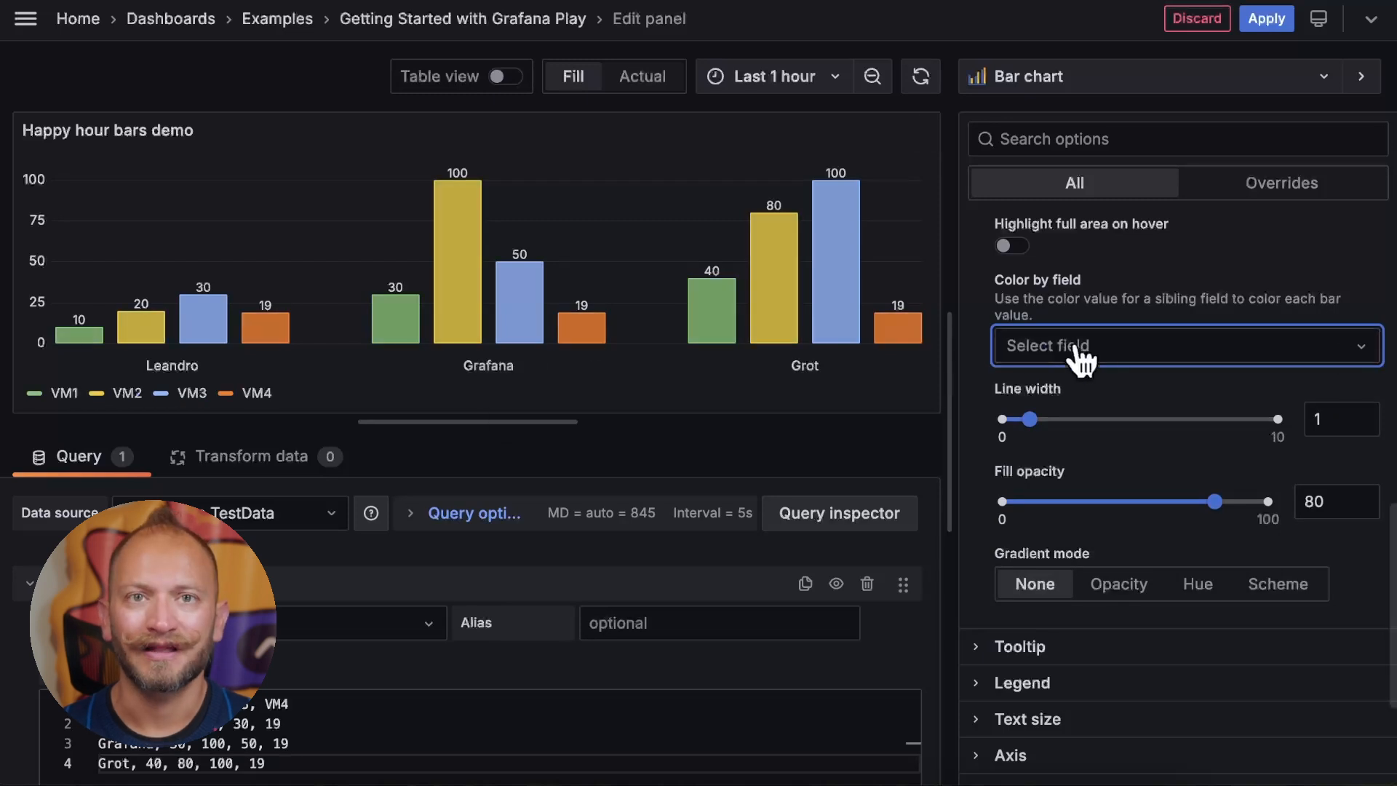
Set line width 0 and fill opacity 99, trying hue and scheme gradient modes.
left_click_drag(1024, 419, 1139, 419)
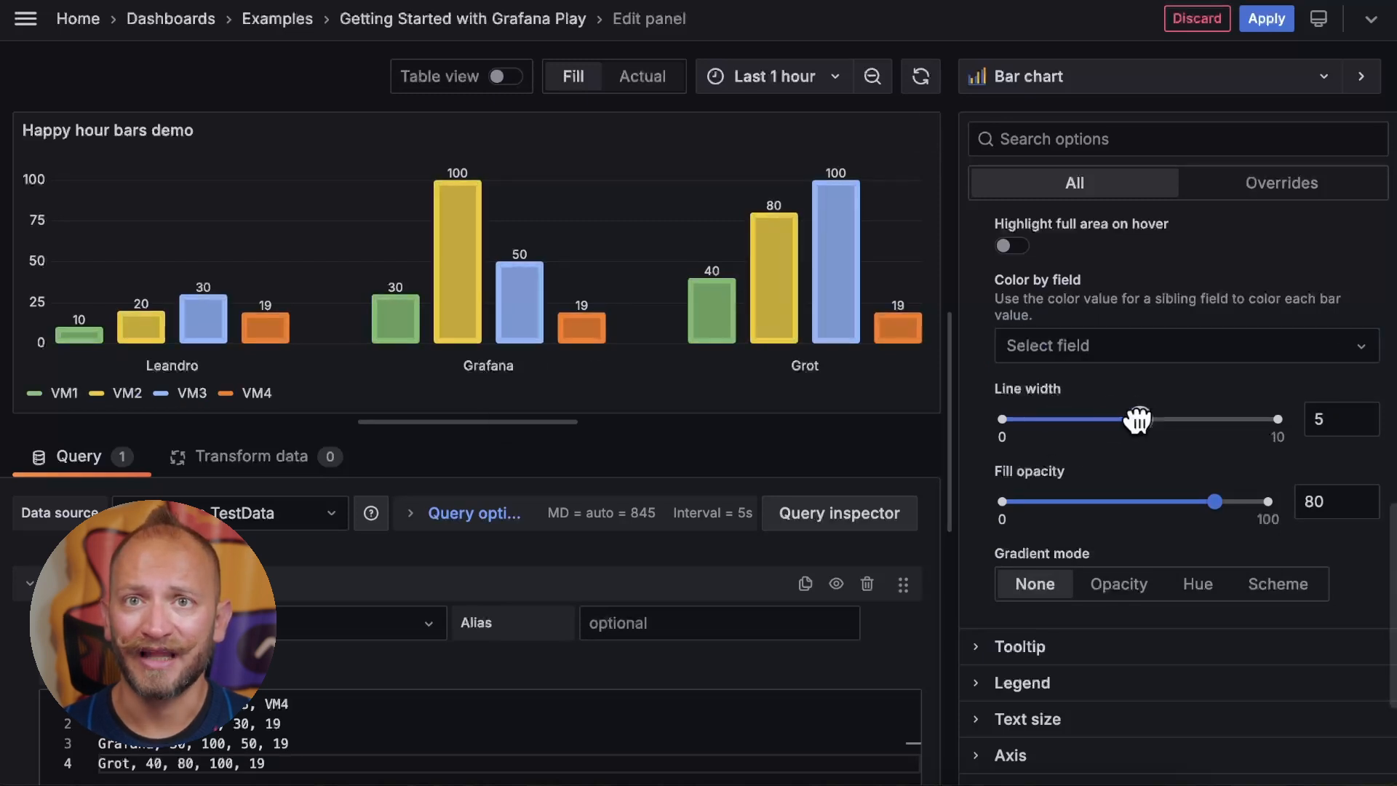
left_click_drag(1139, 419, 1002, 419)
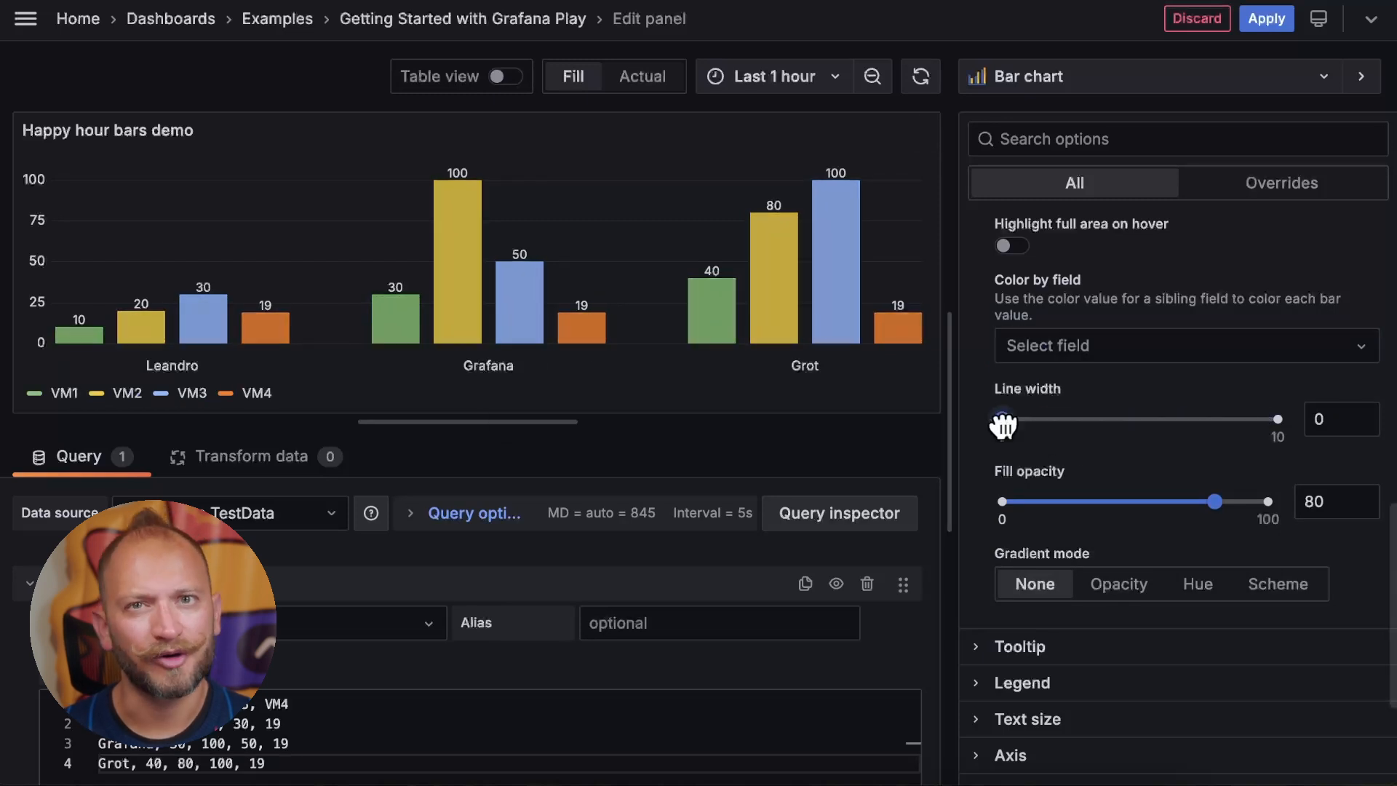
left_click_drag(1216, 501, 1084, 500)
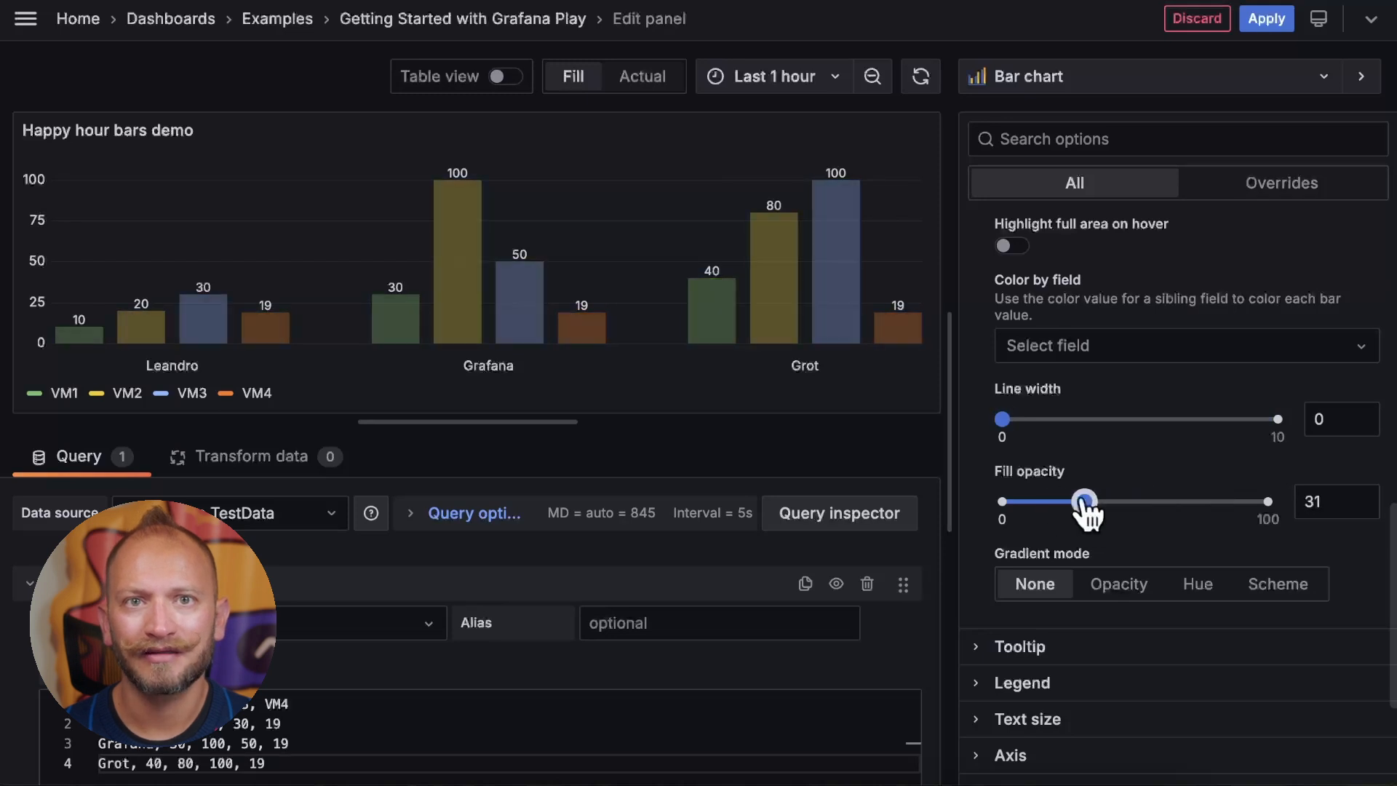
left_click_drag(1084, 501, 1283, 501)
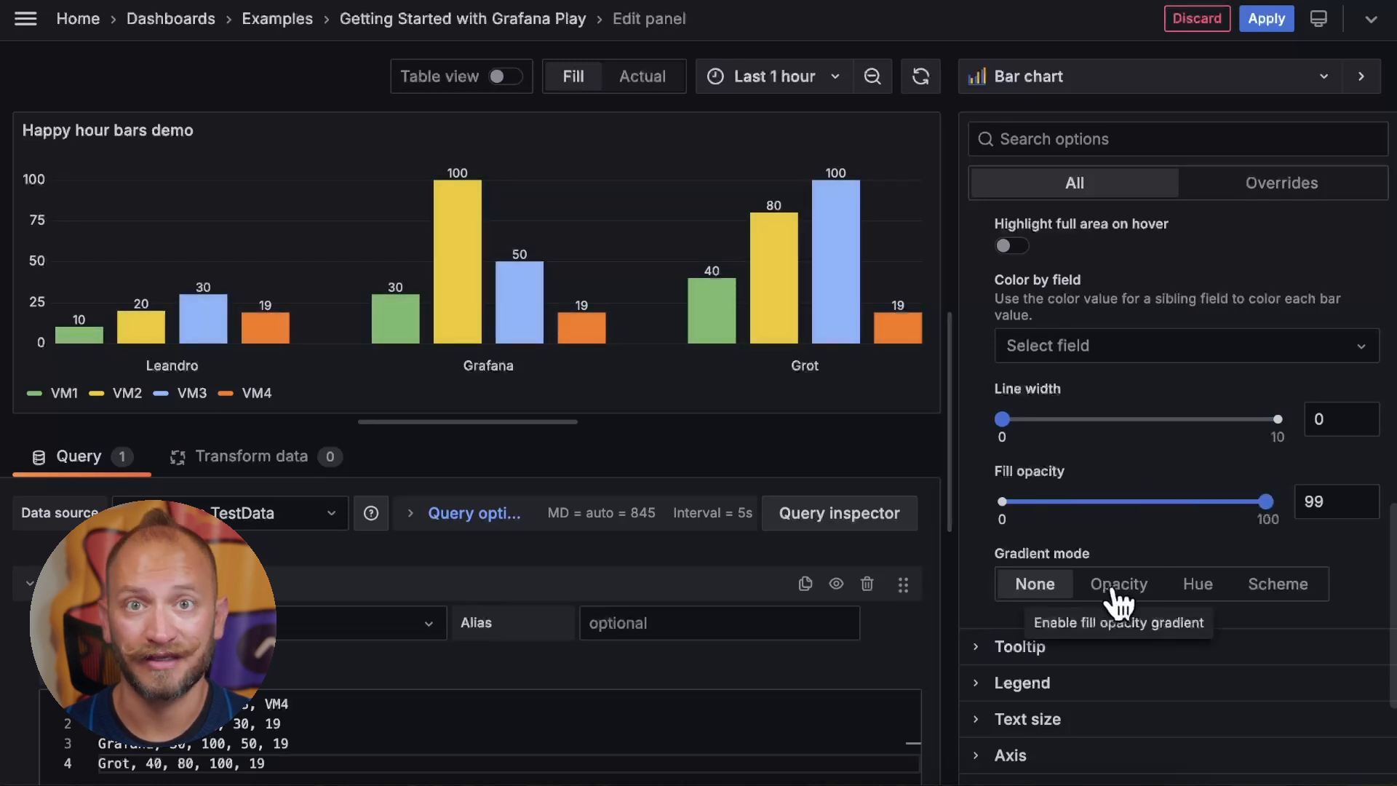
left_click(1196, 583)
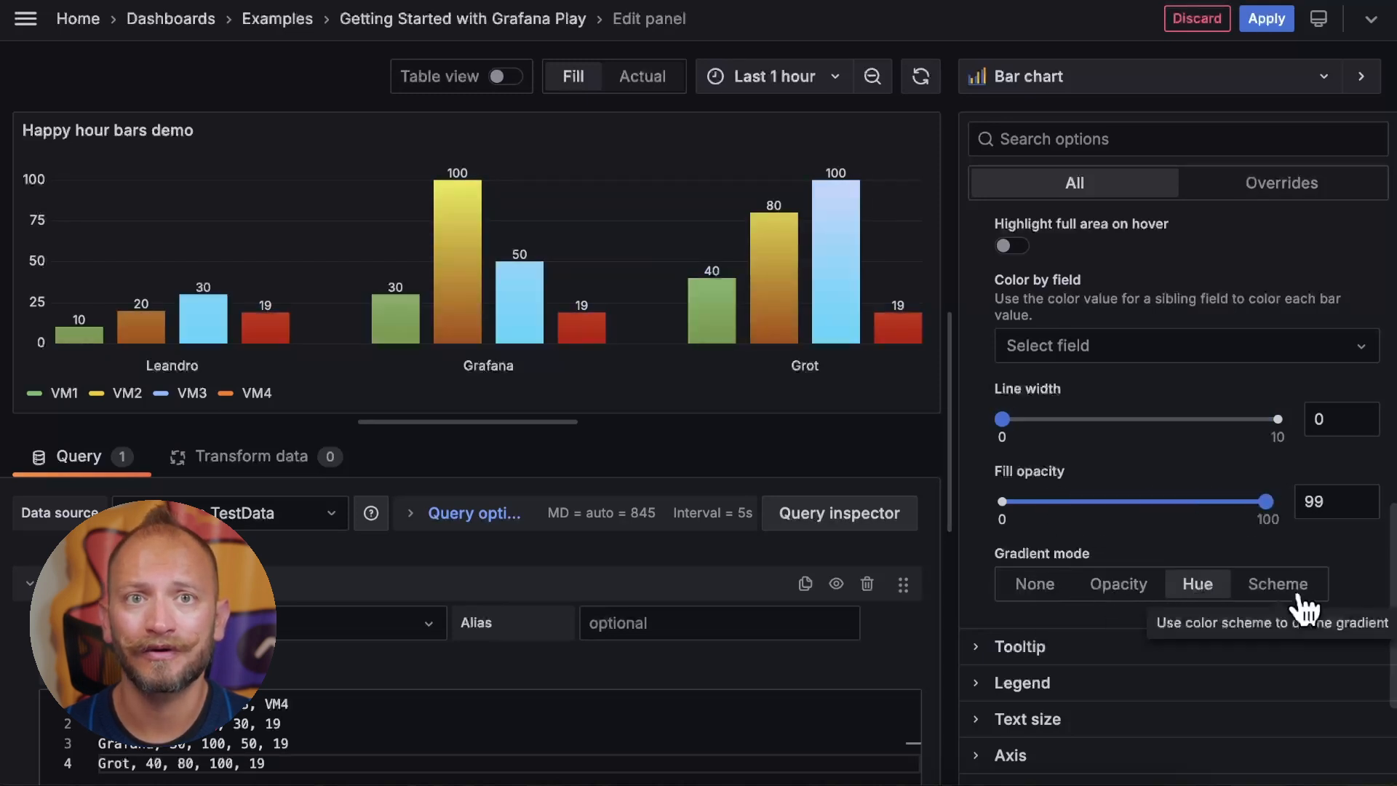
left_click(1278, 584)
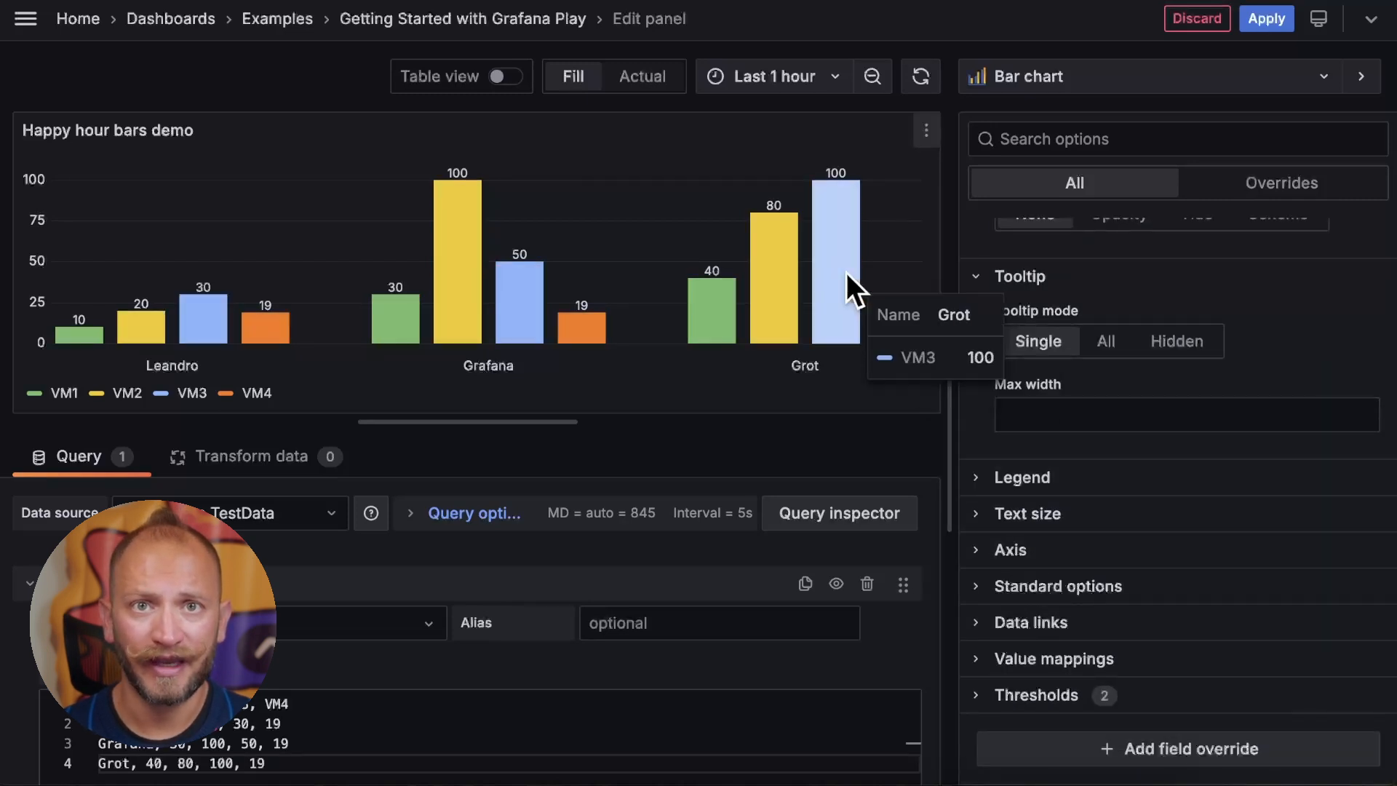
mouse_move(834, 271)
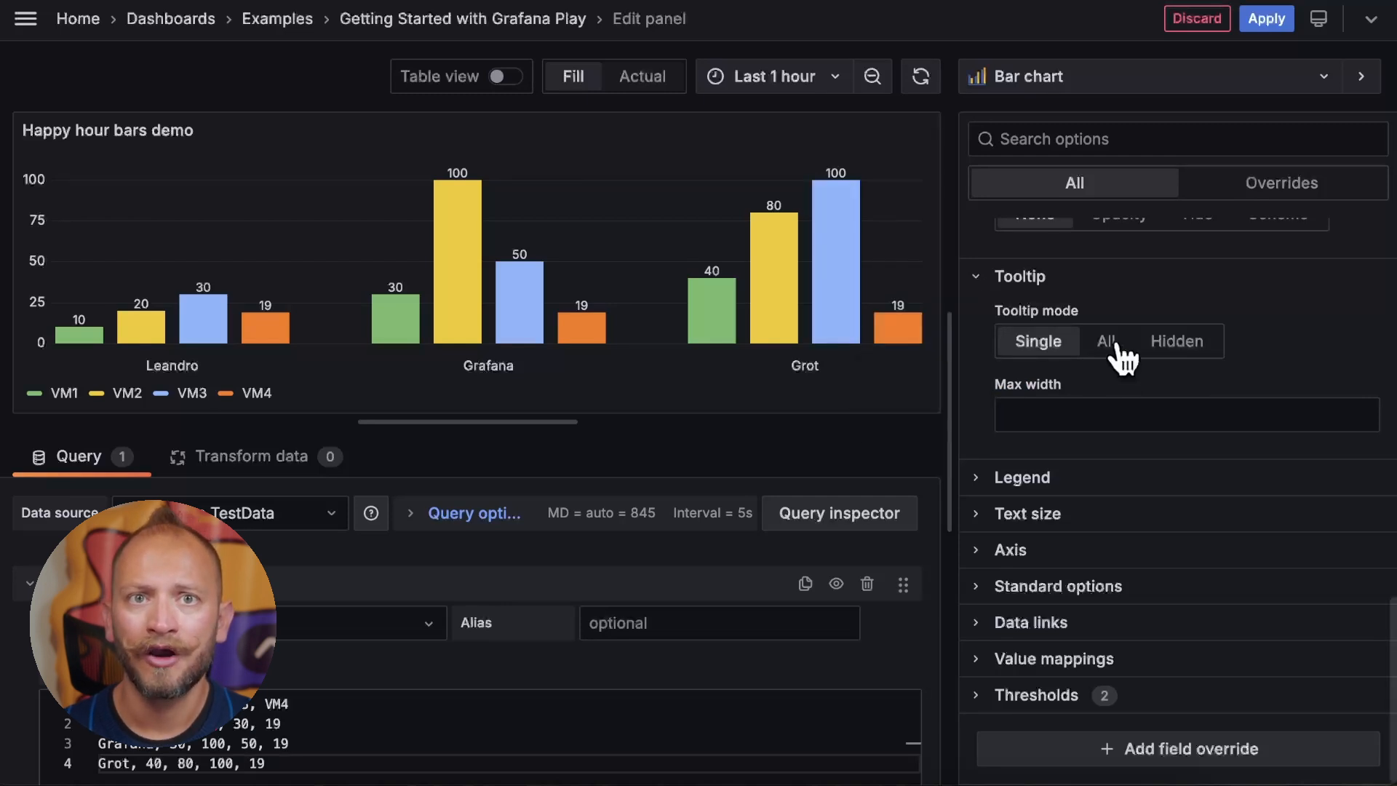
Try Hidden and All tooltip modes with sort order, then settle on Single.
left_click(1106, 341)
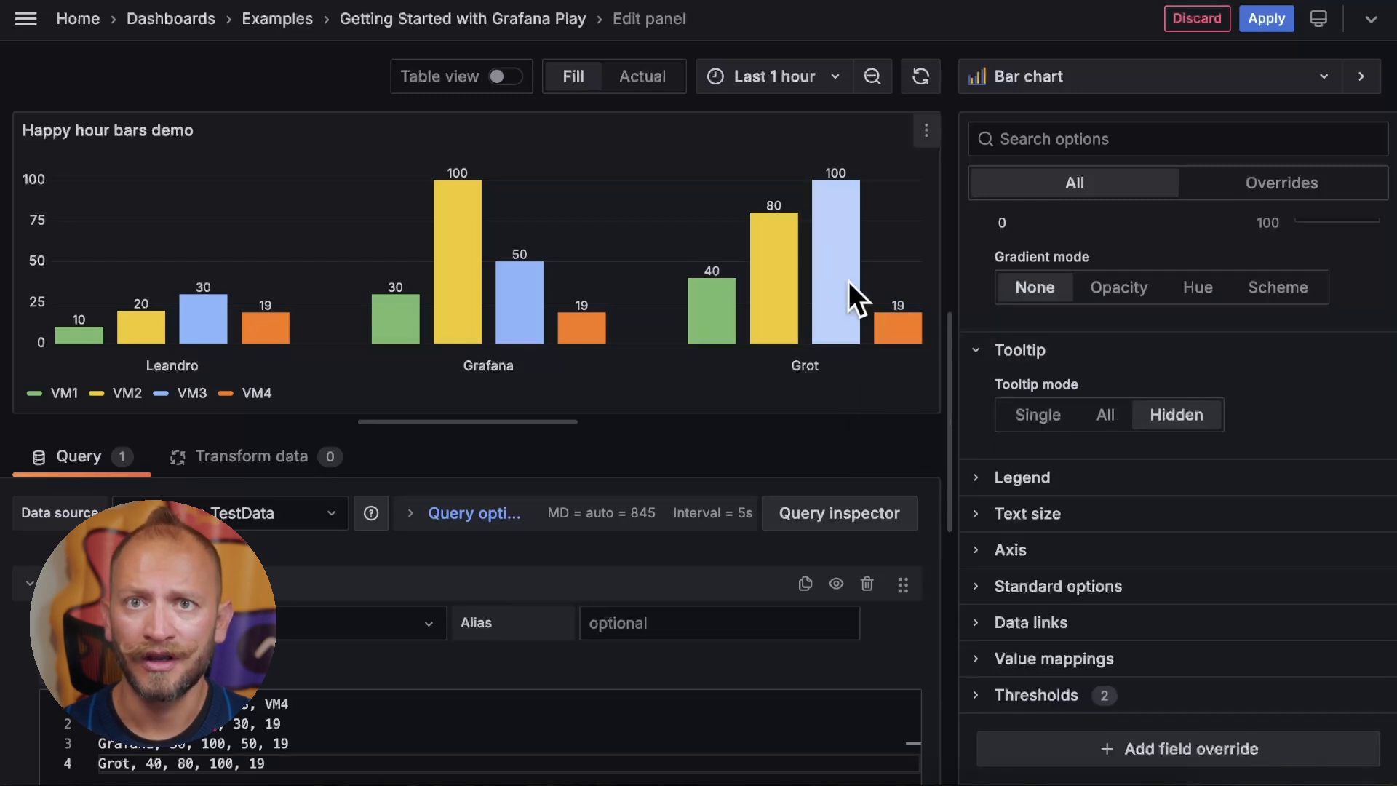
left_click(1104, 414)
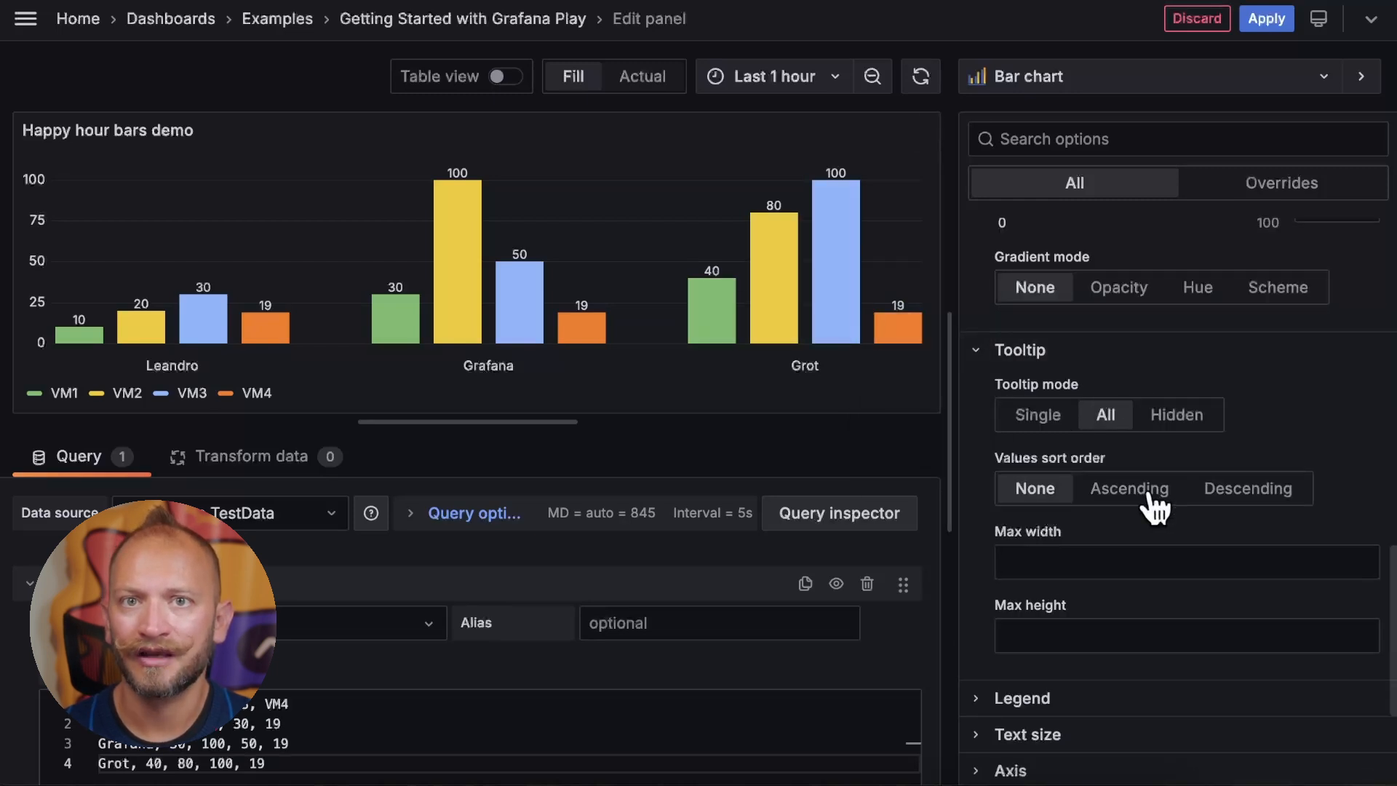
left_click(1128, 489)
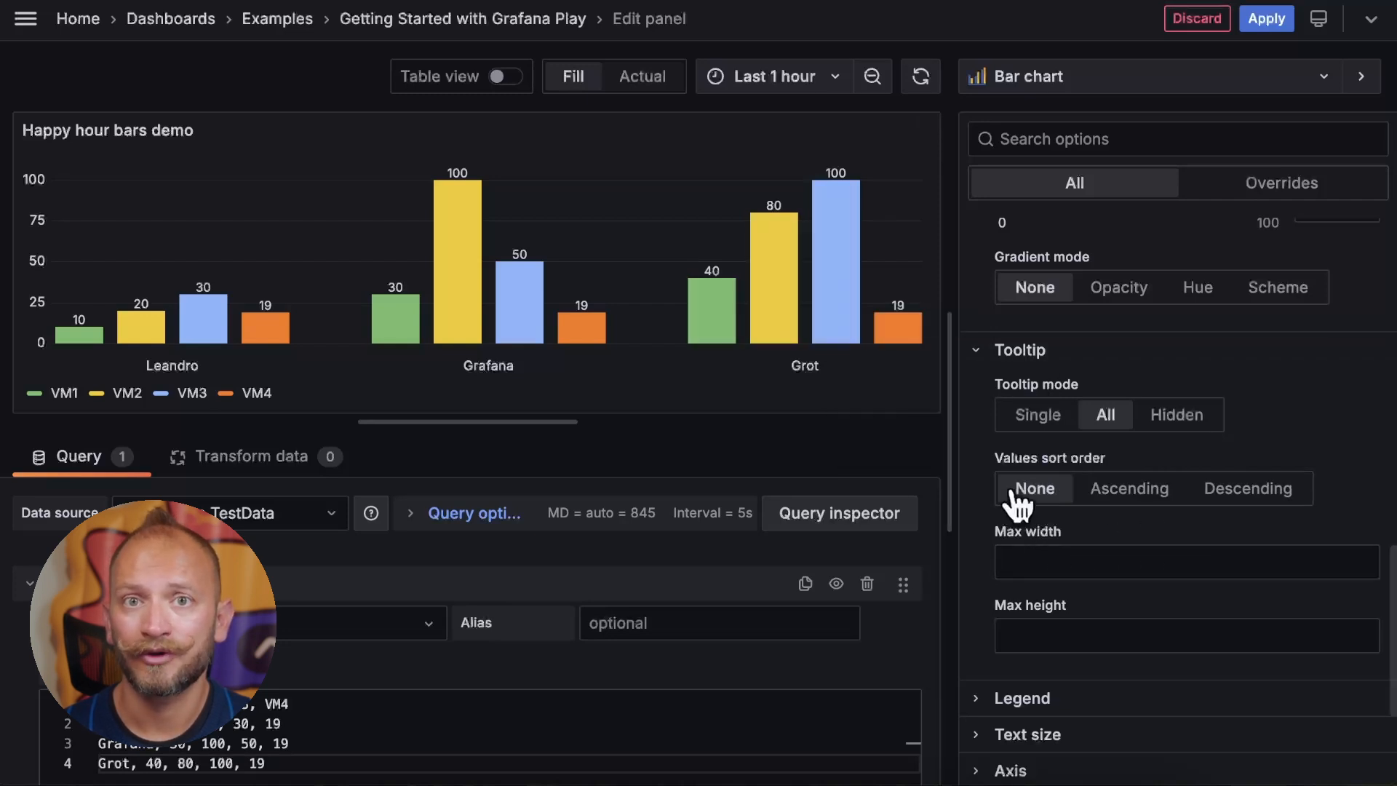
left_click(1036, 414)
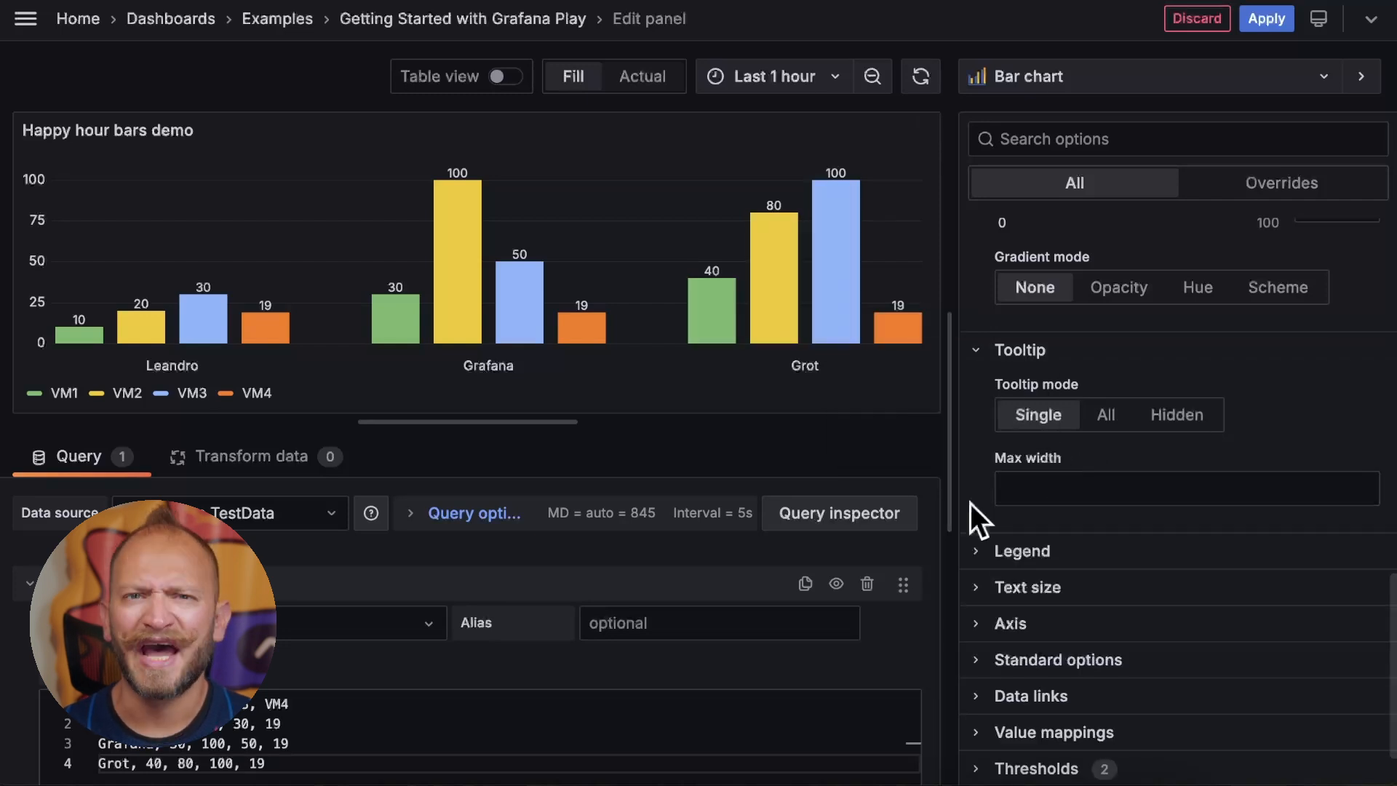
mouse_move(984, 559)
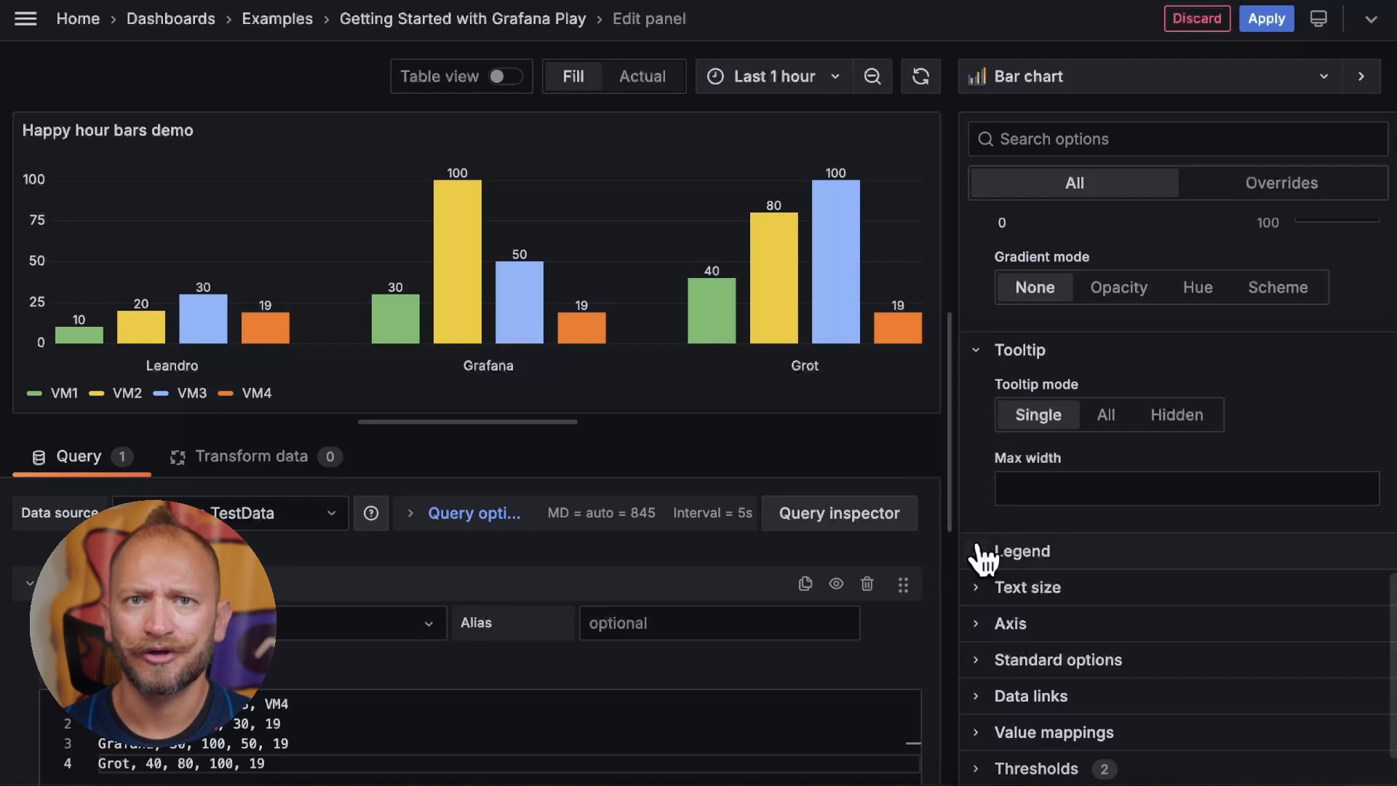
Turn the legend on as a right-placed table and add the First * value.
left_click(1020, 551)
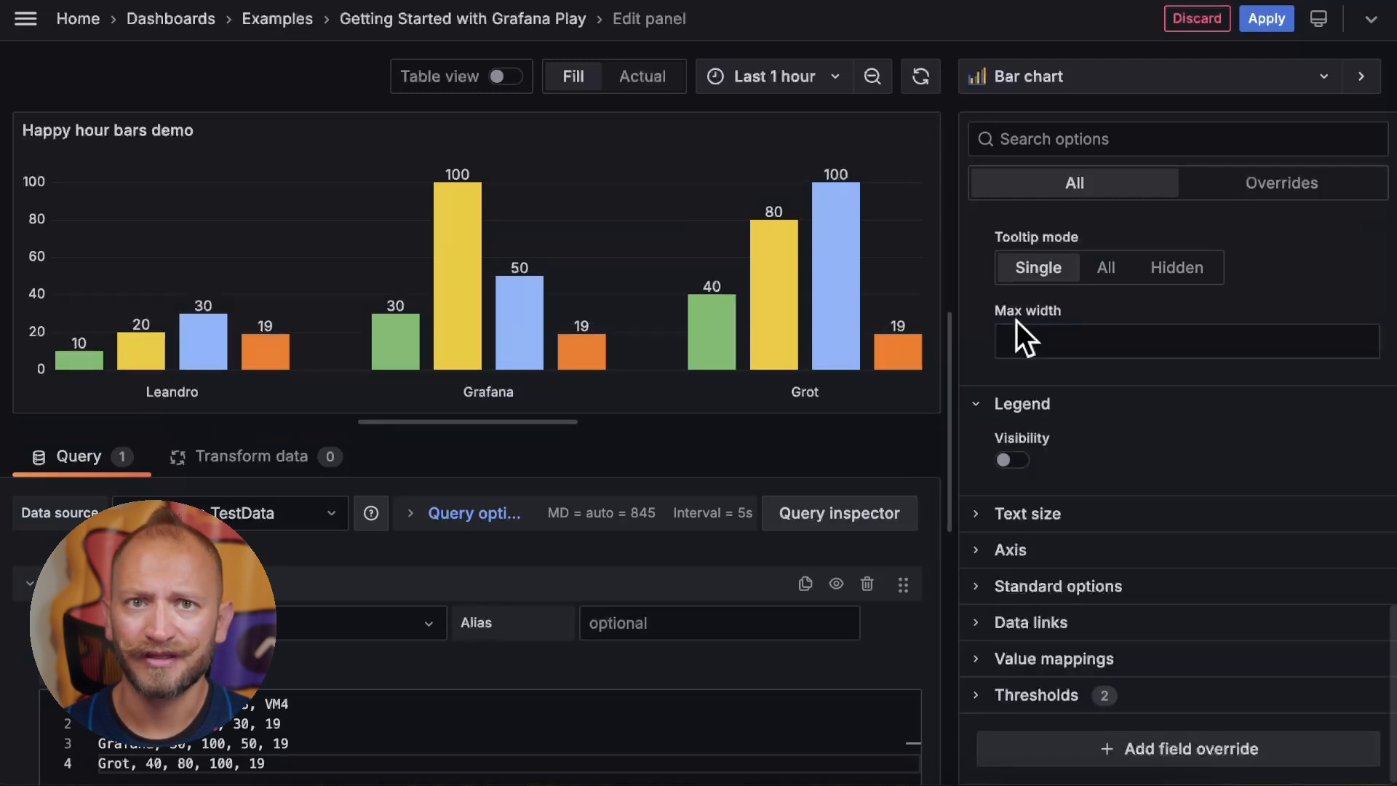
left_click(1013, 460)
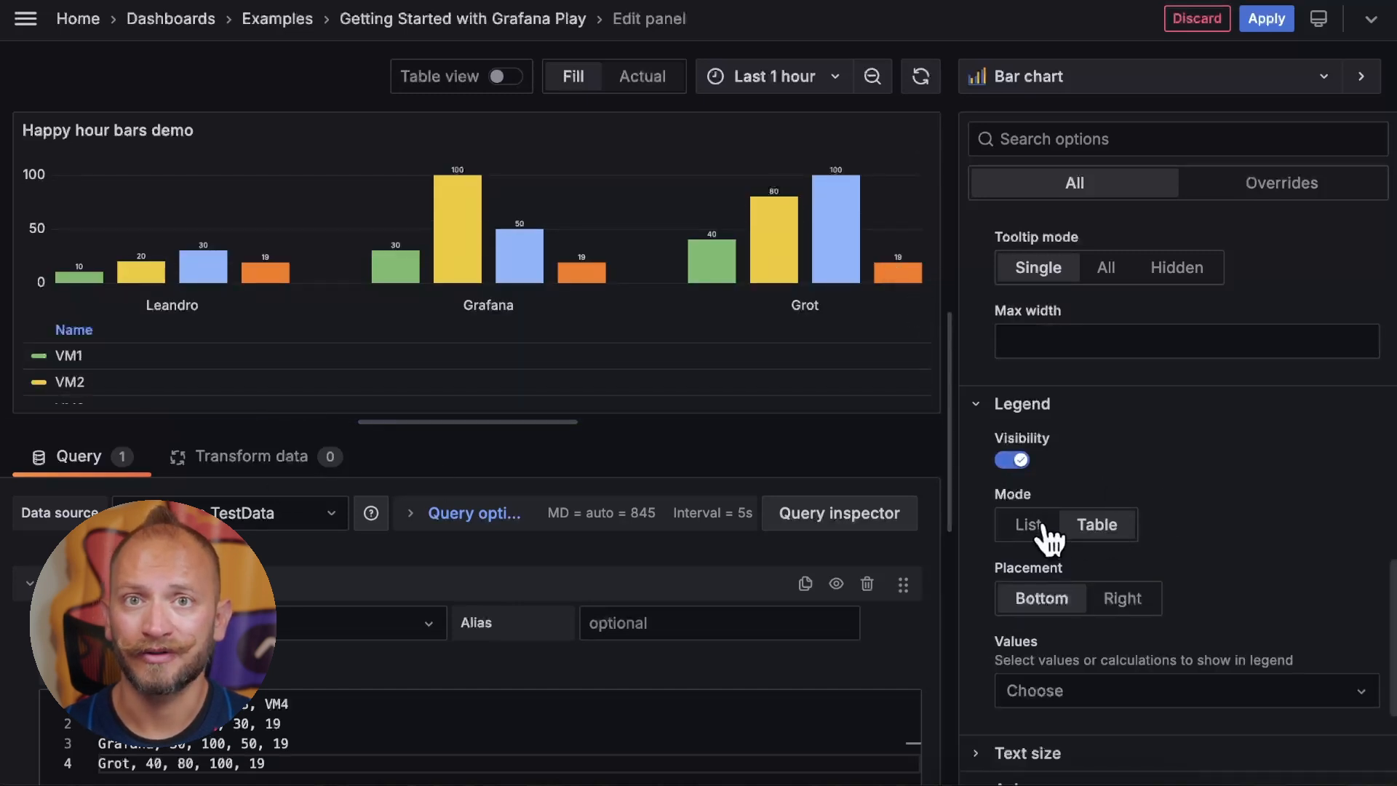
left_click(1096, 524)
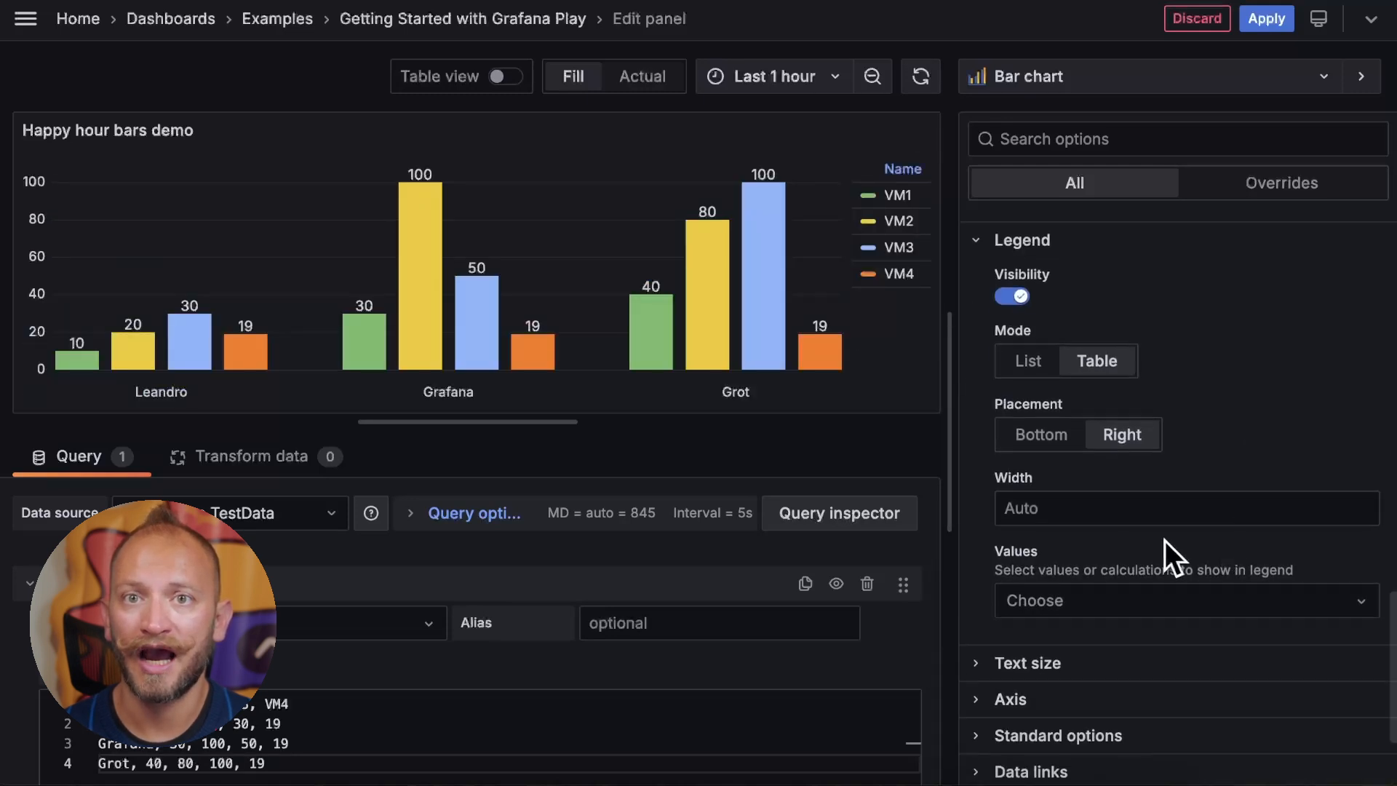
left_click(1186, 508)
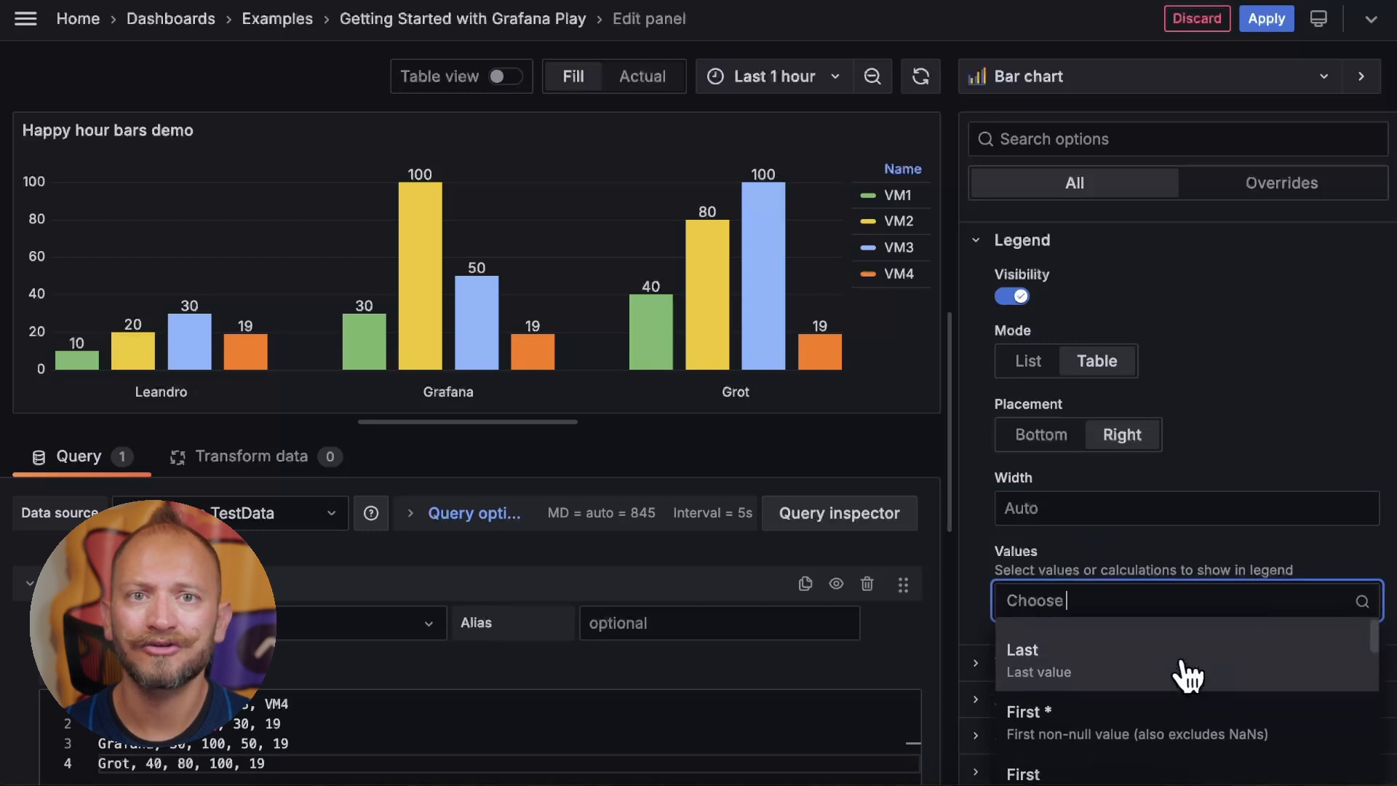
left_click(1028, 711)
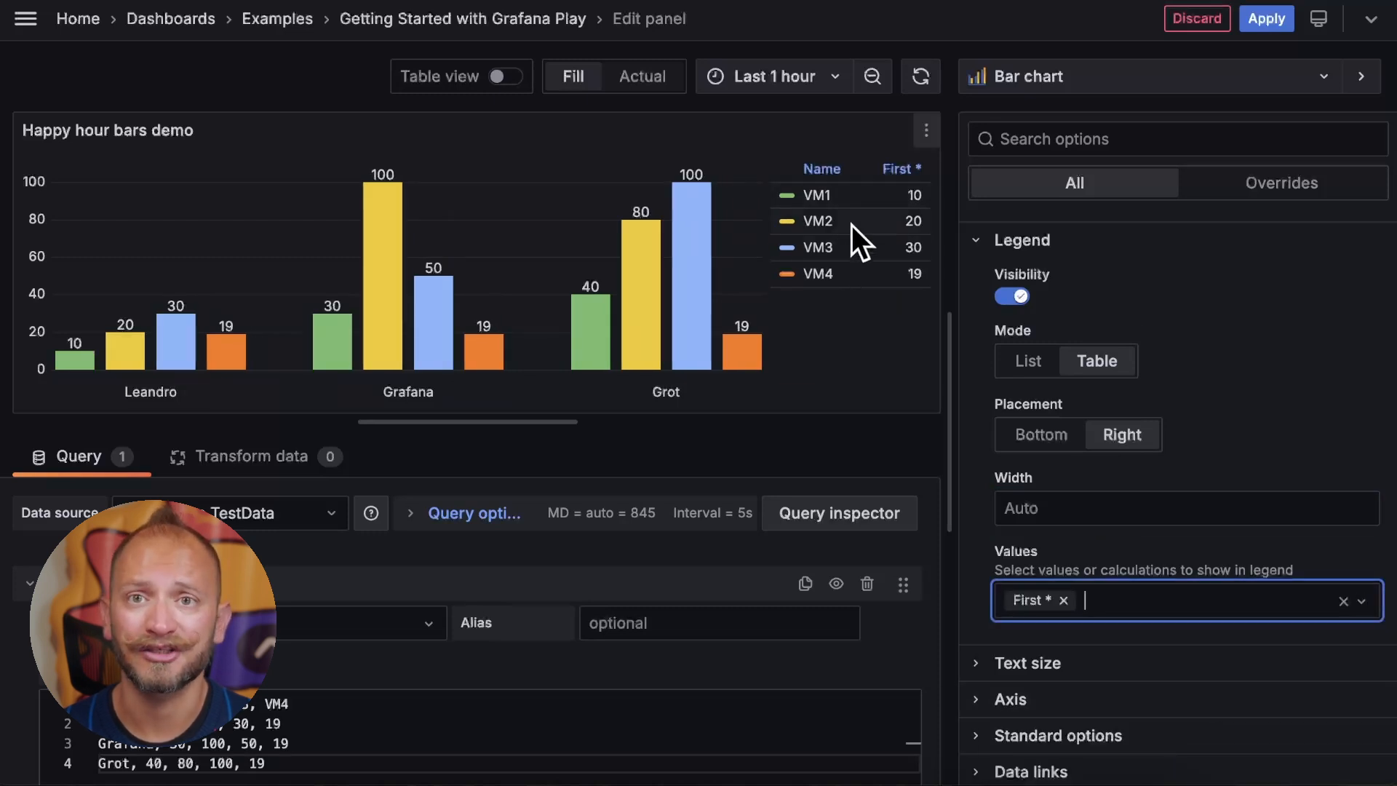
Reveal the Text size settings and enter its Value field, leaving it at Auto.
scroll("down", 3)
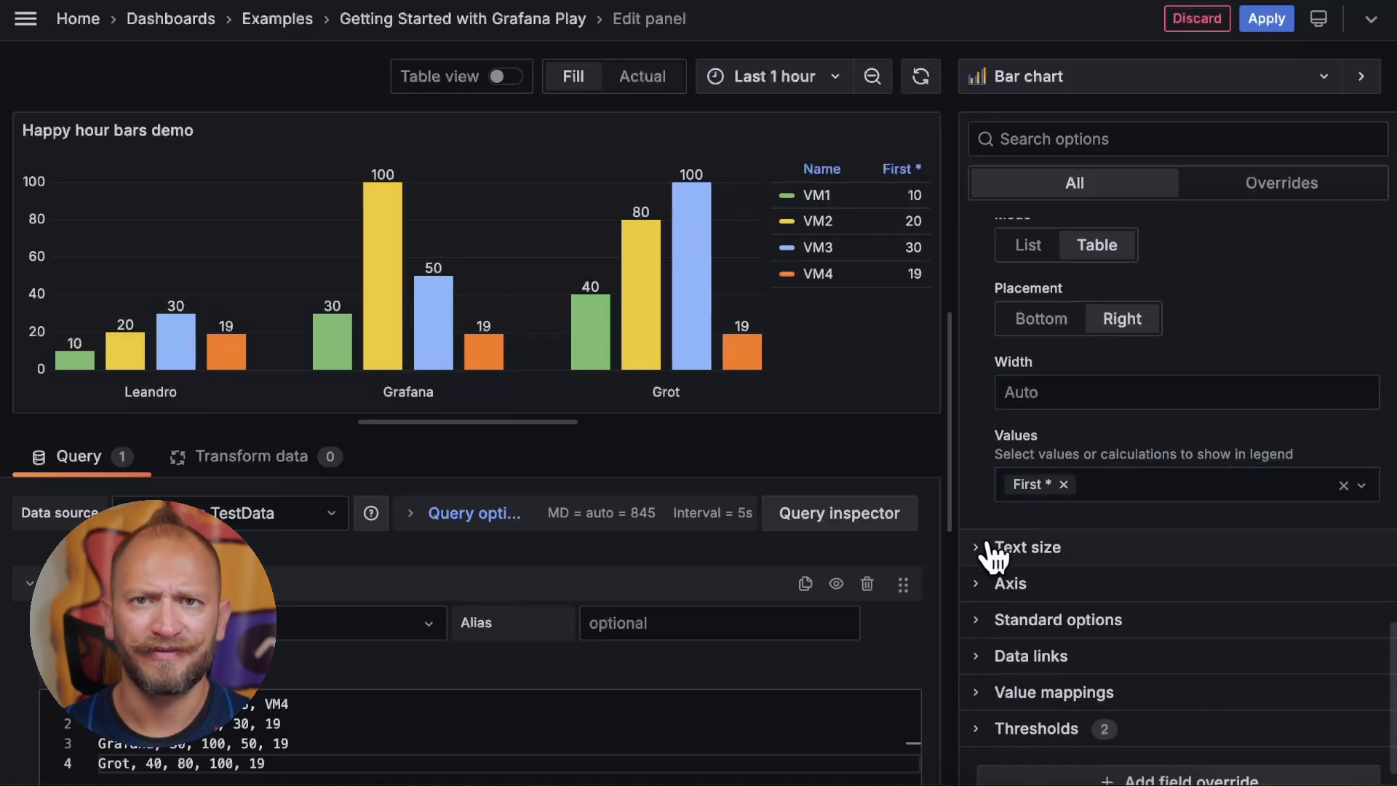
left_click(1029, 547)
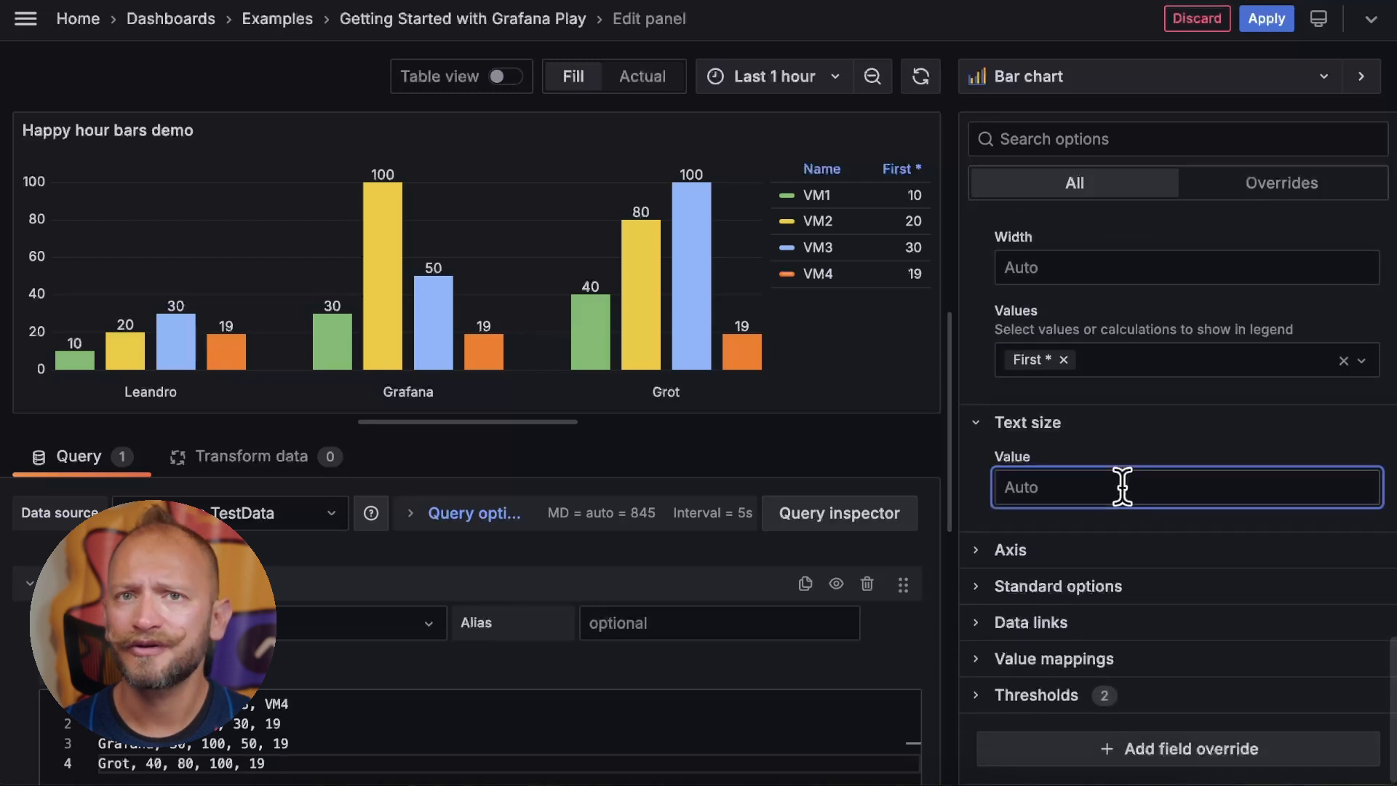
type("50")
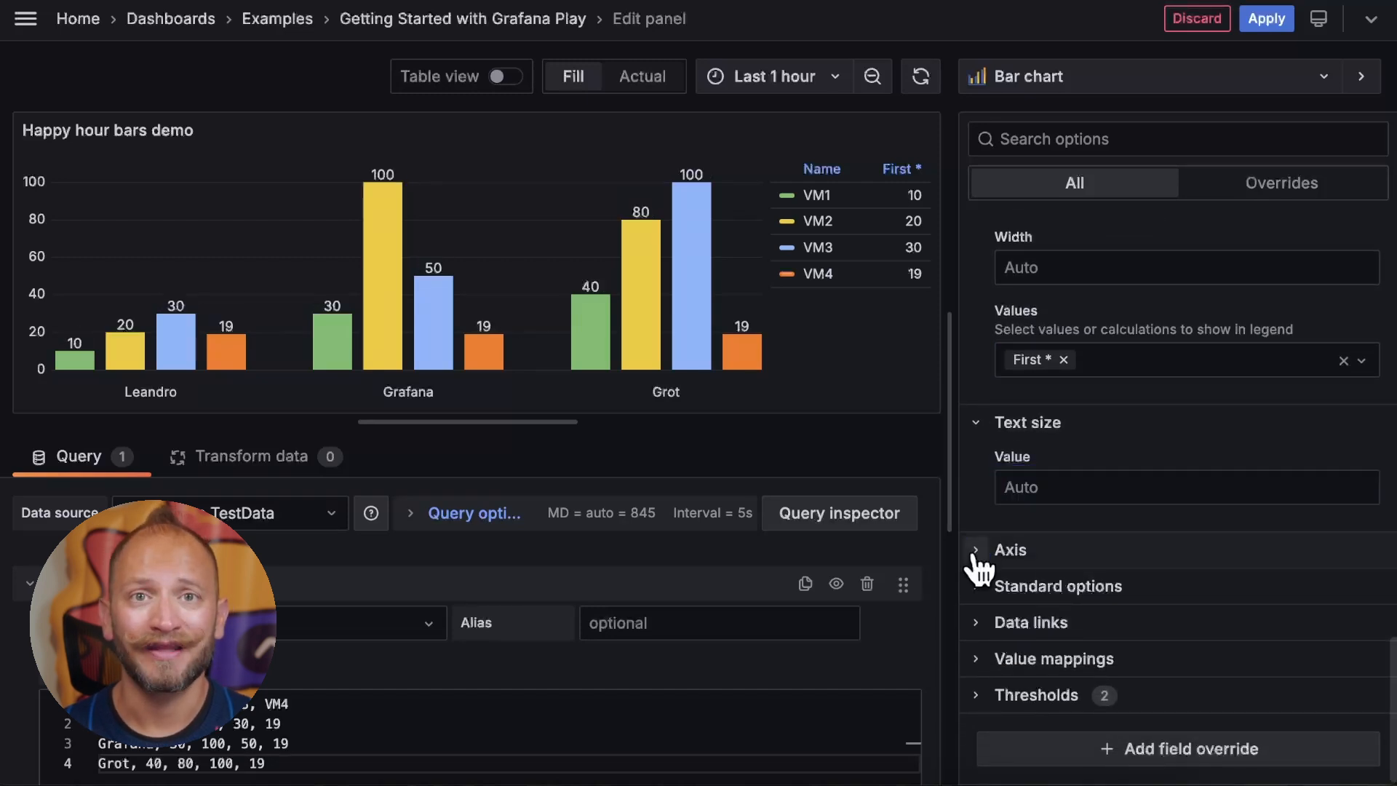
Try left and hidden y-axis placements, back to Auto, then set label 'fdg' and width 0.
left_click(1009, 550)
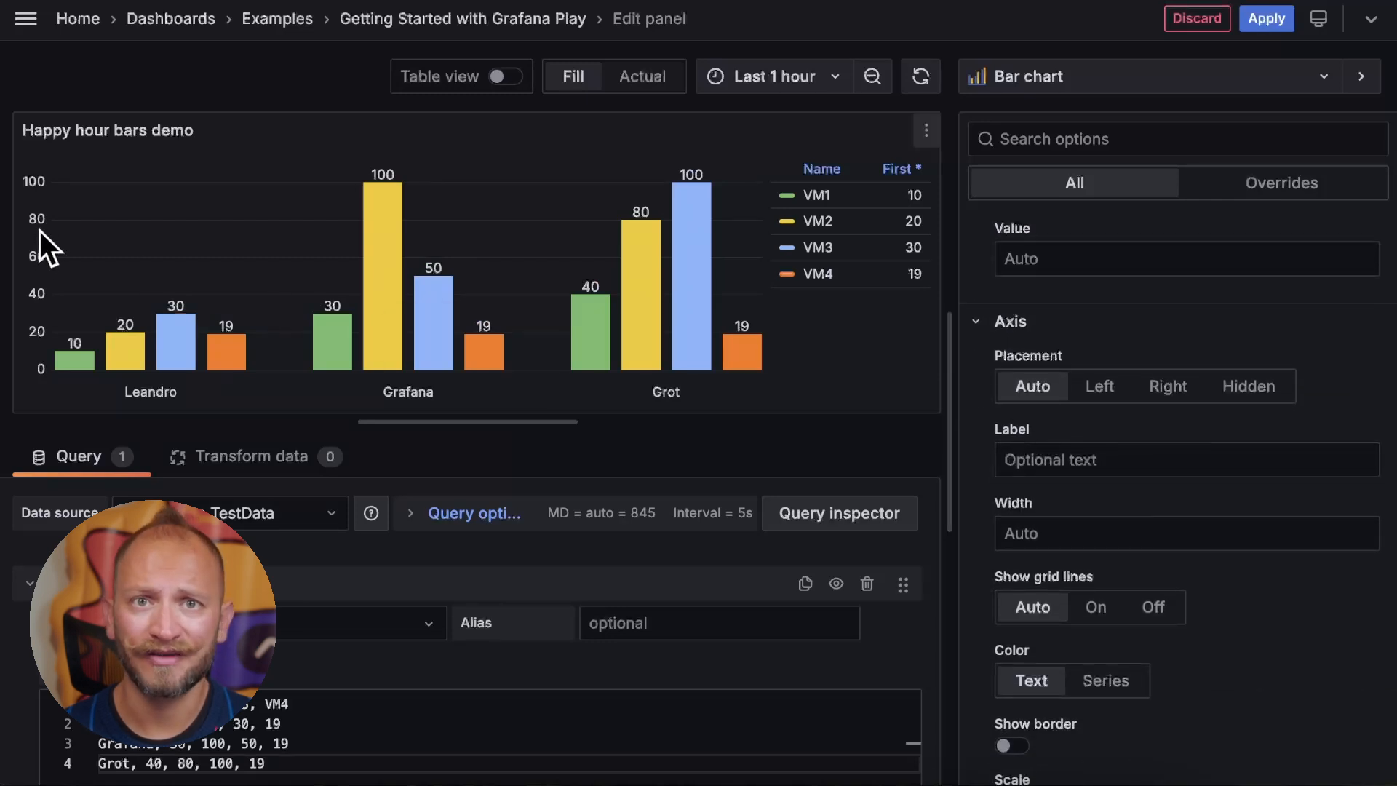
left_click(1099, 386)
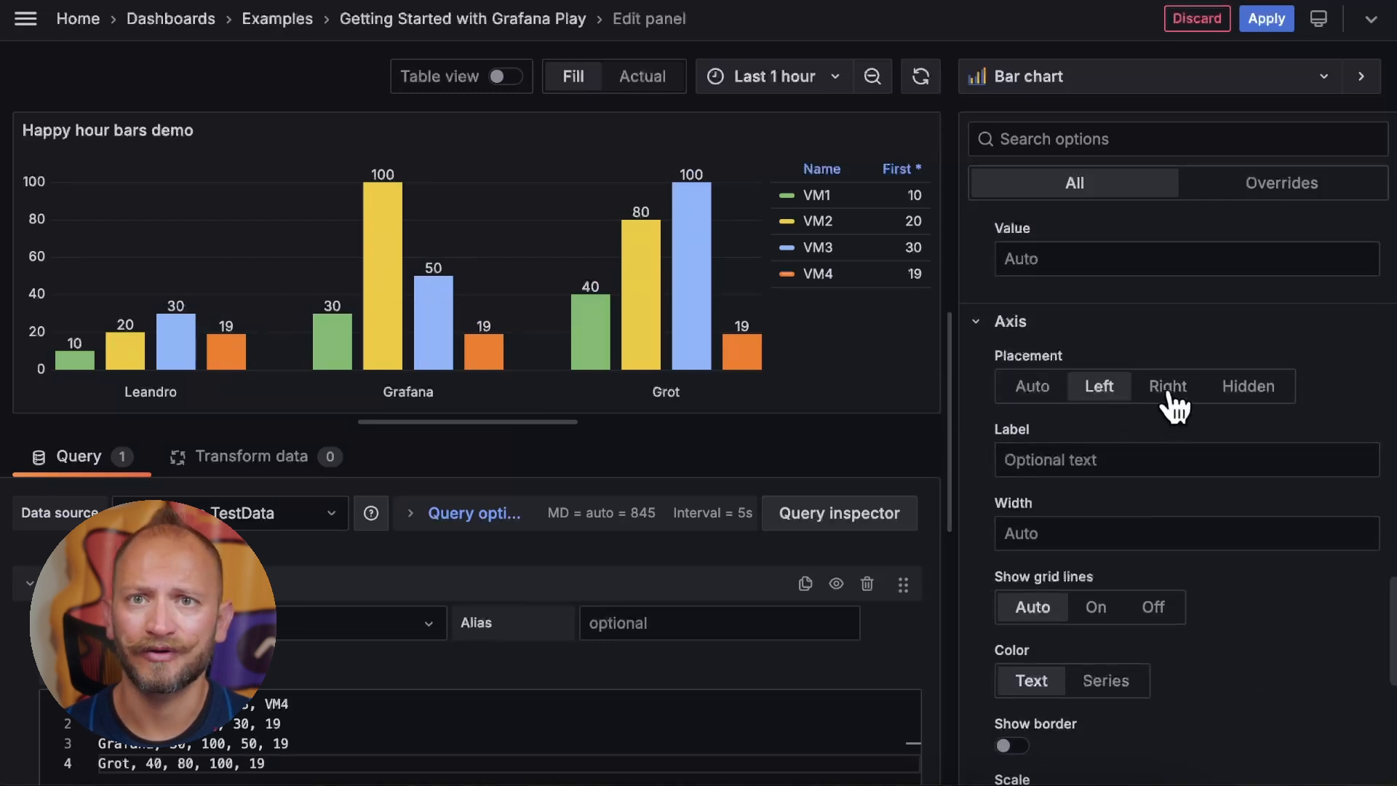
left_click(1247, 386)
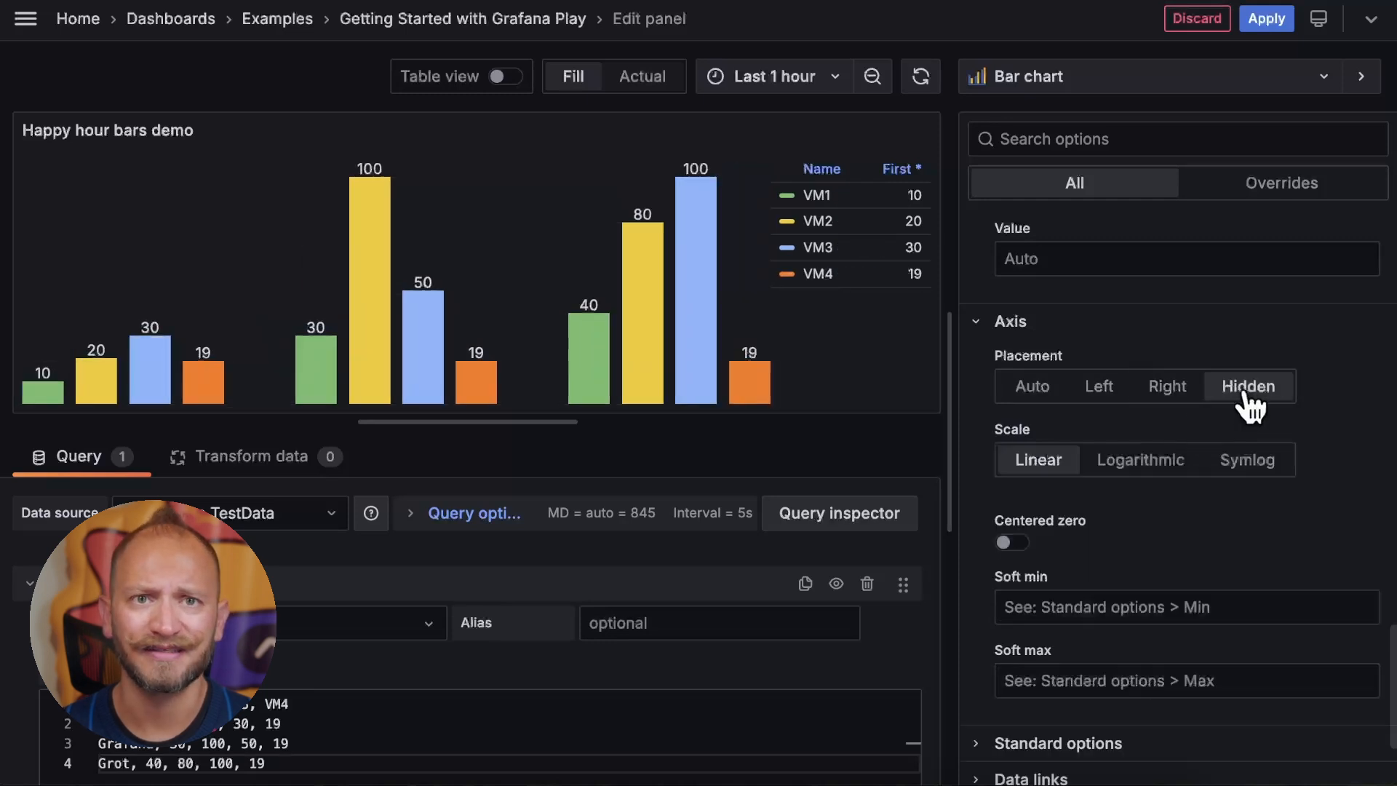
left_click(1032, 385)
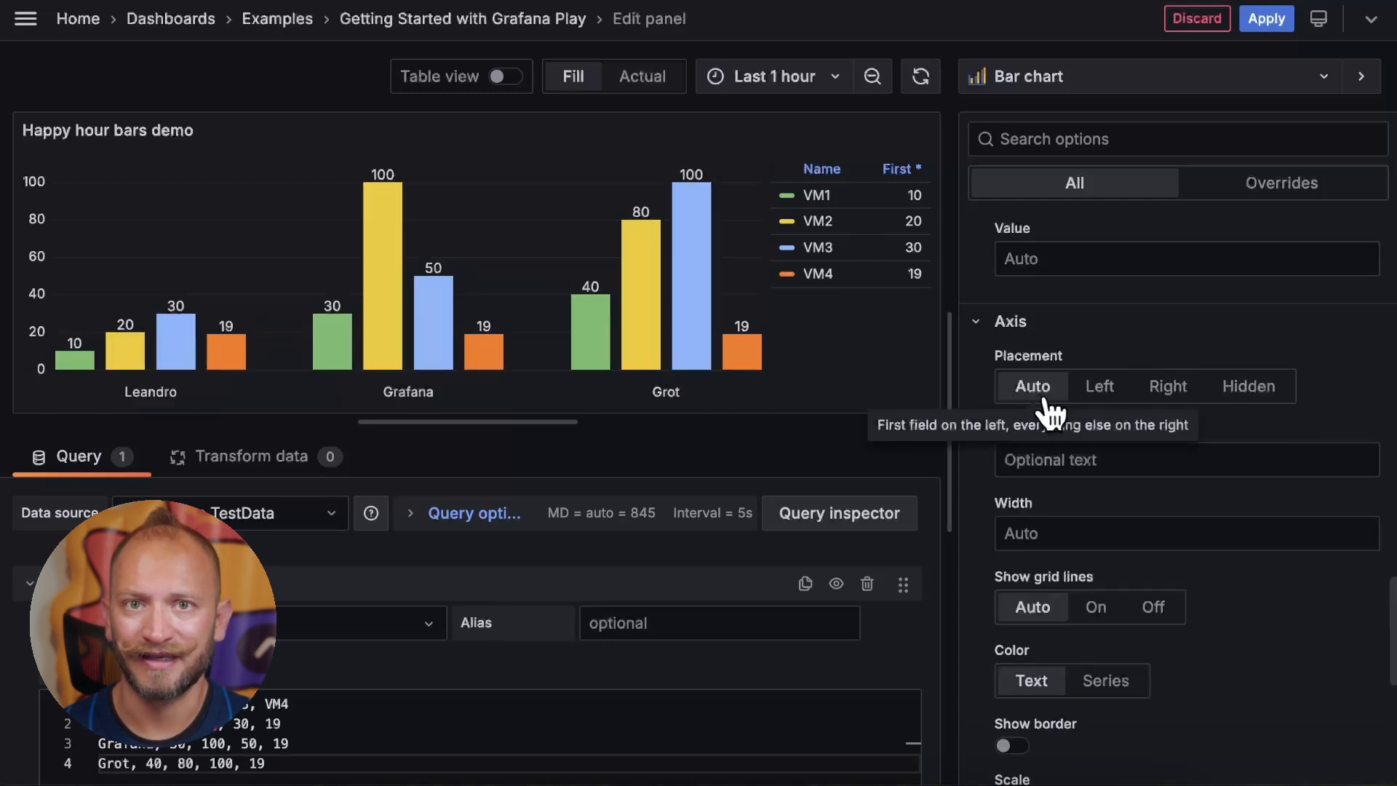
type("fdg")
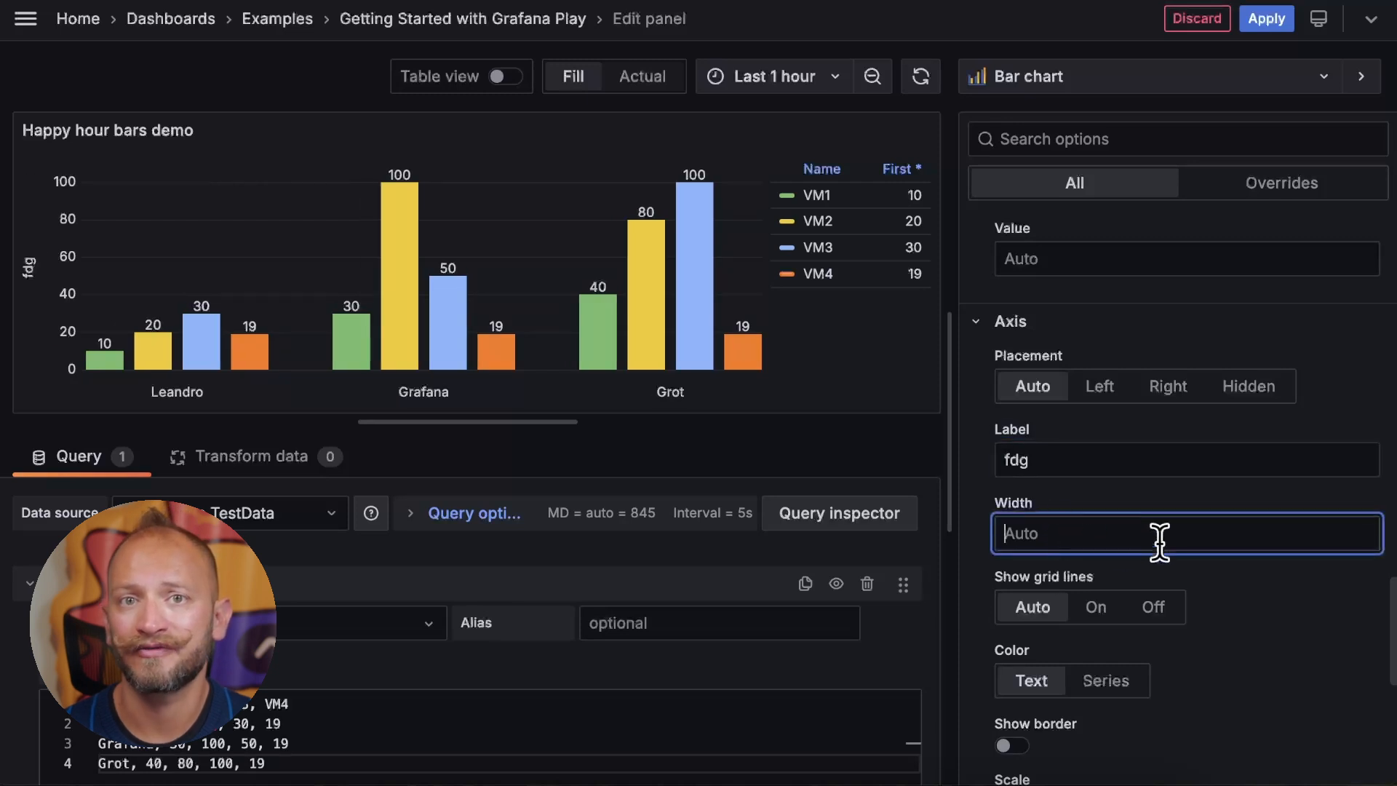
type("-2")
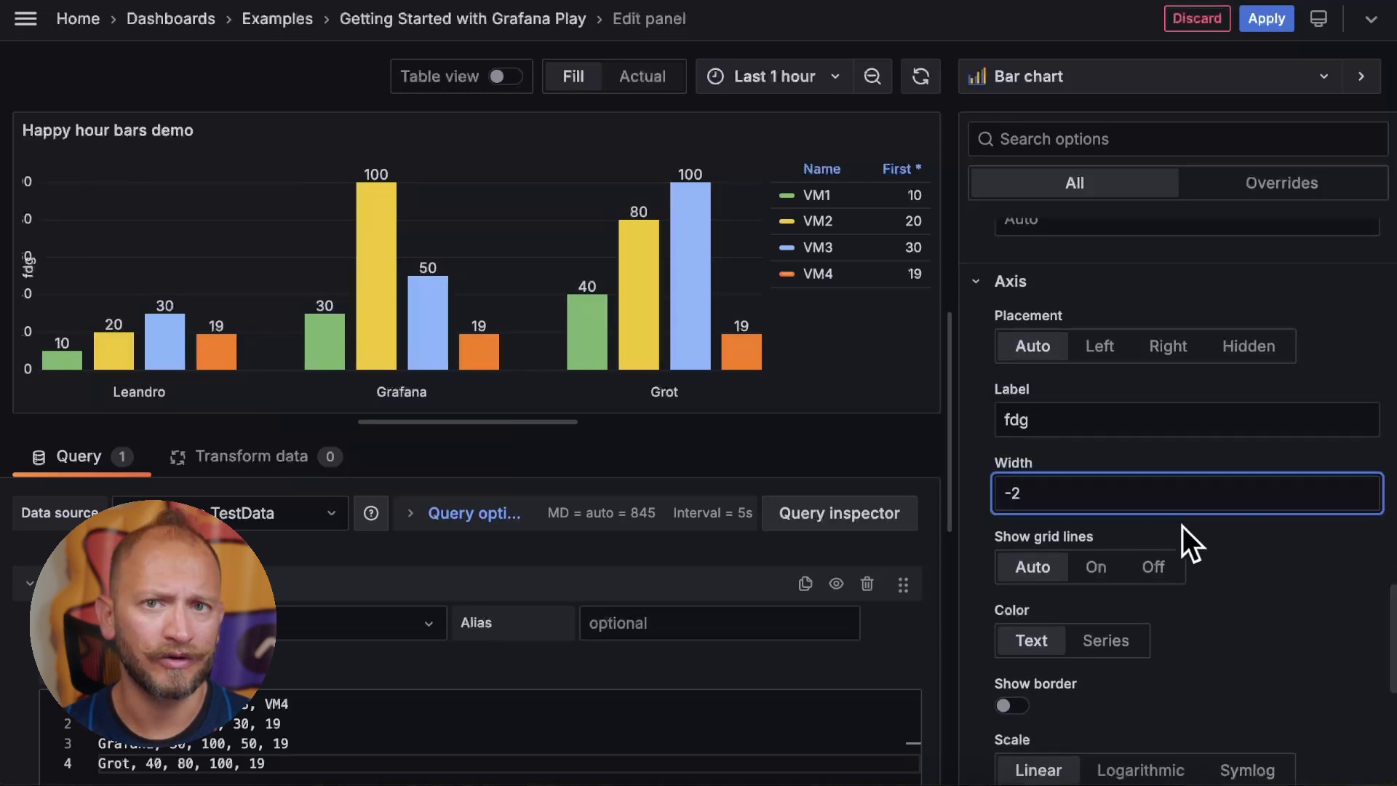
type("0")
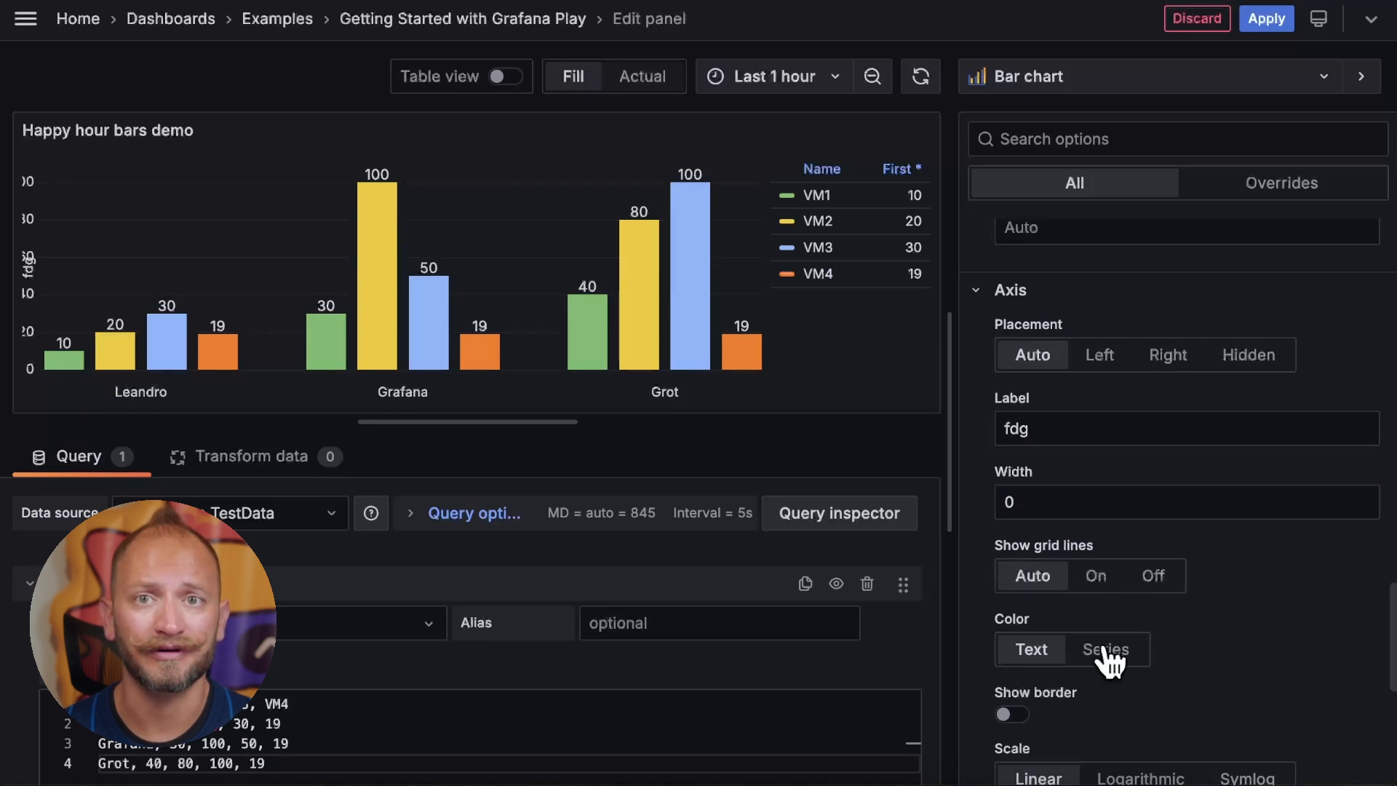
Turn on the axis border, try log and symlog scales before Linear, and enter soft min 80.
left_click(1012, 714)
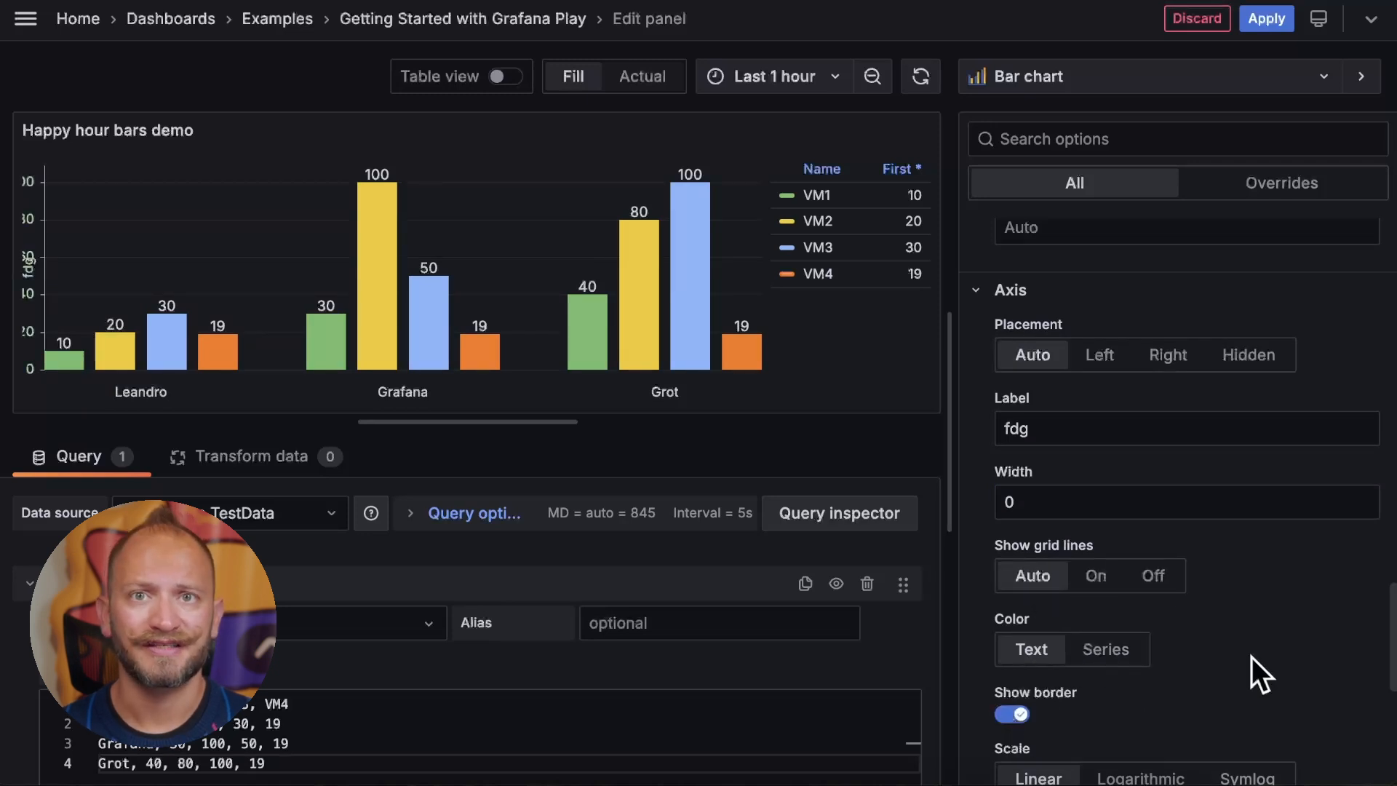
left_click(1139, 469)
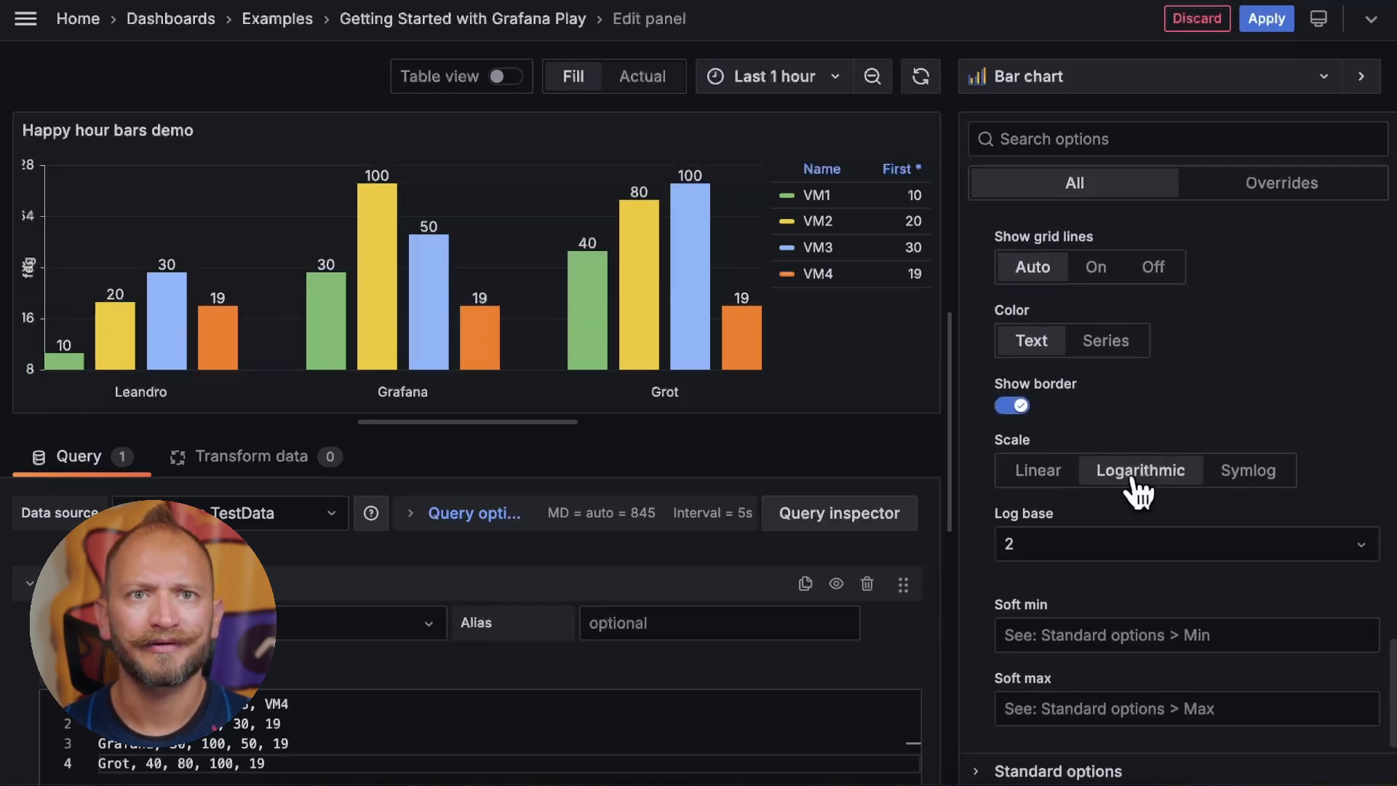
left_click(1247, 469)
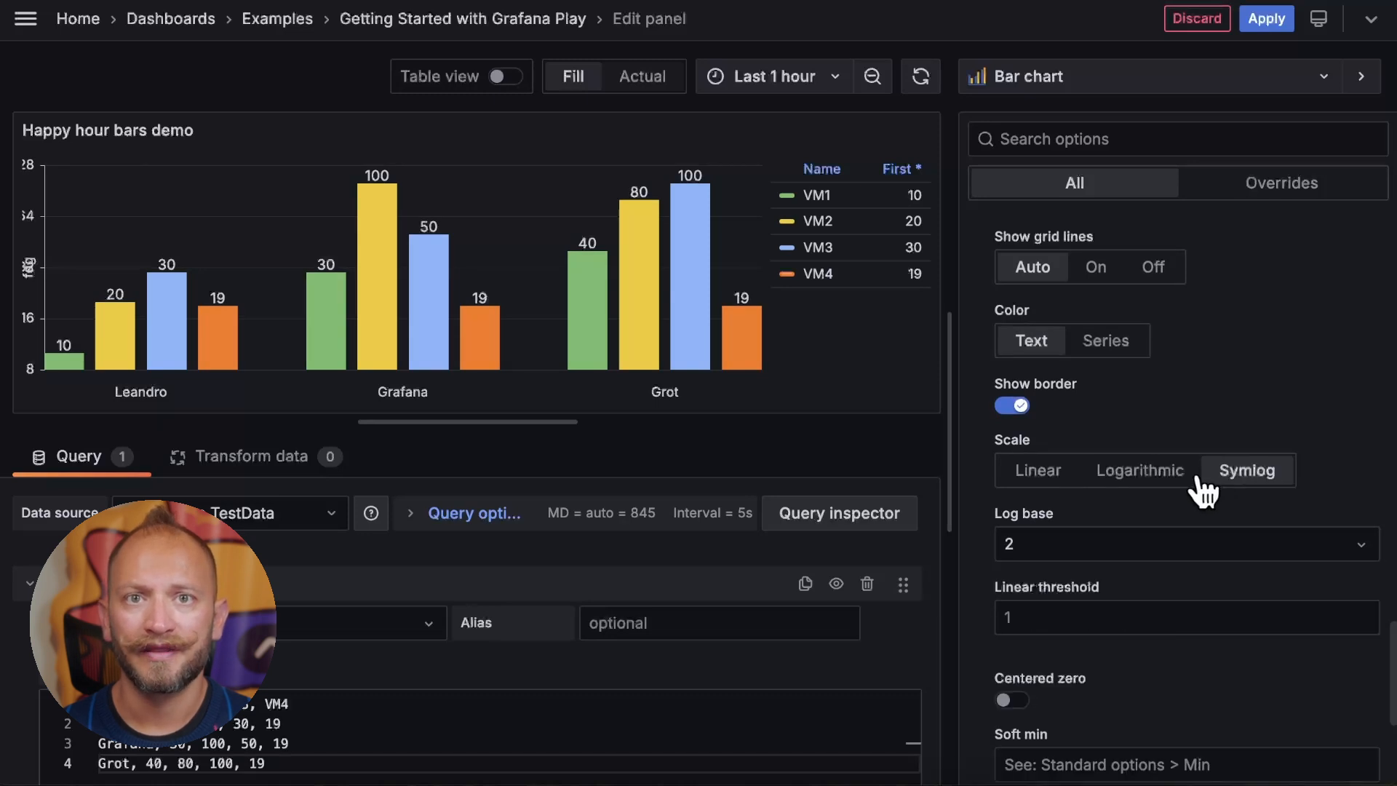
left_click(1139, 471)
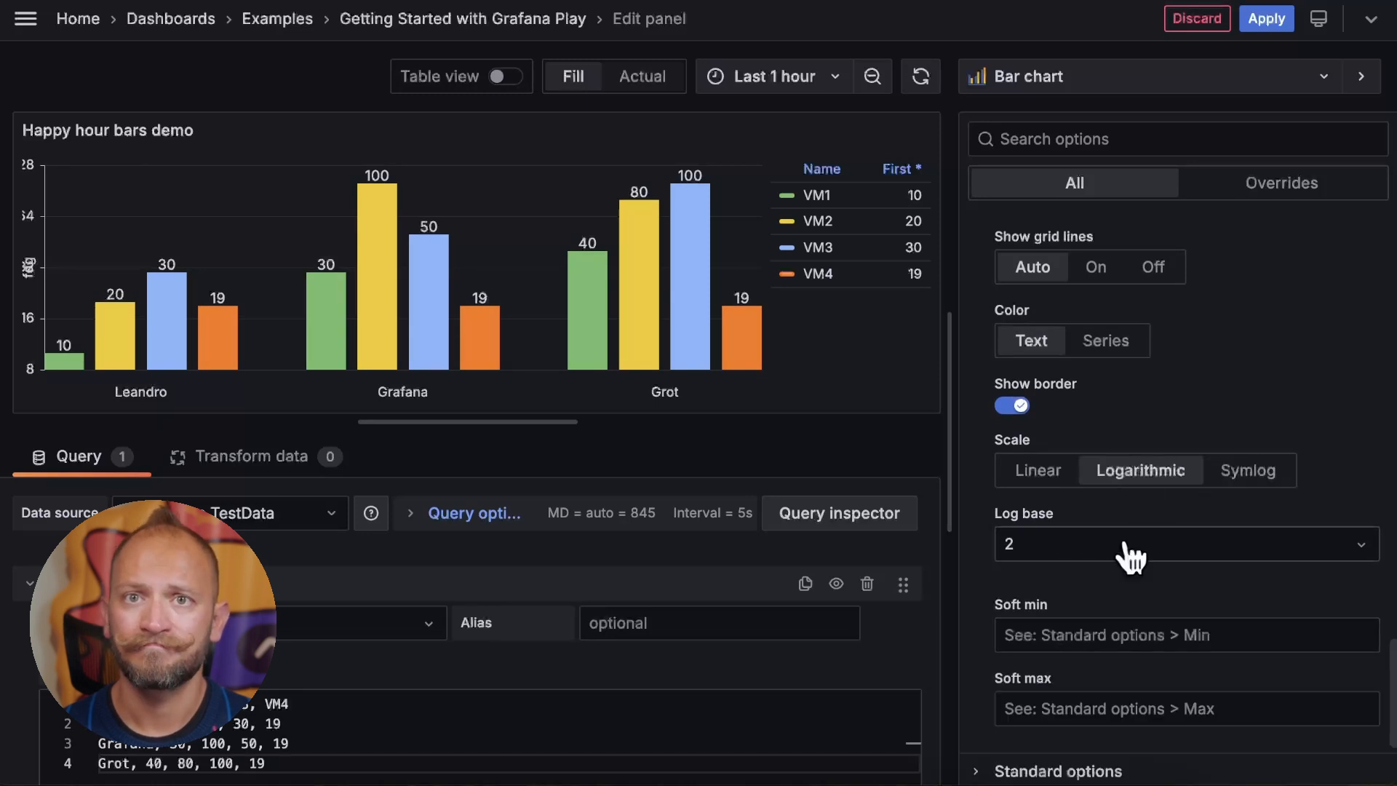
left_click(1036, 471)
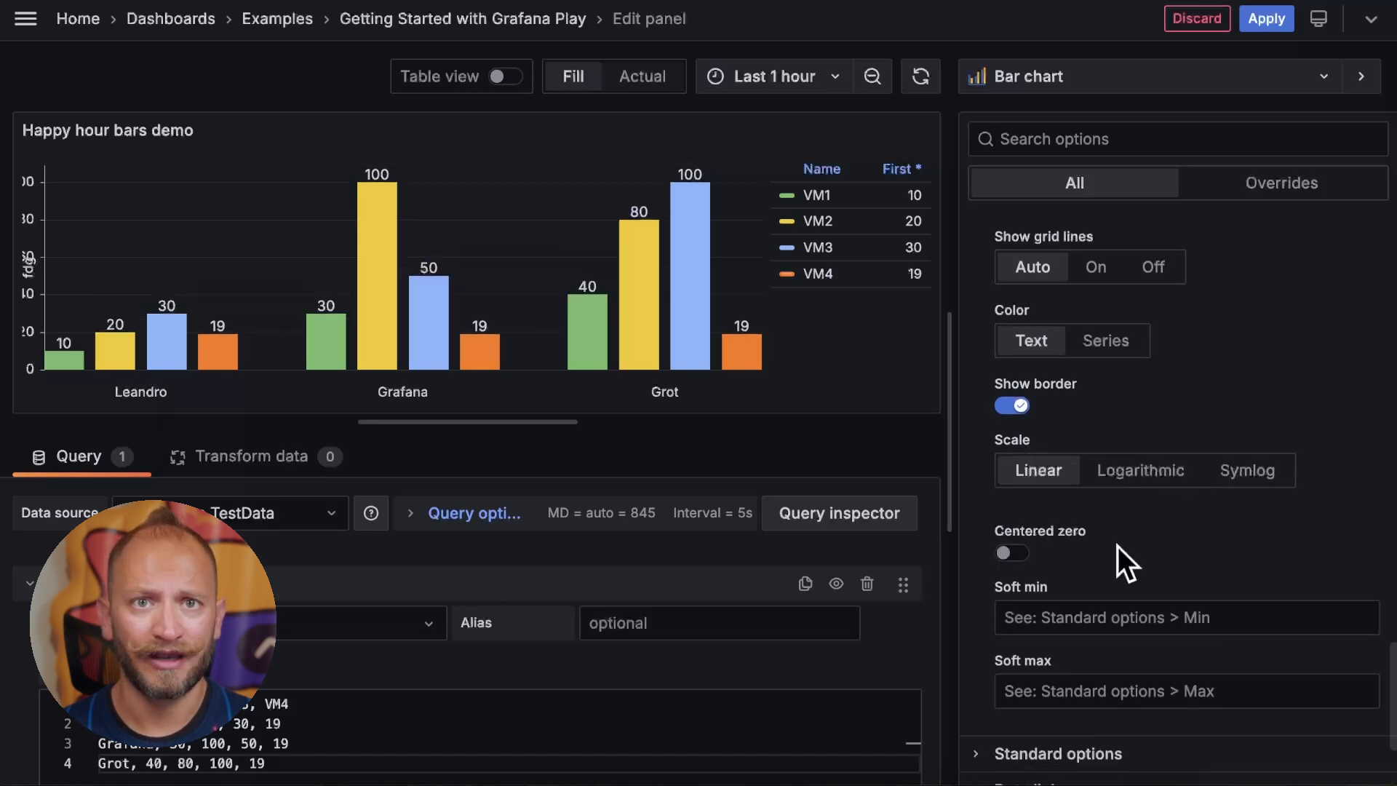
left_click(1012, 553)
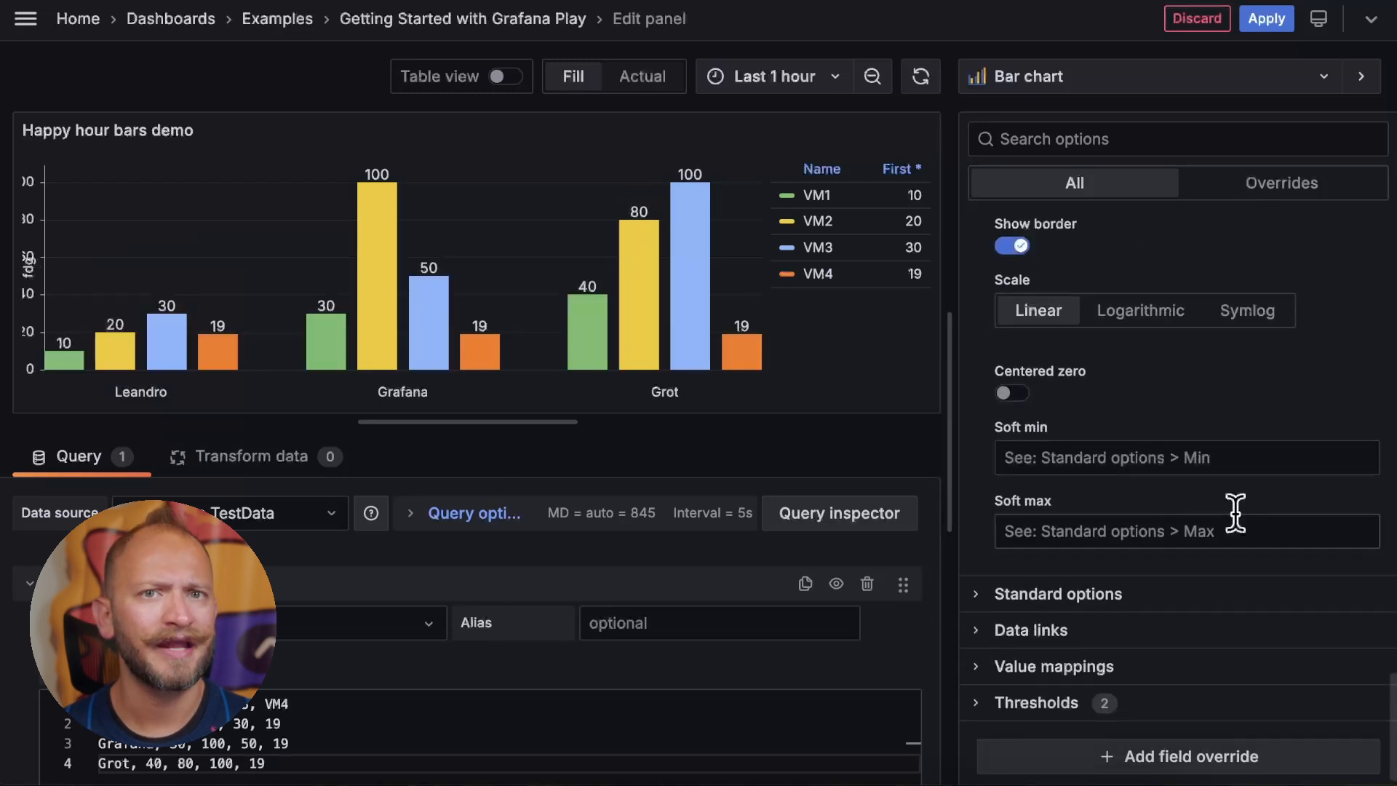
mouse_move(1131, 469)
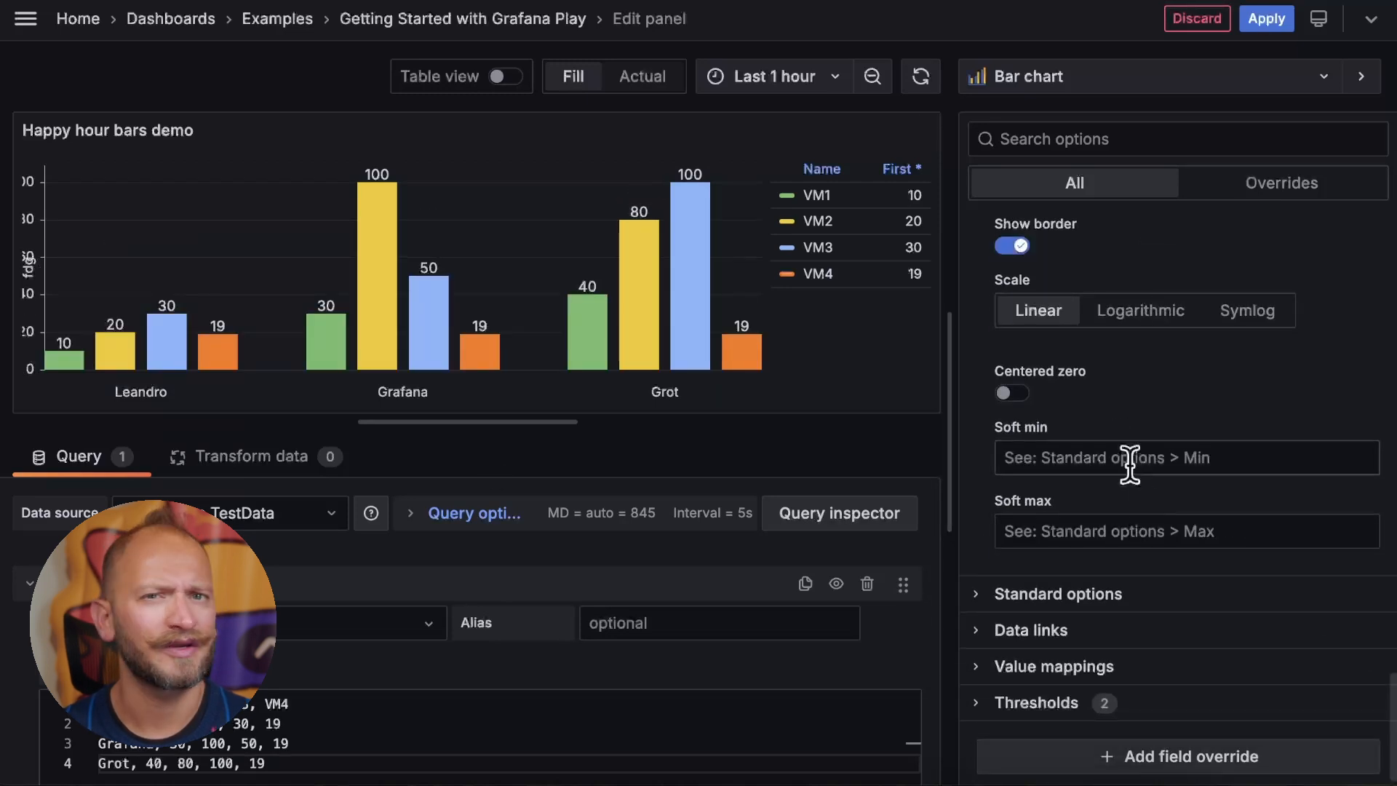
type("80")
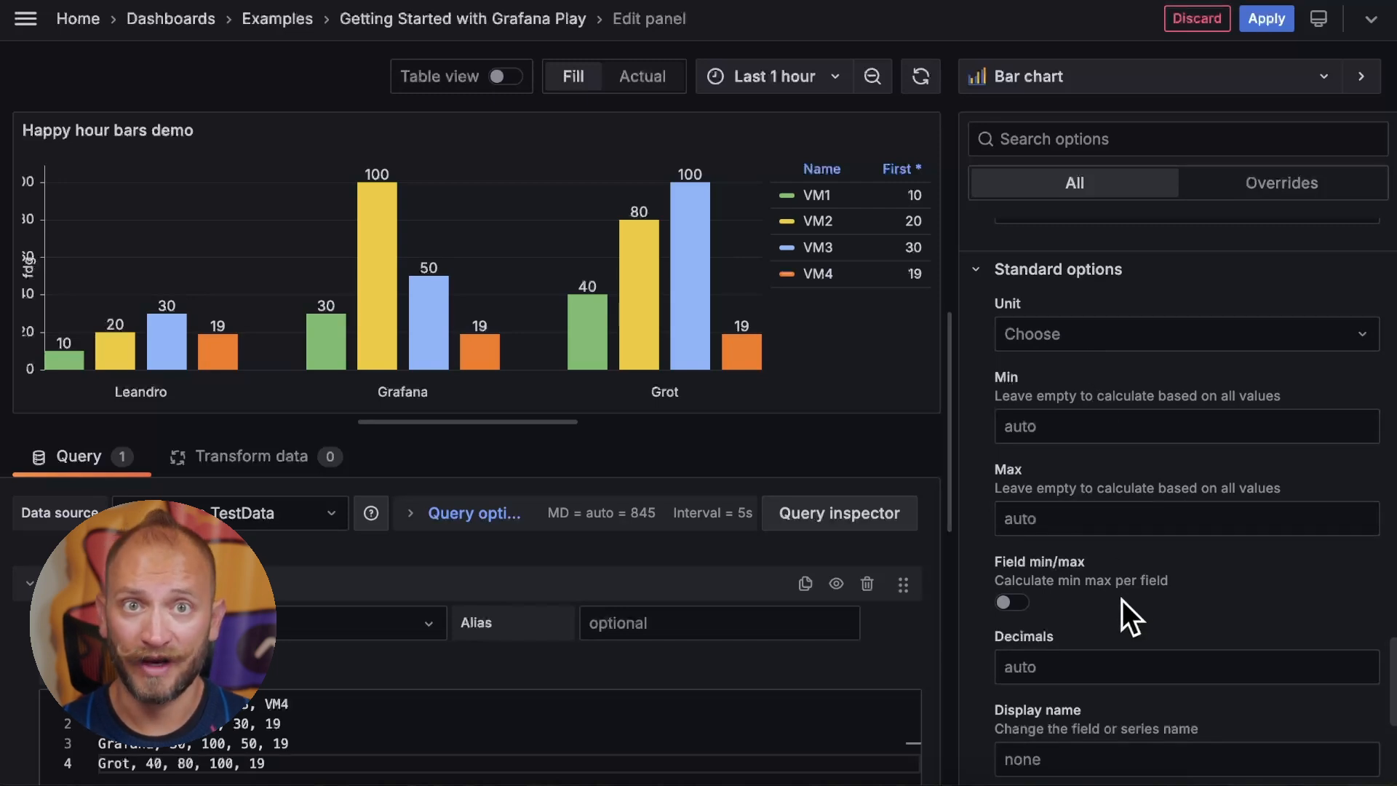
Review Standard options and apply the Happy hour bars demo panel to the Getting Started dashboard.
scroll("down", 3)
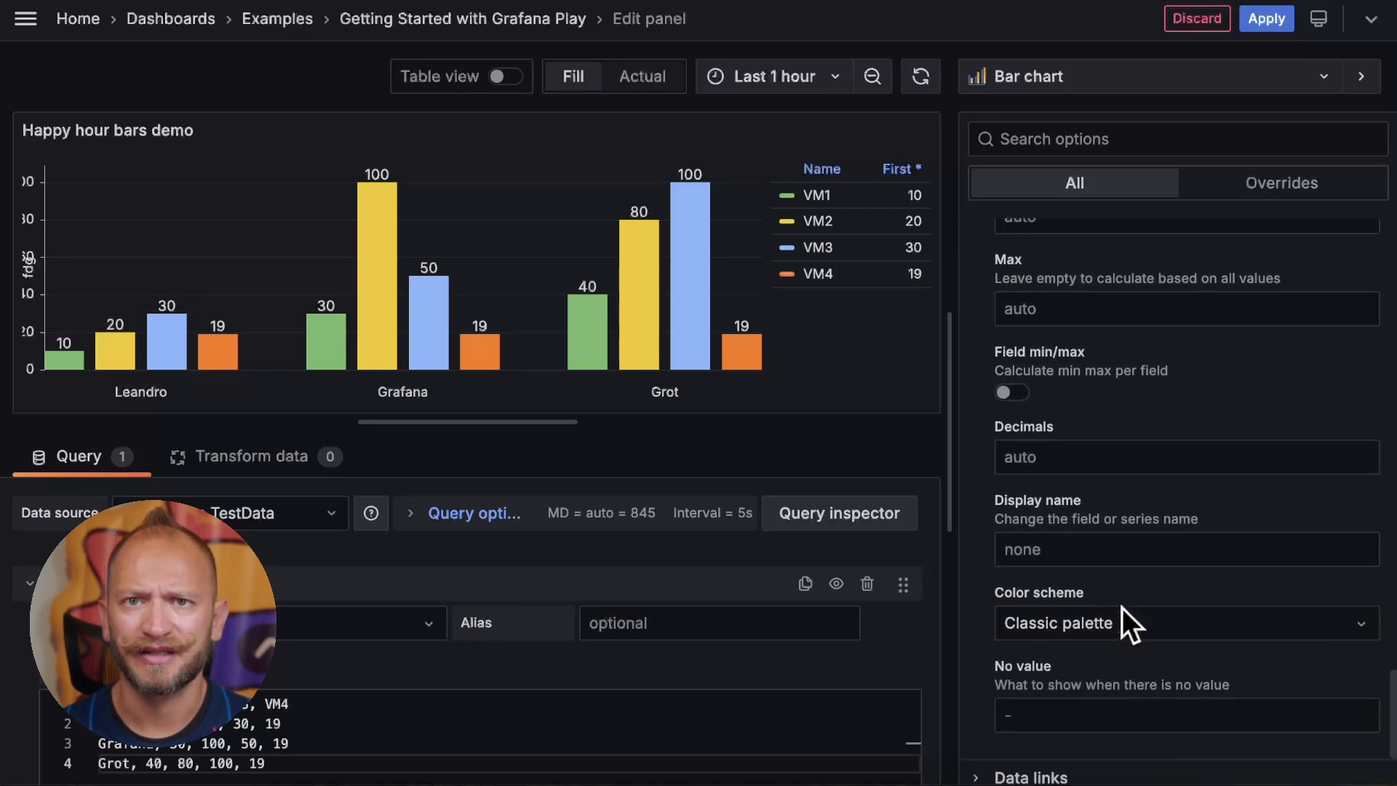
scroll("down", 3)
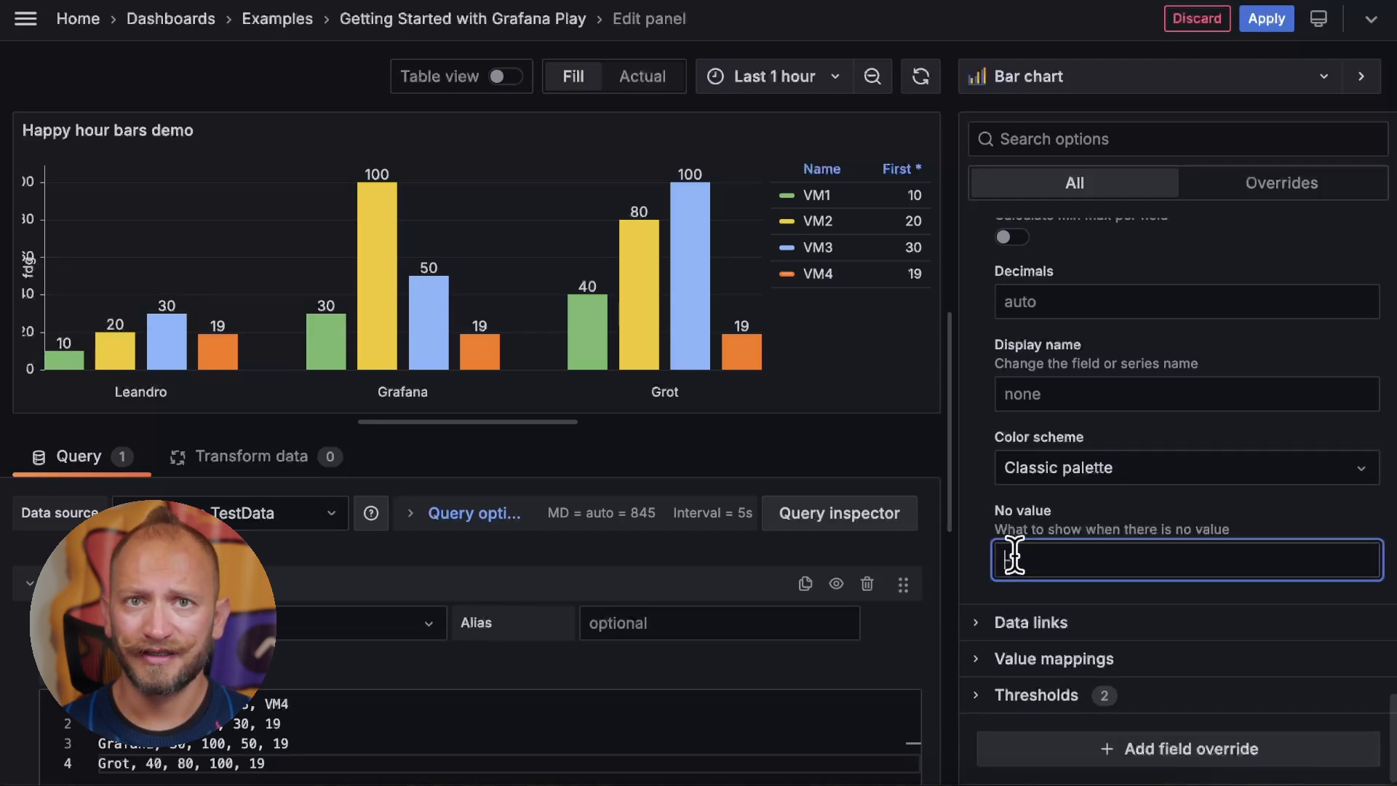
type("-")
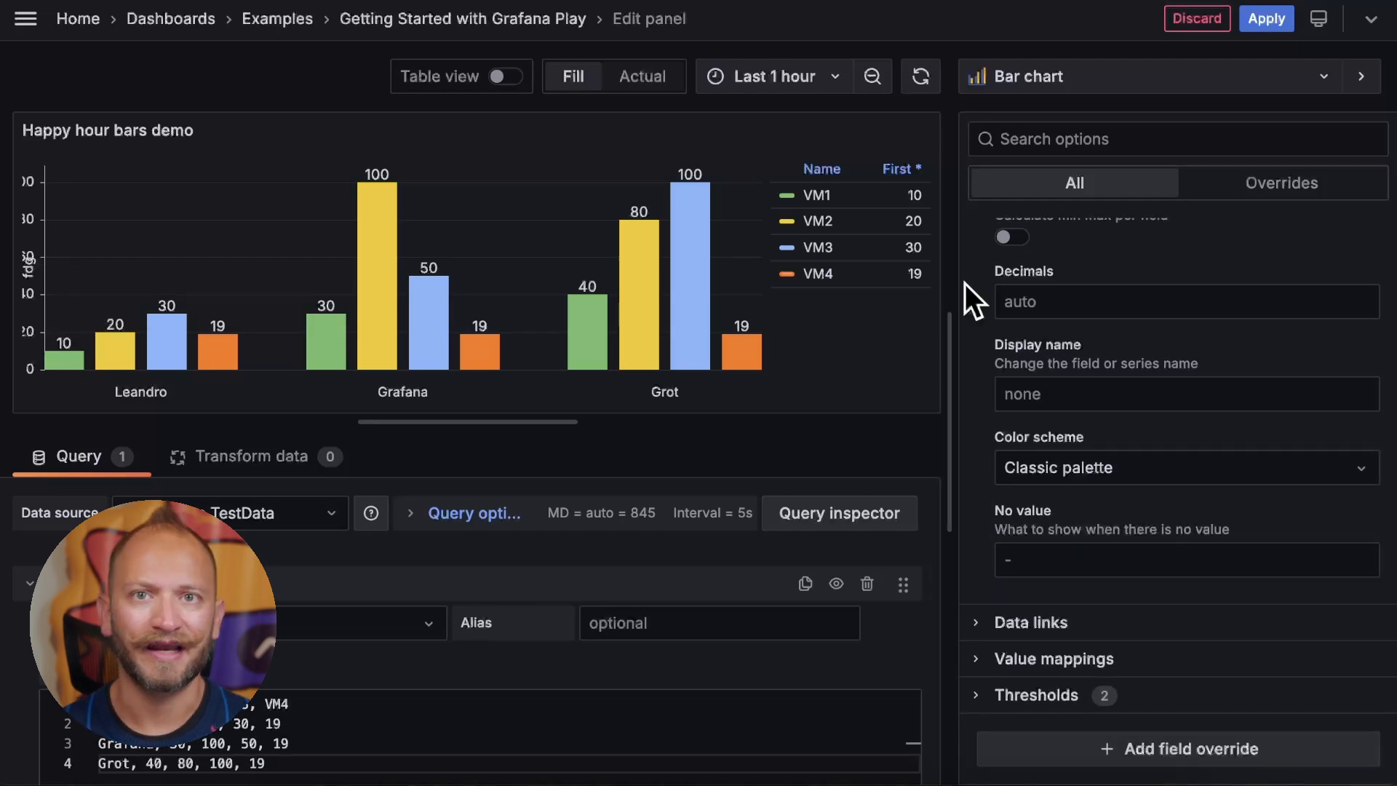
left_click(1196, 18)
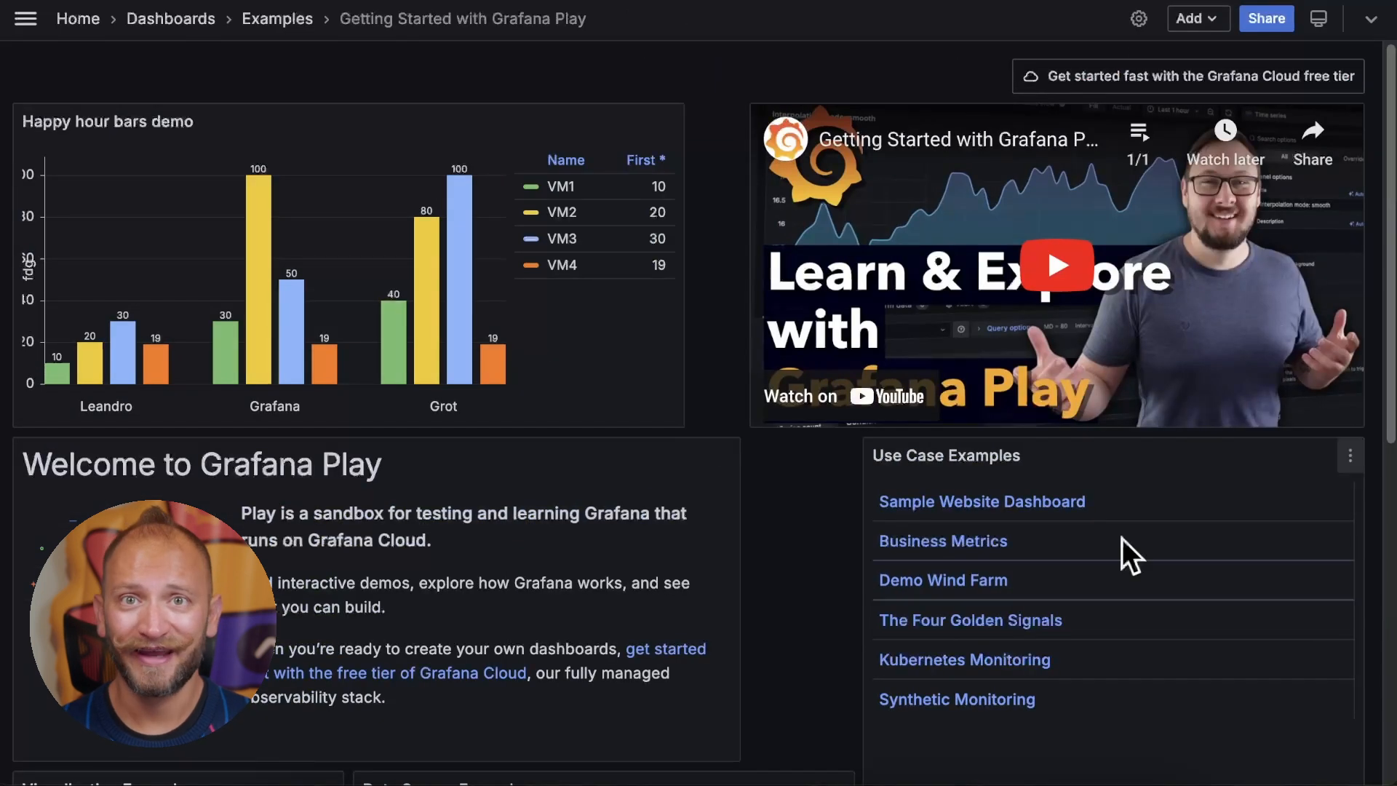